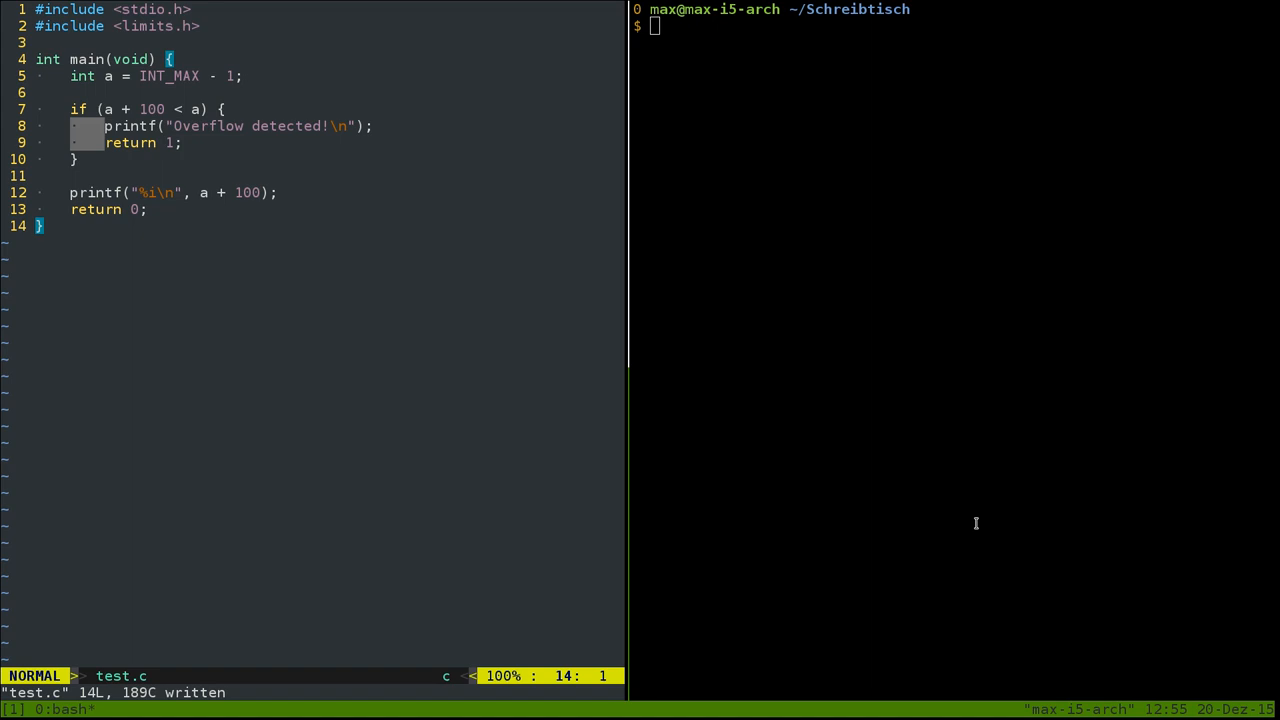
pyautogui.moveTo(28, 46)
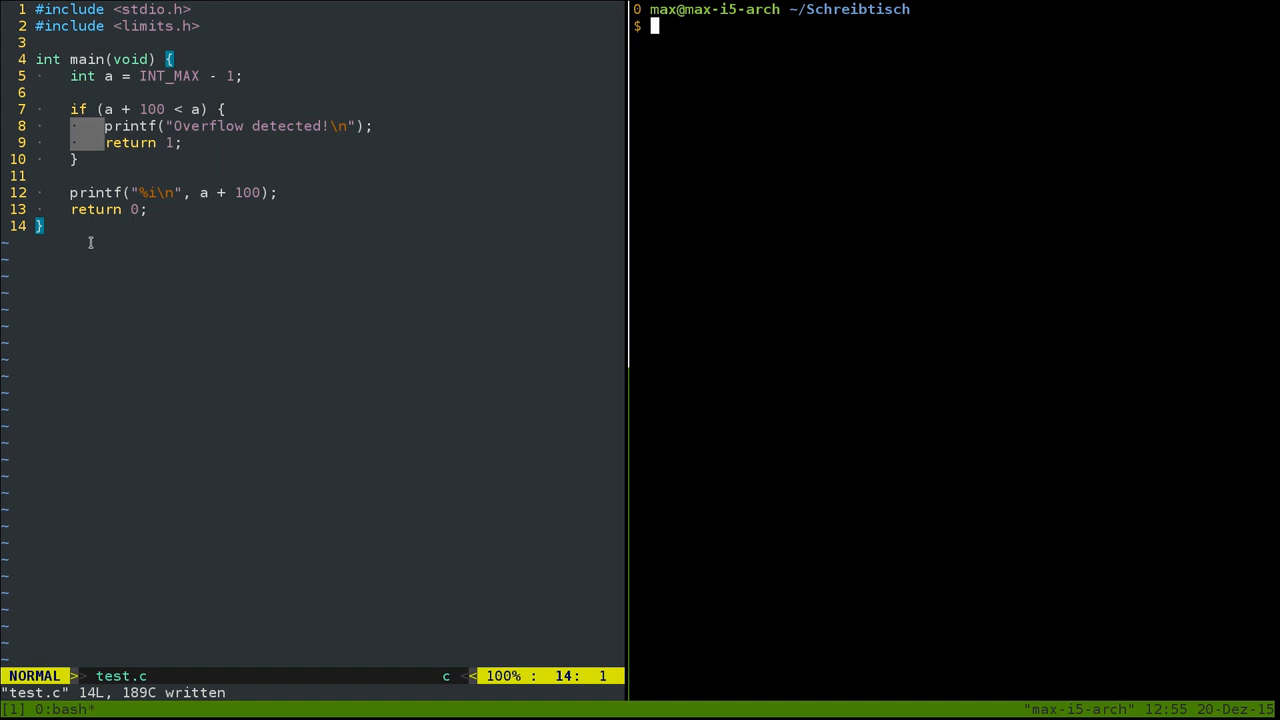
pyautogui.moveTo(136, 178)
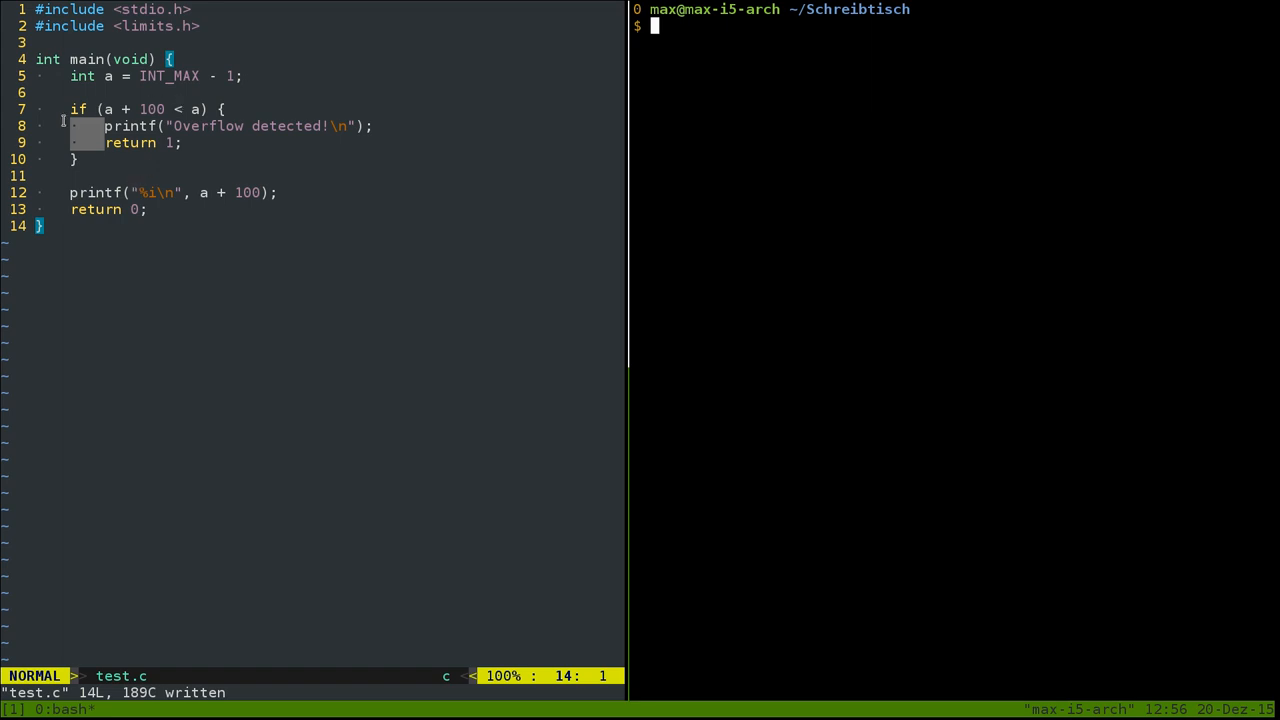
pyautogui.moveTo(344, 420)
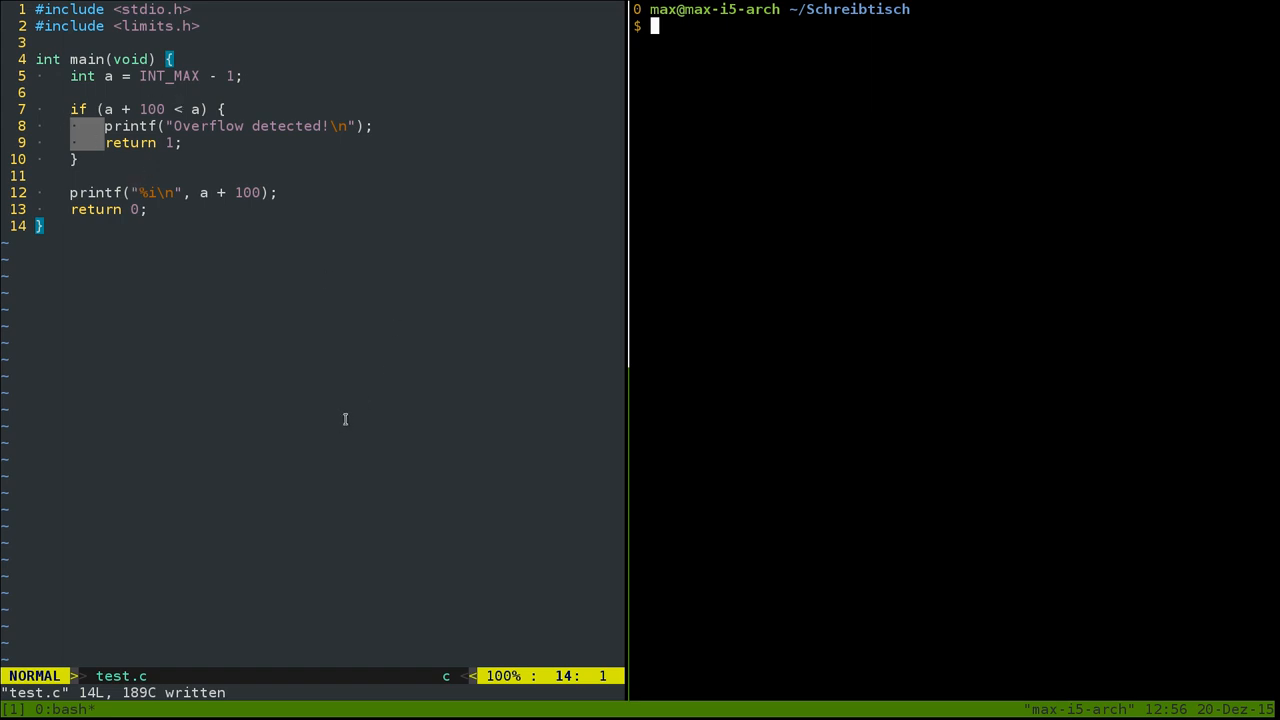
pyautogui.moveTo(384, 504)
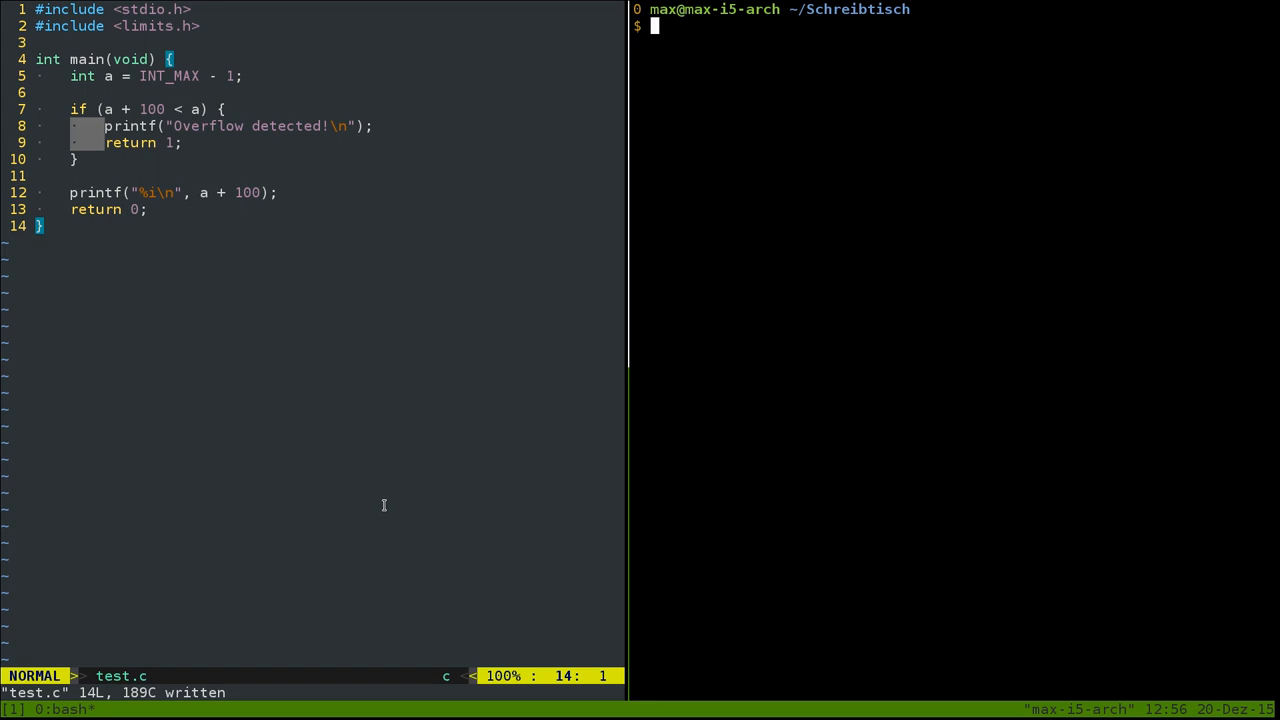
pyautogui.moveTo(290, 254)
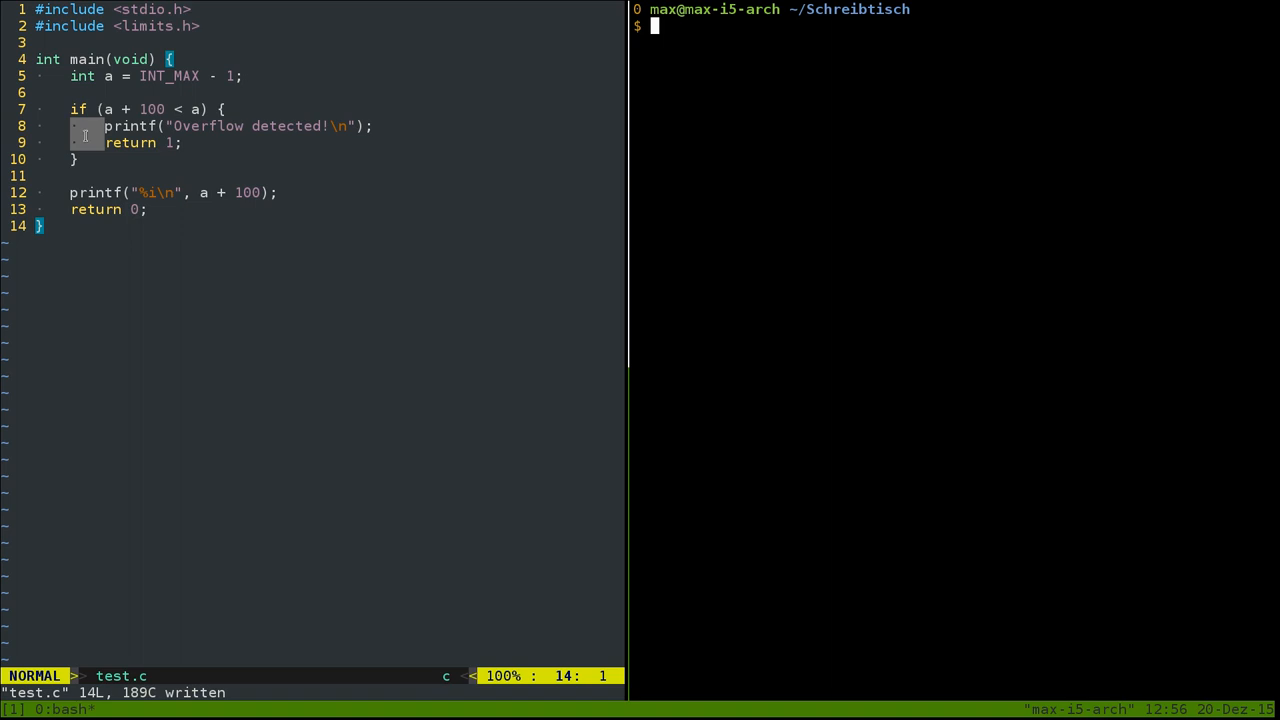
pyautogui.moveTo(206, 66)
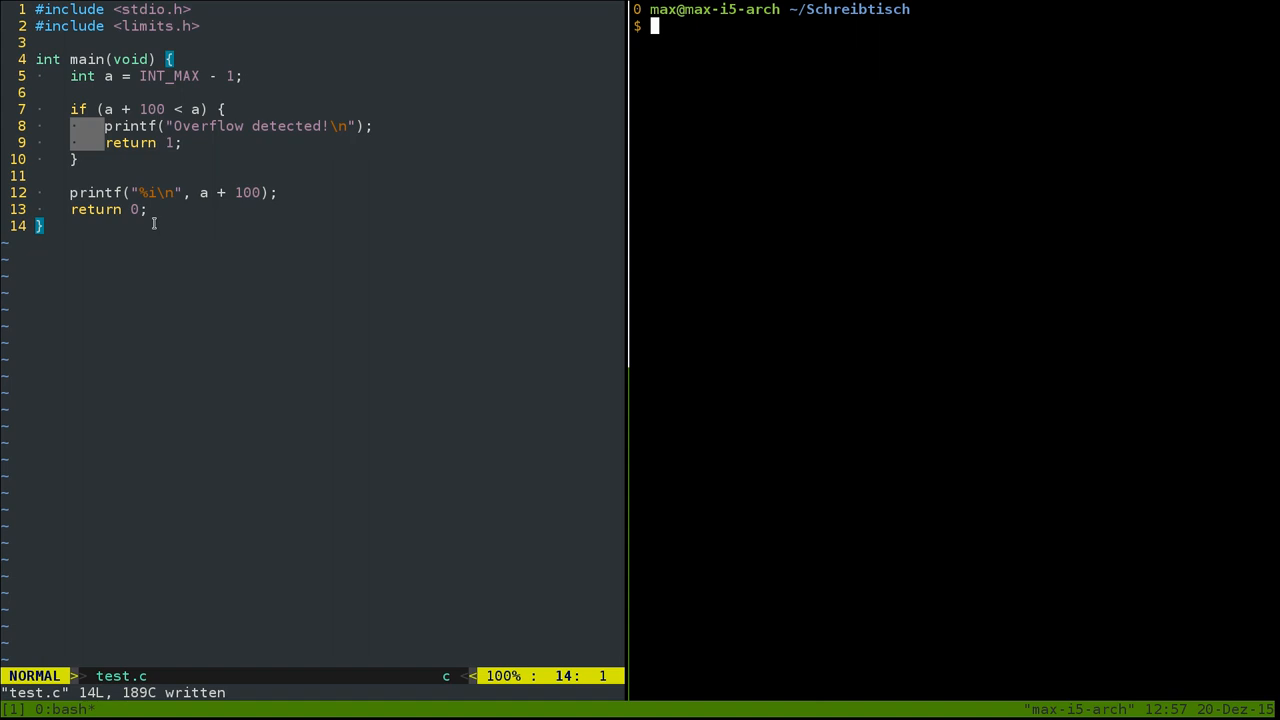
pyautogui.moveTo(692, 198)
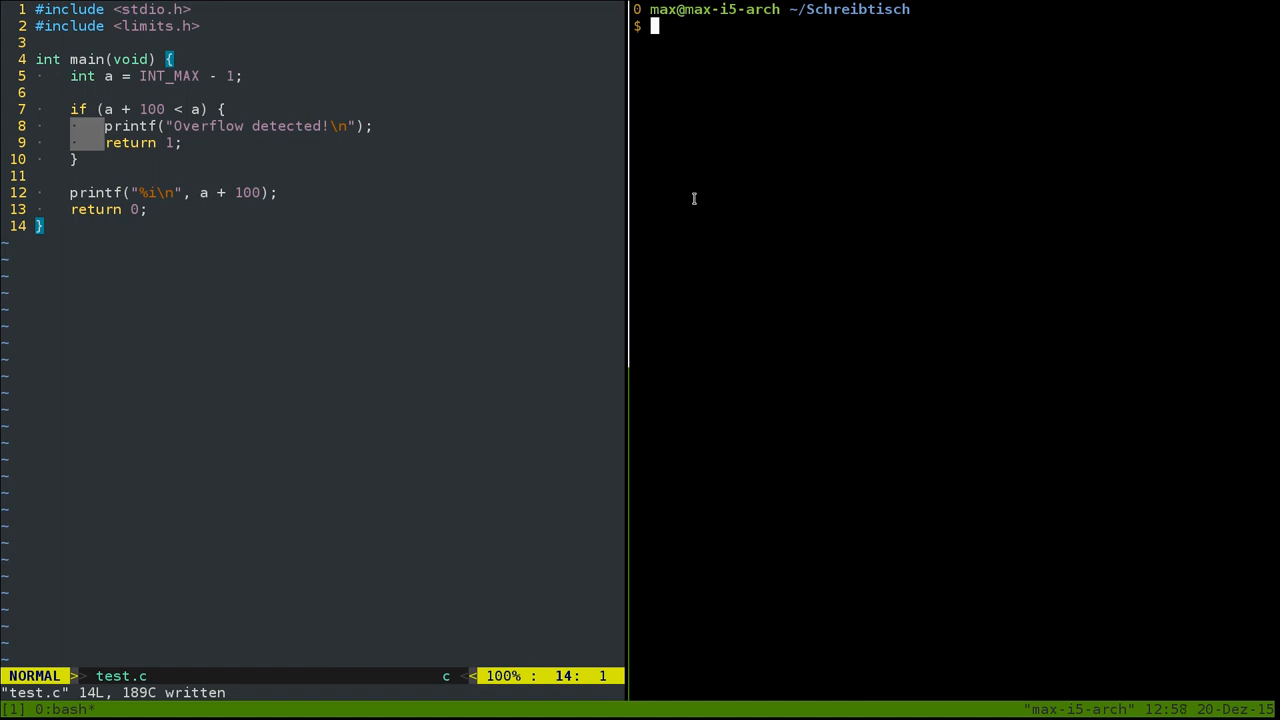
# Step: Build test.c with gcc -O1 -o test and run ./test, printing Overflow detected!
pyautogui.write('g')
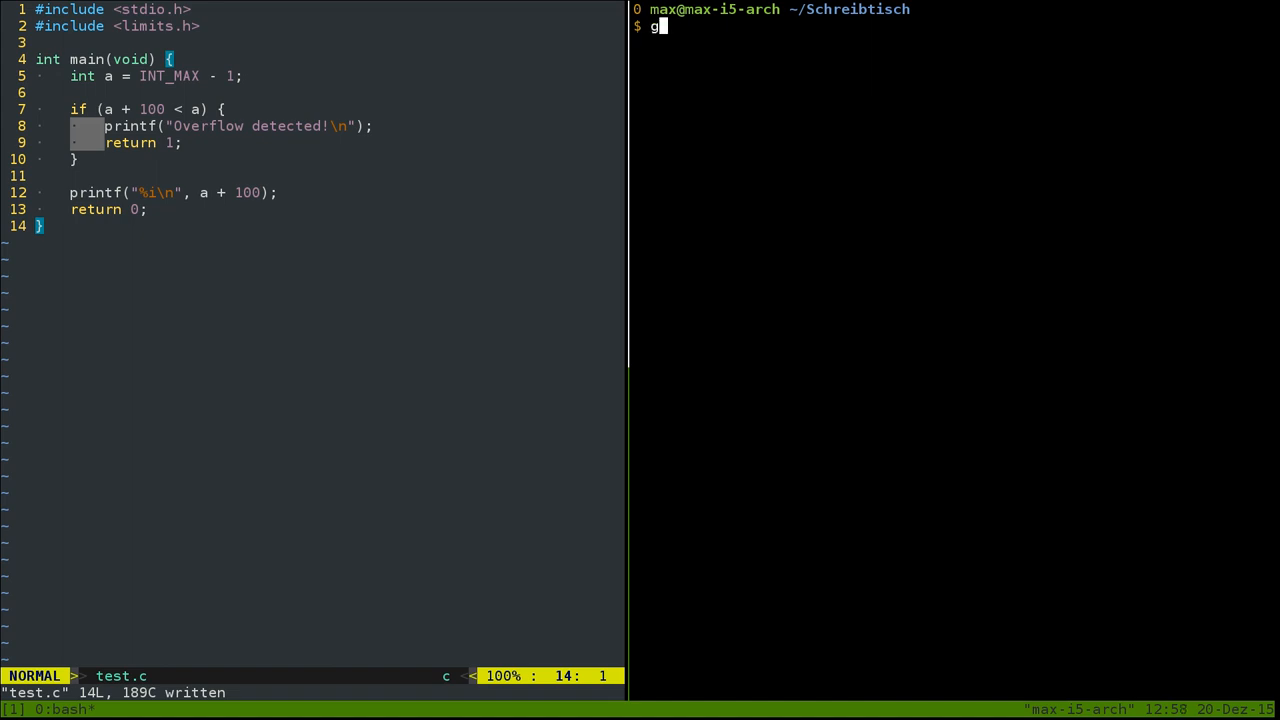
pyautogui.write('cc -O1')
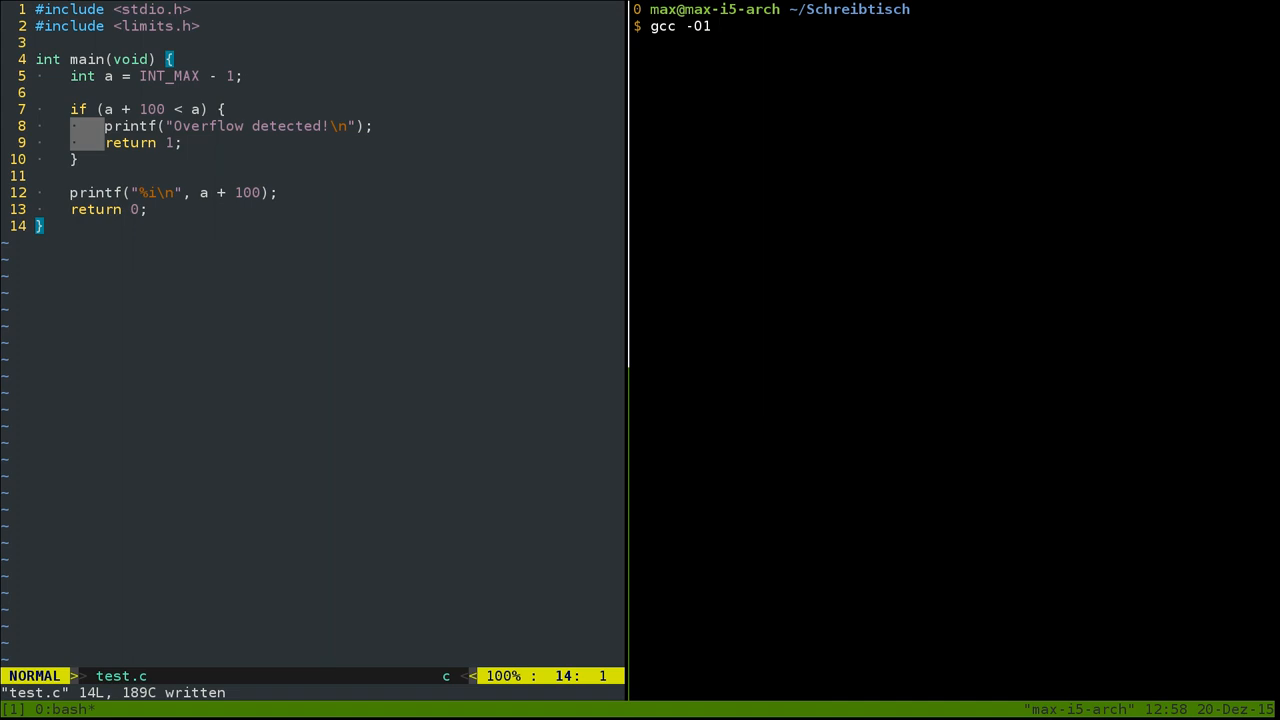
pyautogui.write('testc')
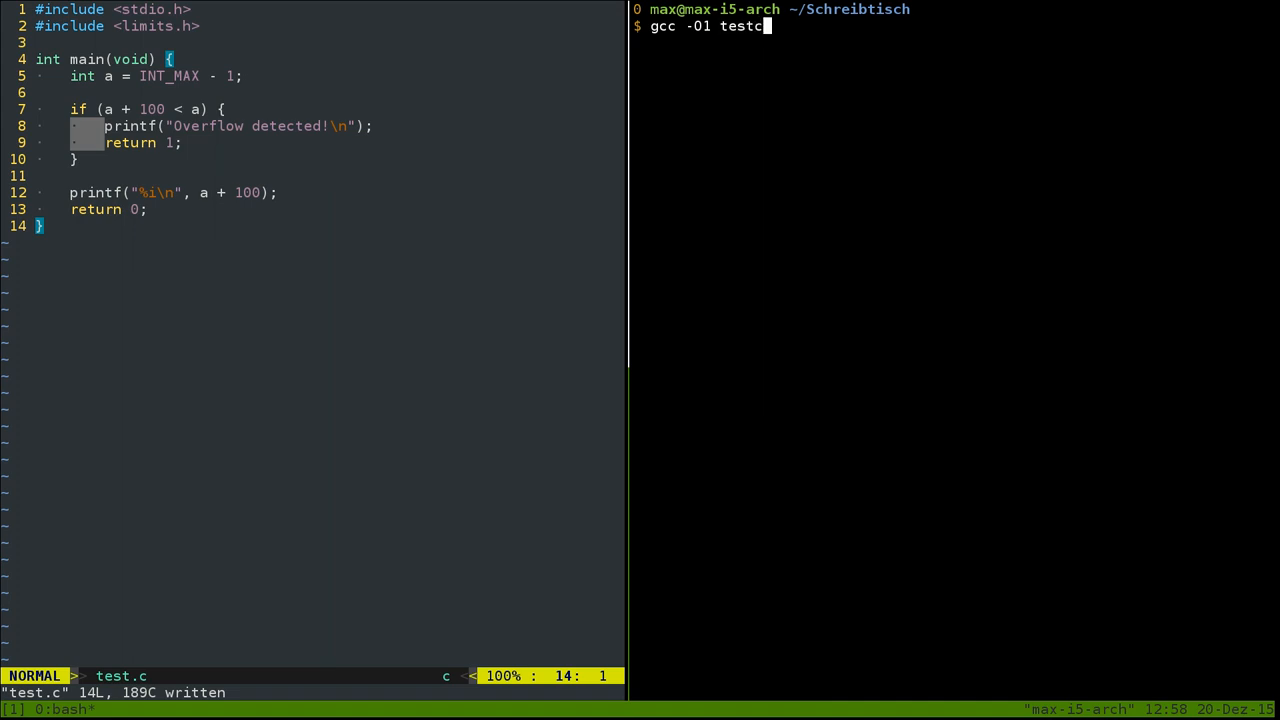
pyautogui.write('.c -o t')
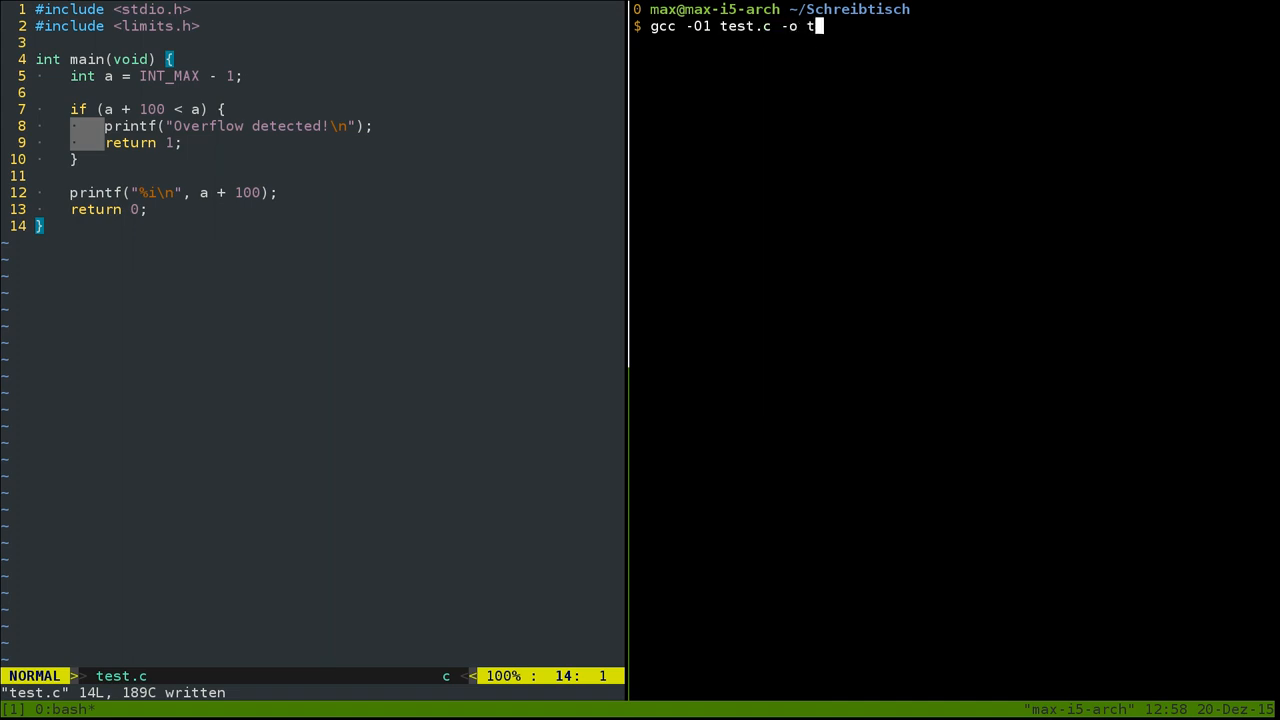
pyautogui.press('Return')
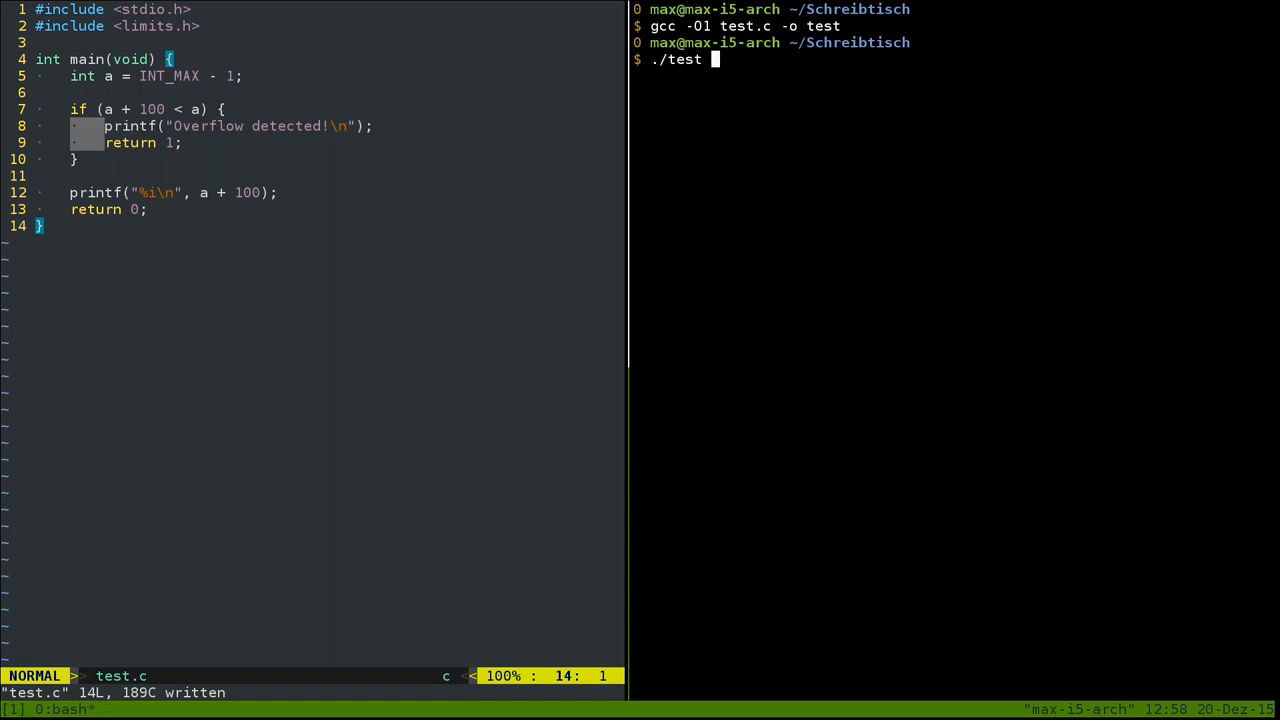
pyautogui.press('Return')
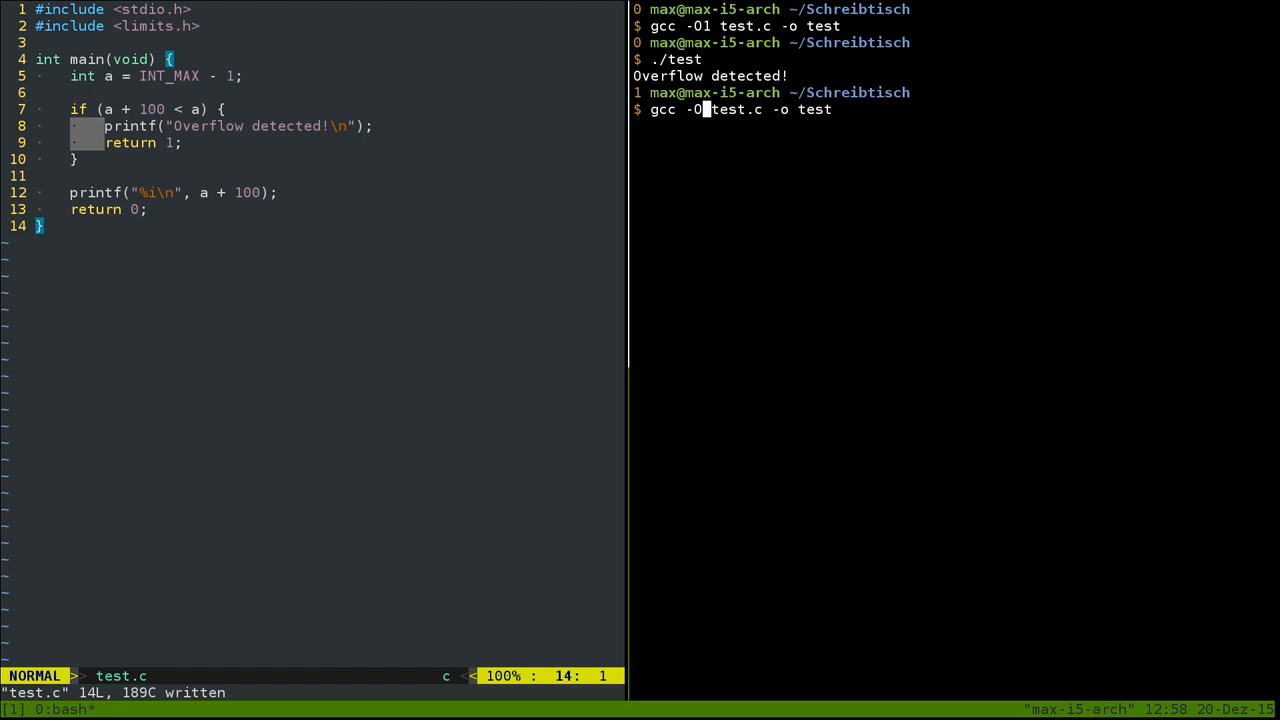
pyautogui.write('2')
pyautogui.write('./test')
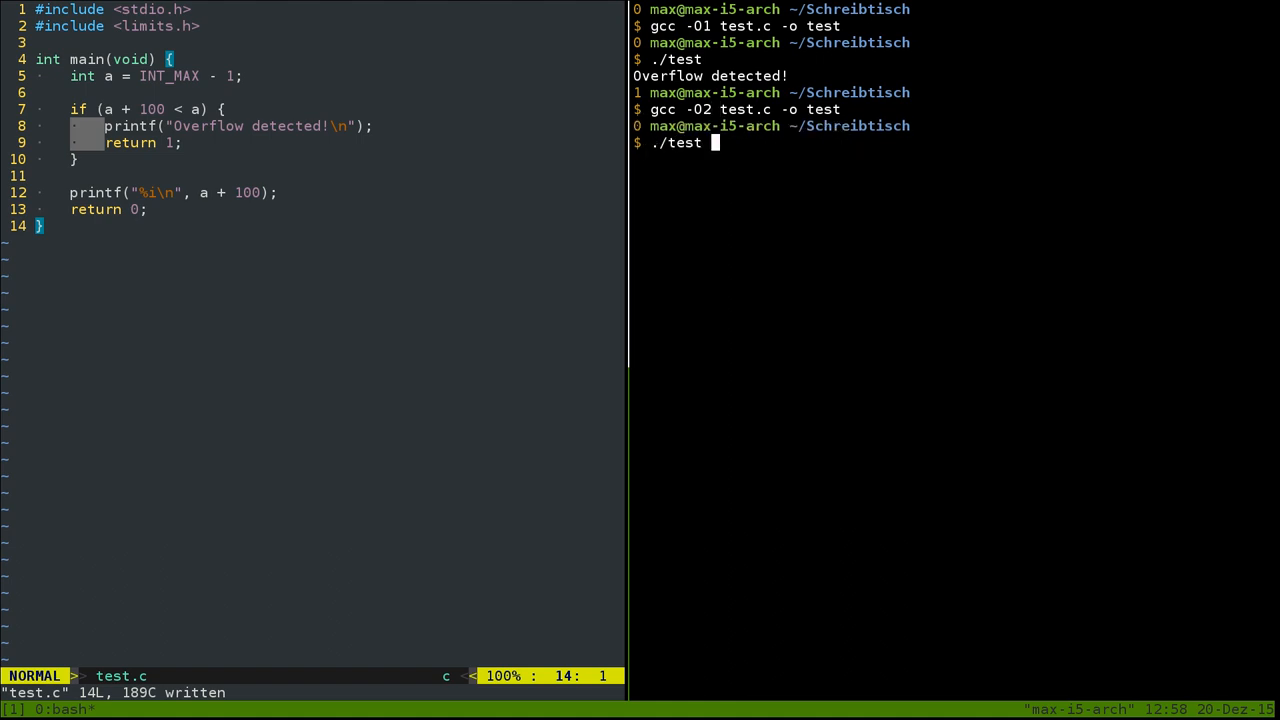
pyautogui.press('Return')
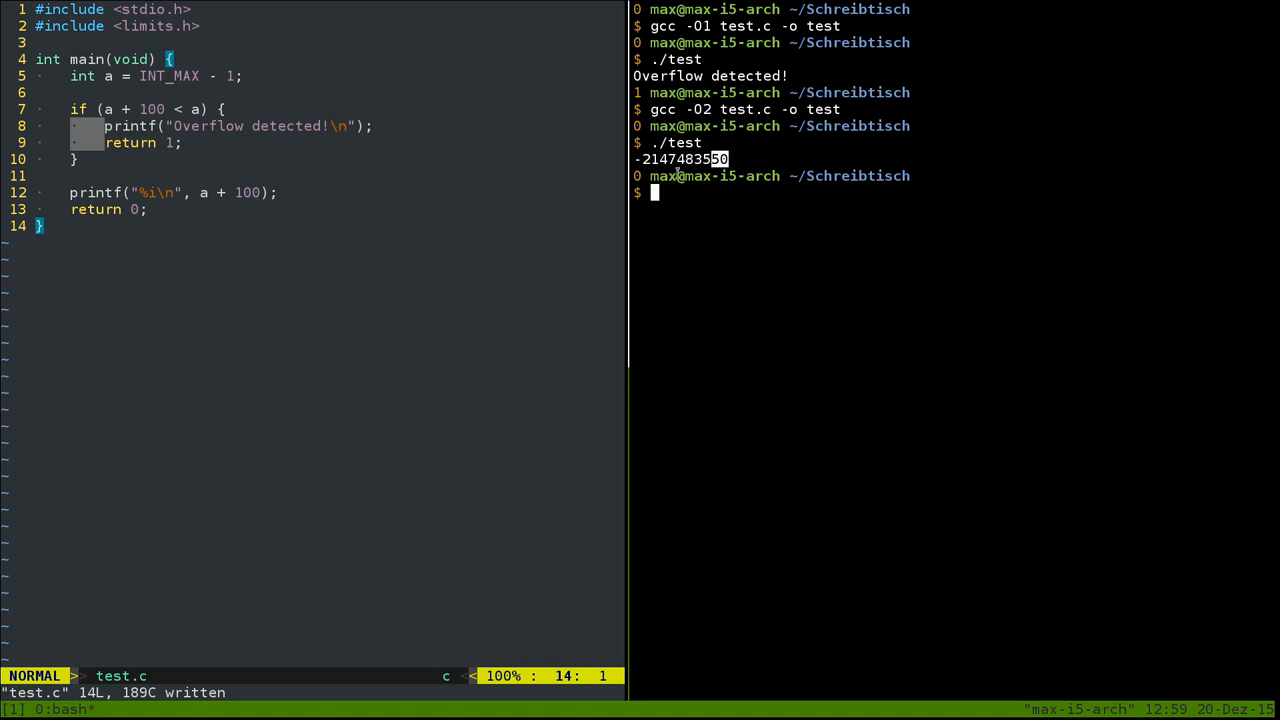
pyautogui.moveTo(808, 190)
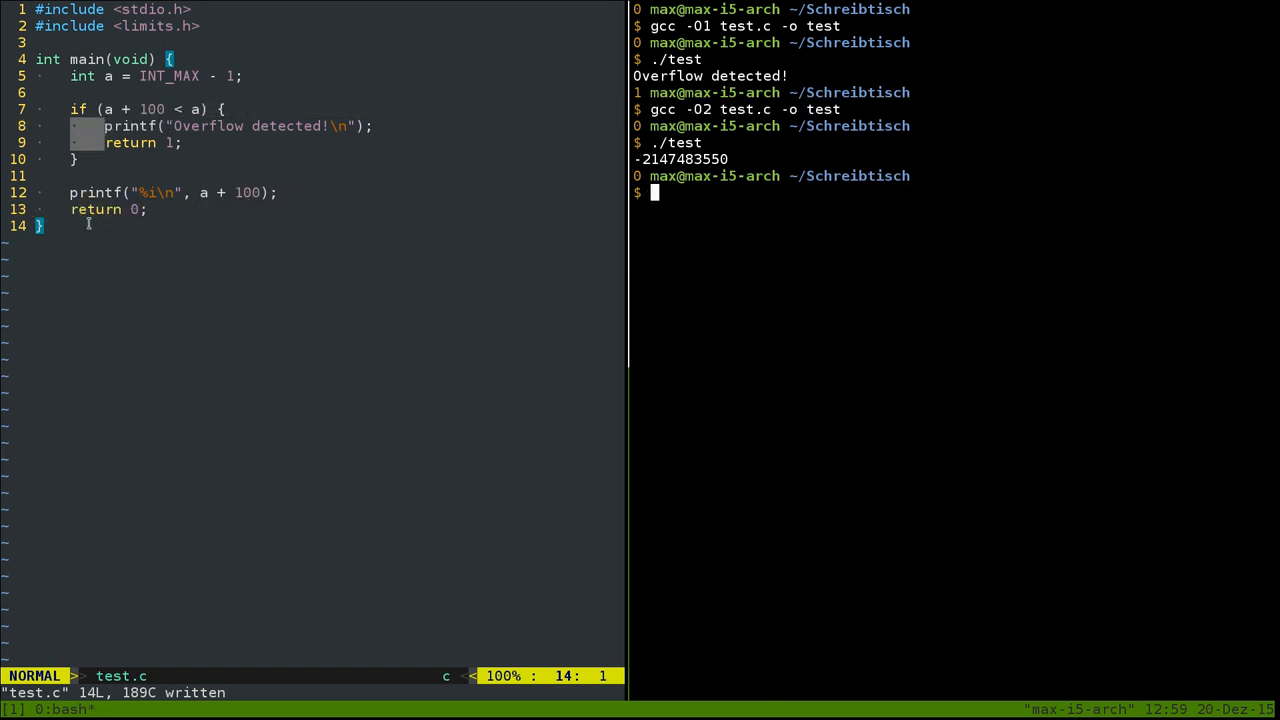
pyautogui.moveTo(272, 350)
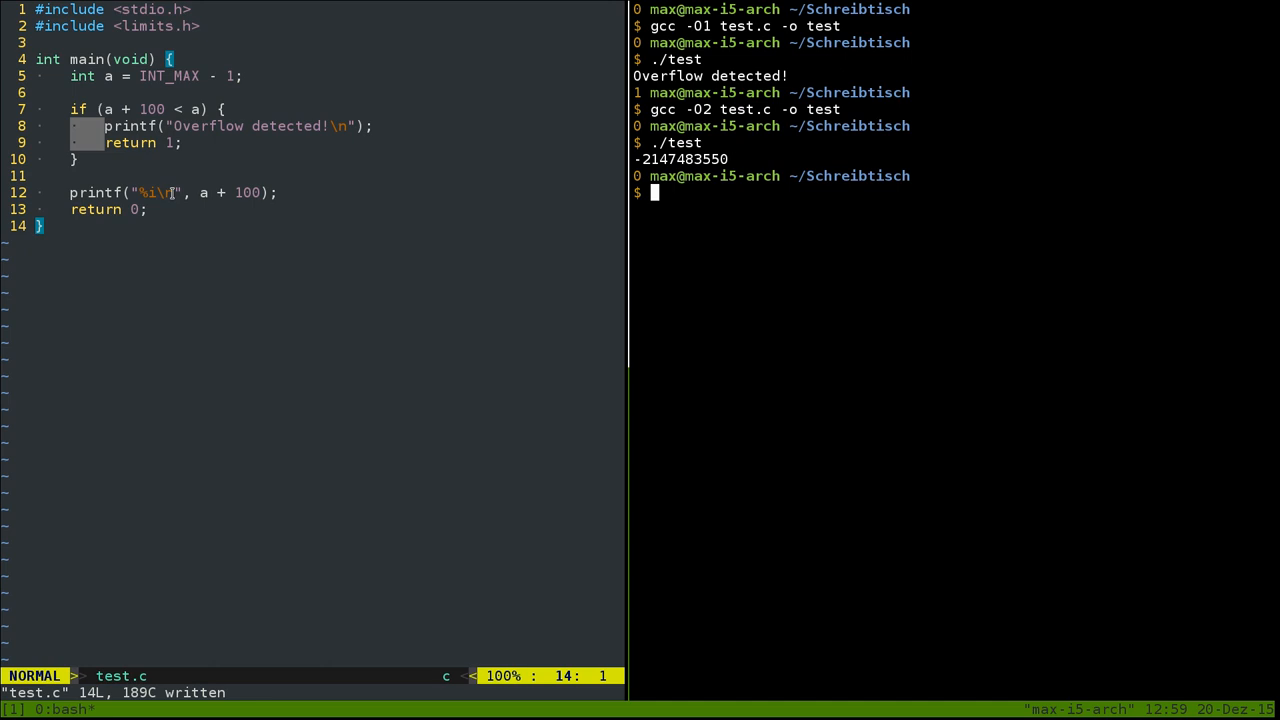
pyautogui.moveTo(698, 228)
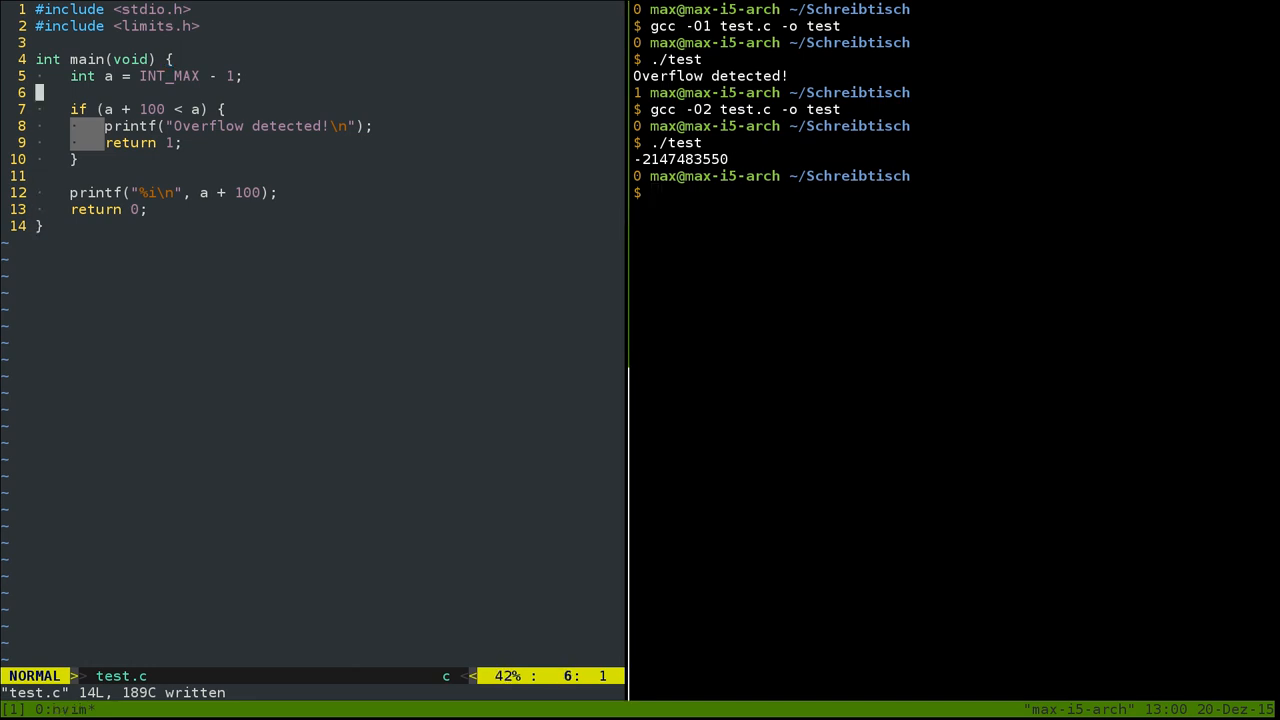
# Step: Visually select the overflow-check if block on lines 7–10 after abandoning a characterwise selection
pyautogui.press('k')
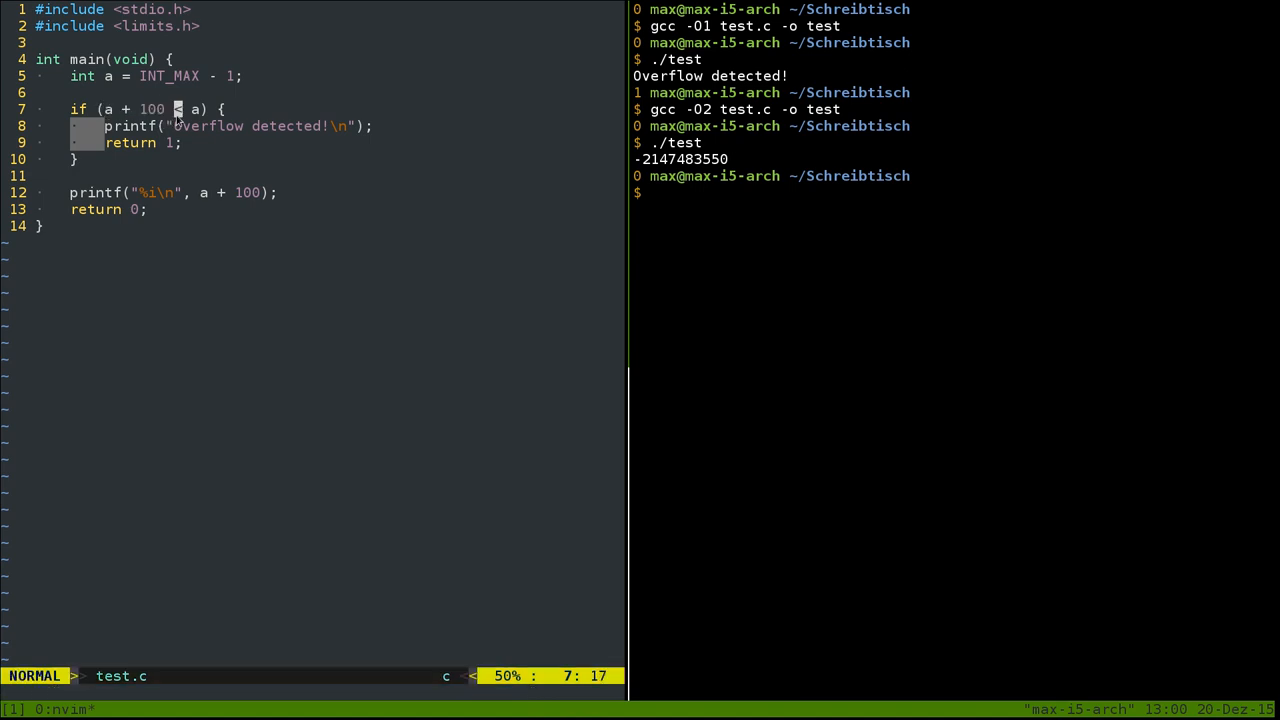
pyautogui.press('v')
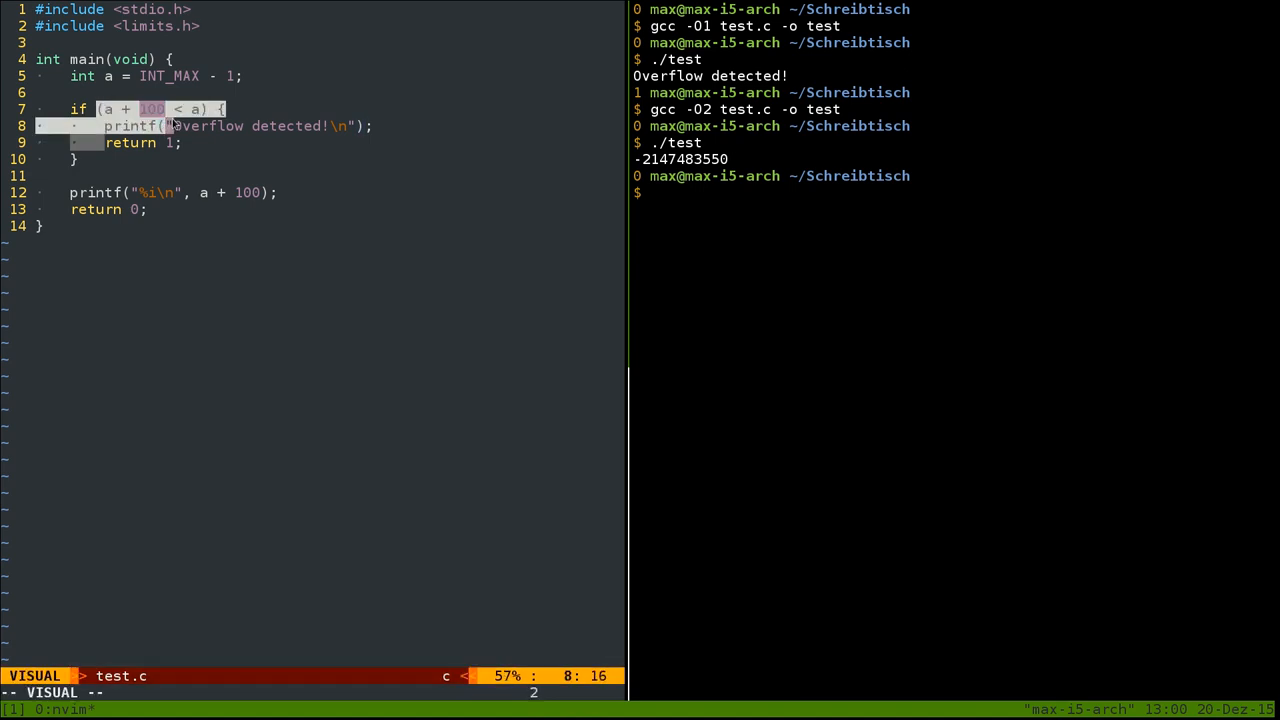
pyautogui.press('Escape')
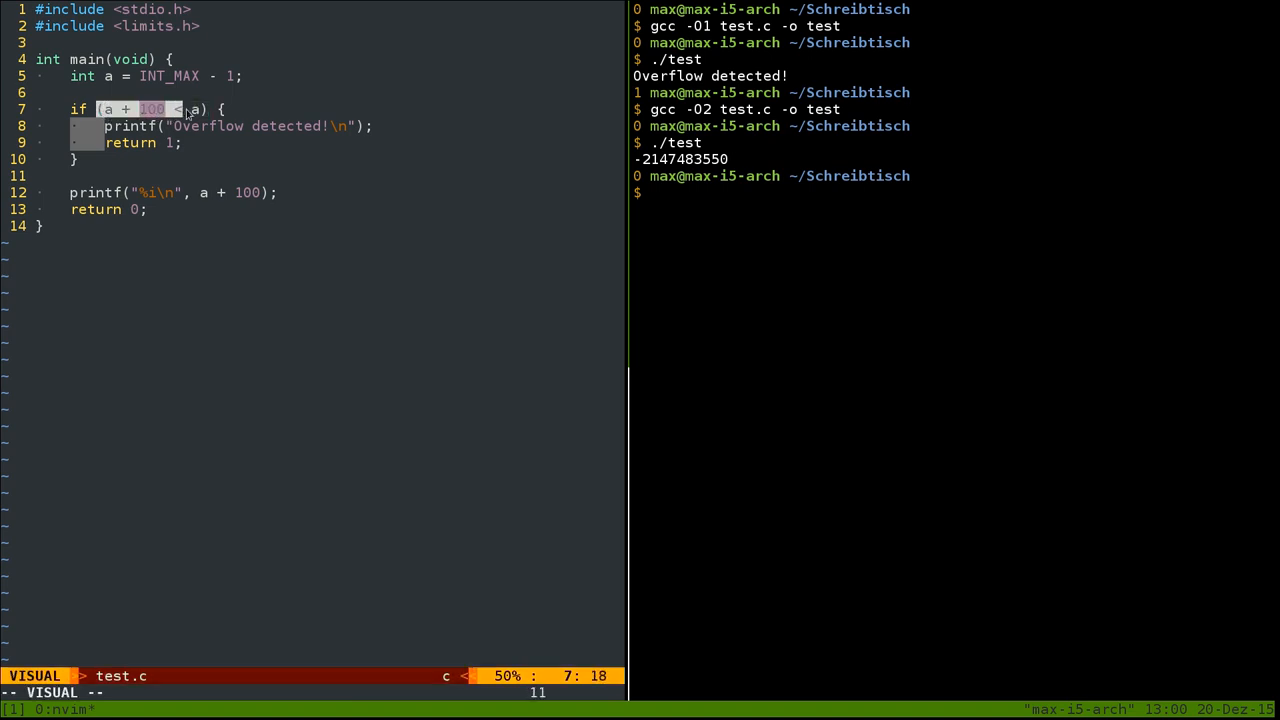
pyautogui.press('Escape')
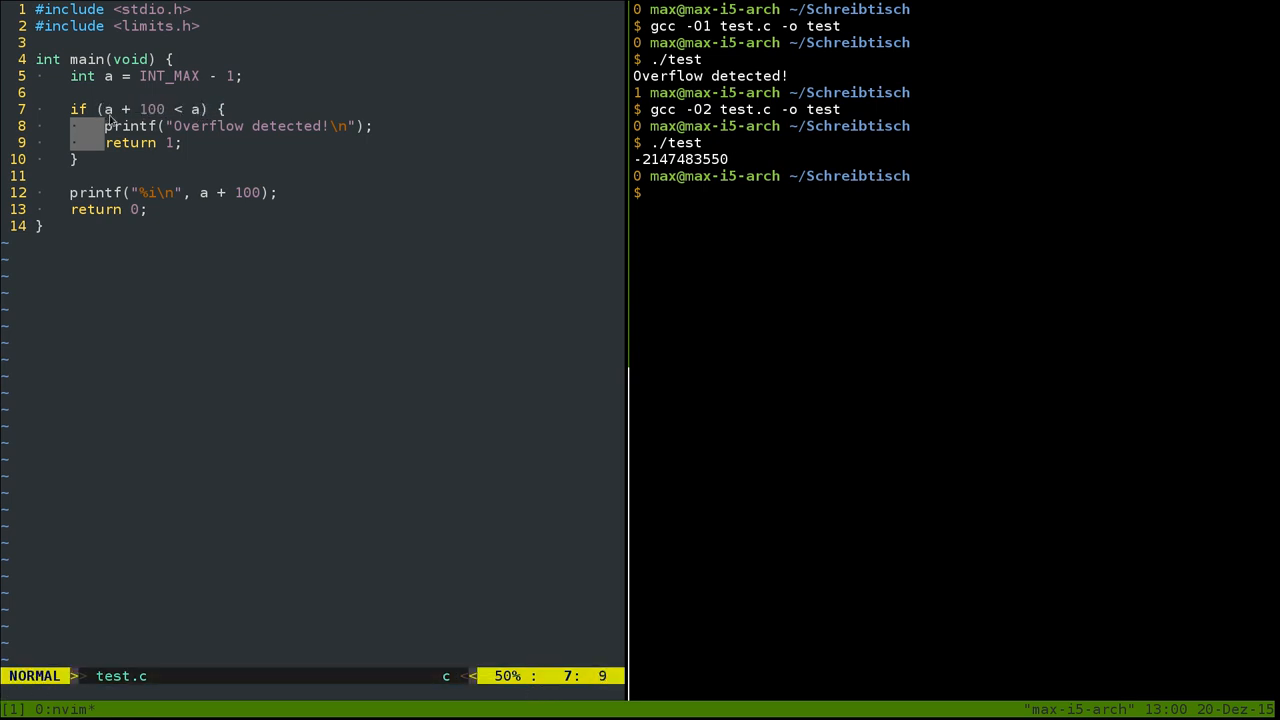
pyautogui.press('v')
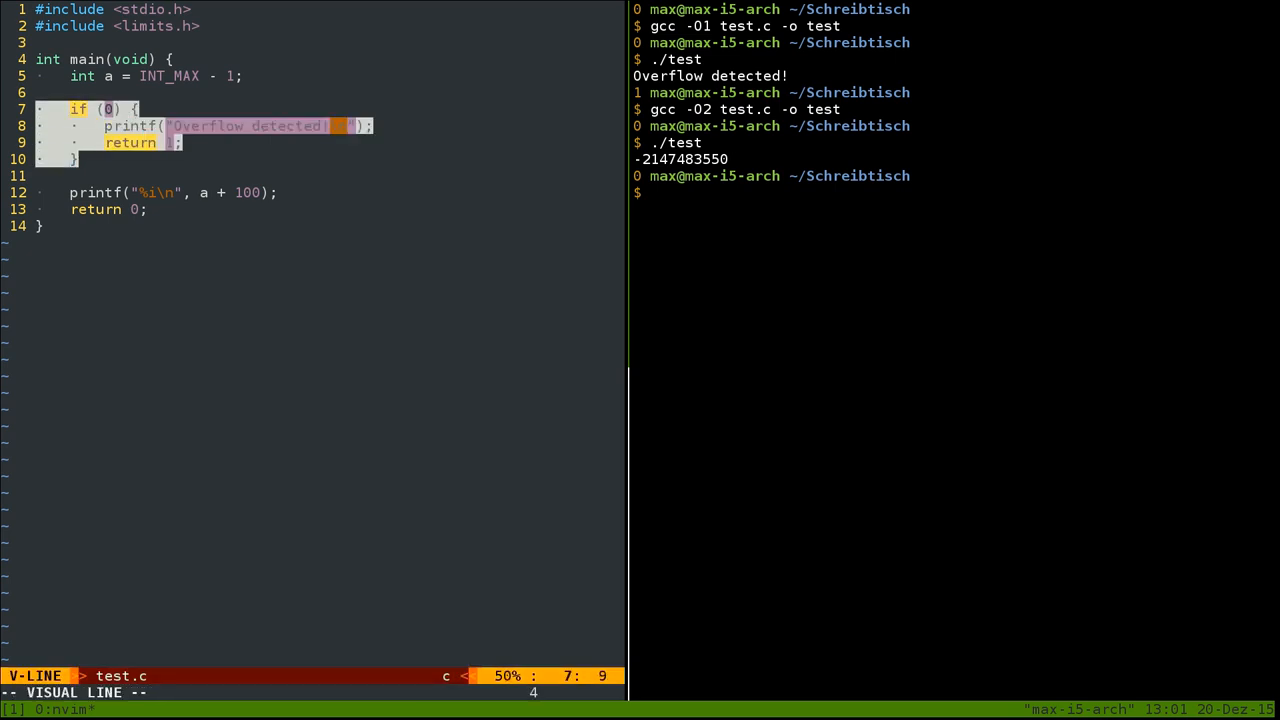
# Step: Extend the linewise selection up to blank line 6 and delete the block
pyautogui.press('k')
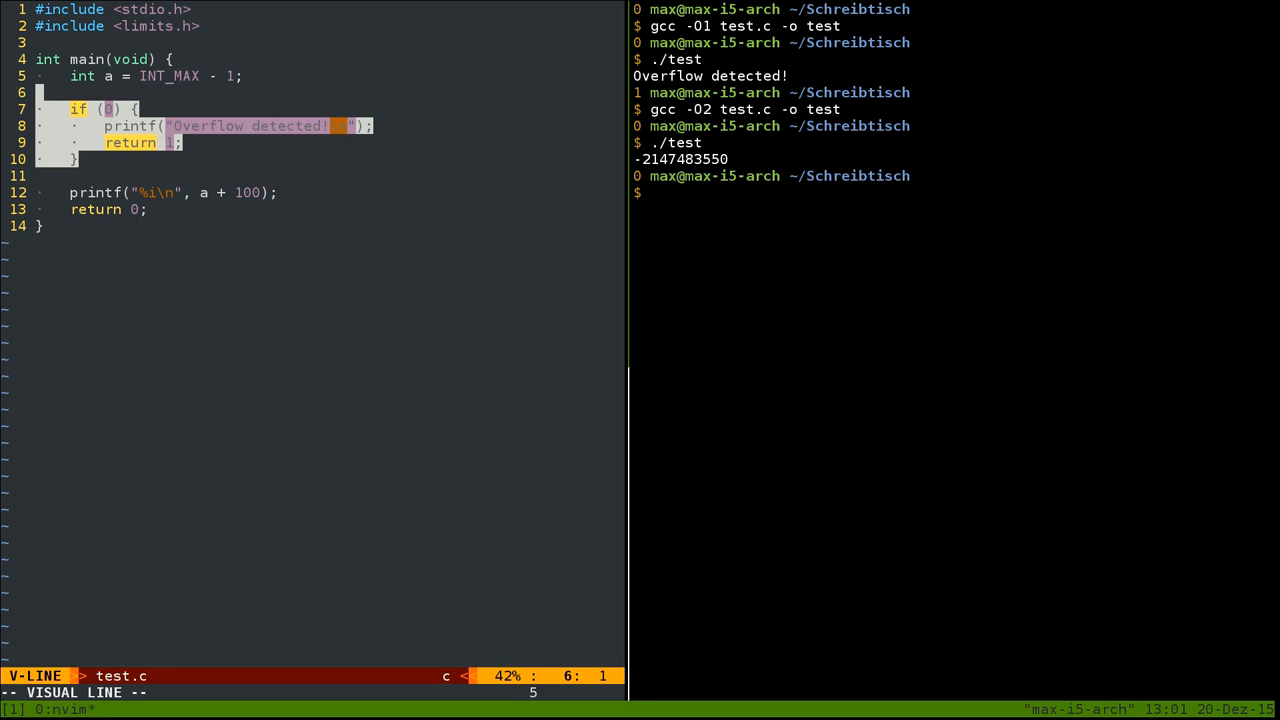
pyautogui.press('d')
pyautogui.write('a + 100 < a')
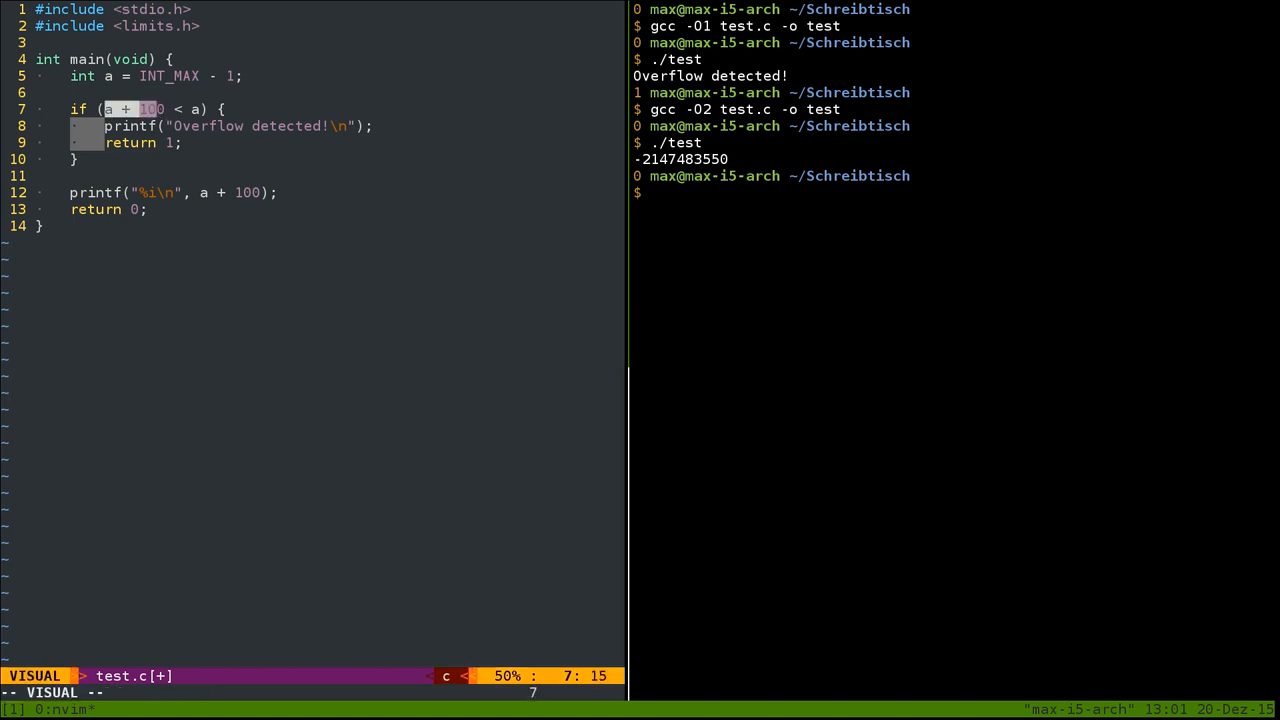
# Step: Remove the a + 100 operand from the if condition, leaving only < a
pyautogui.press('Escape')
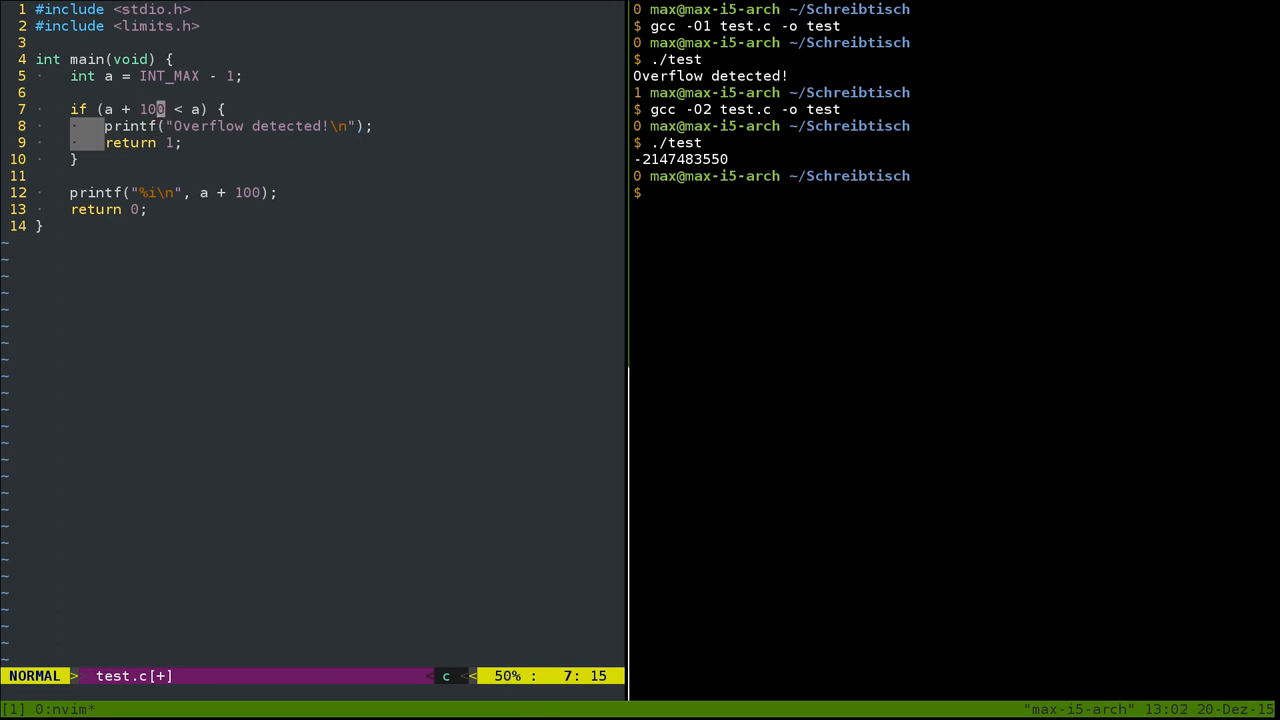
pyautogui.press('b')
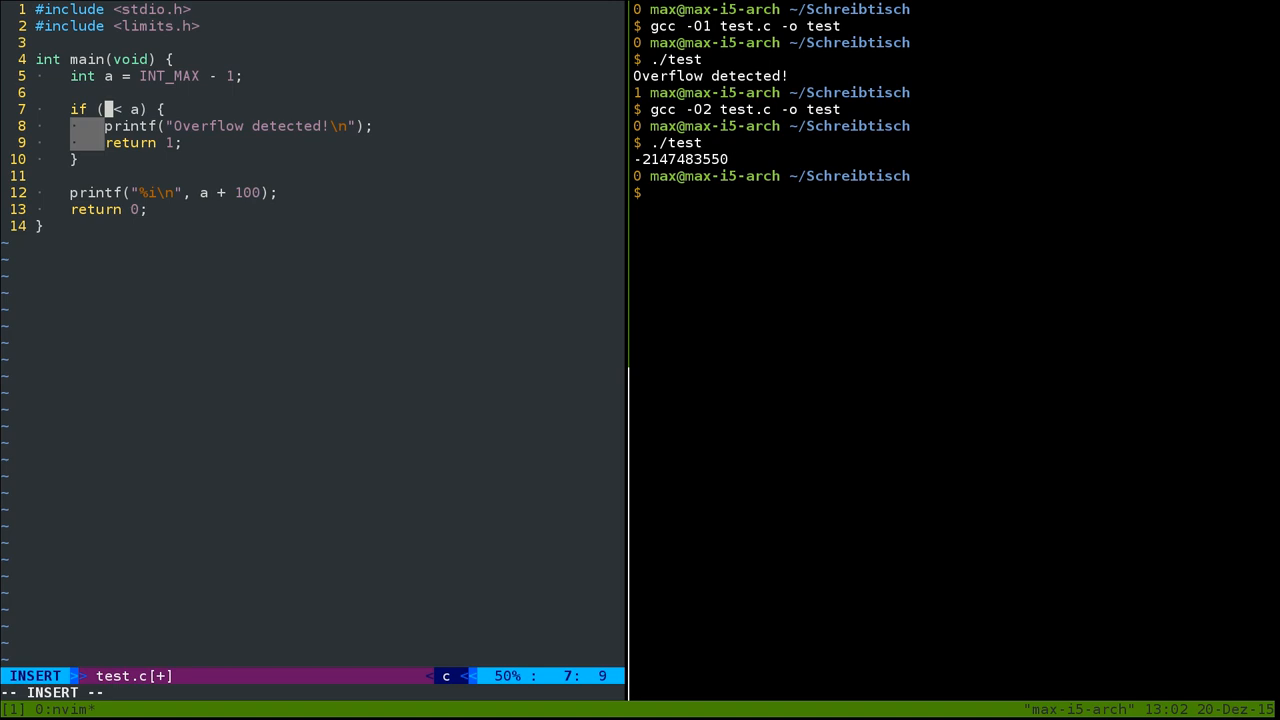
# Step: Rewrite the check as INT_MAX - 100 < a, save, and move to the shell to rebuild
pyautogui.write('INT_MAX - 100')
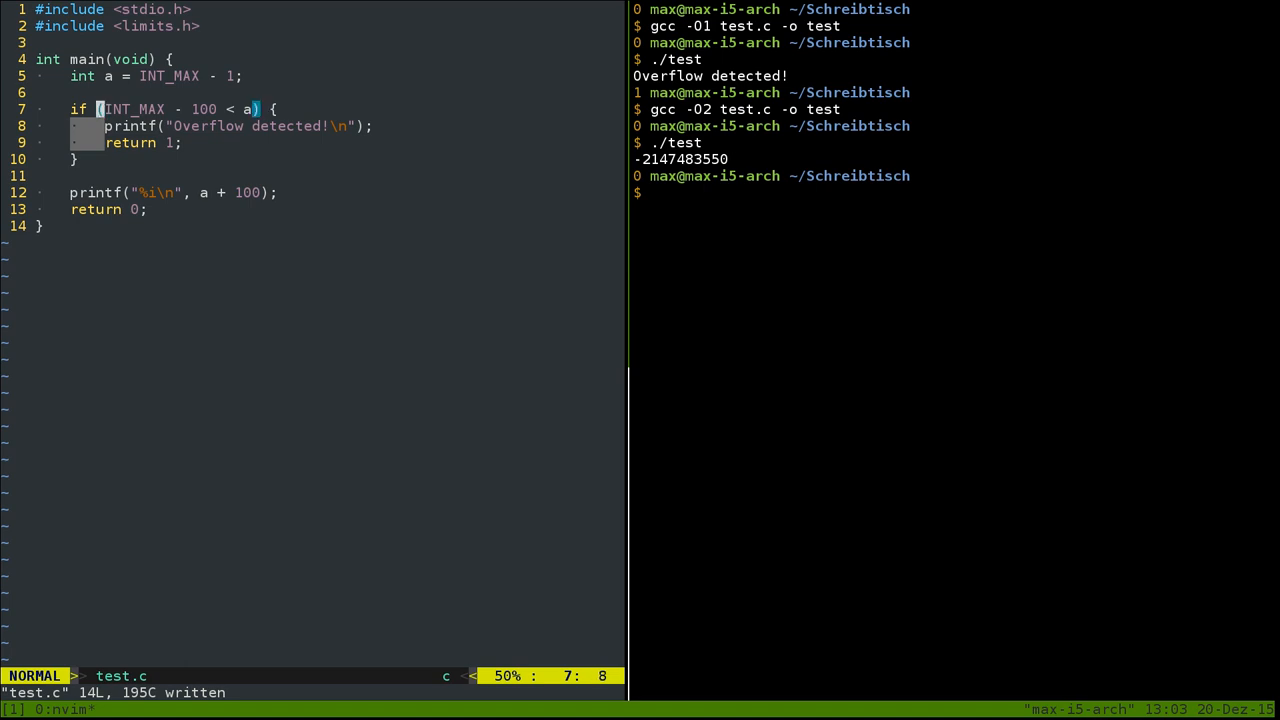
pyautogui.press('v')
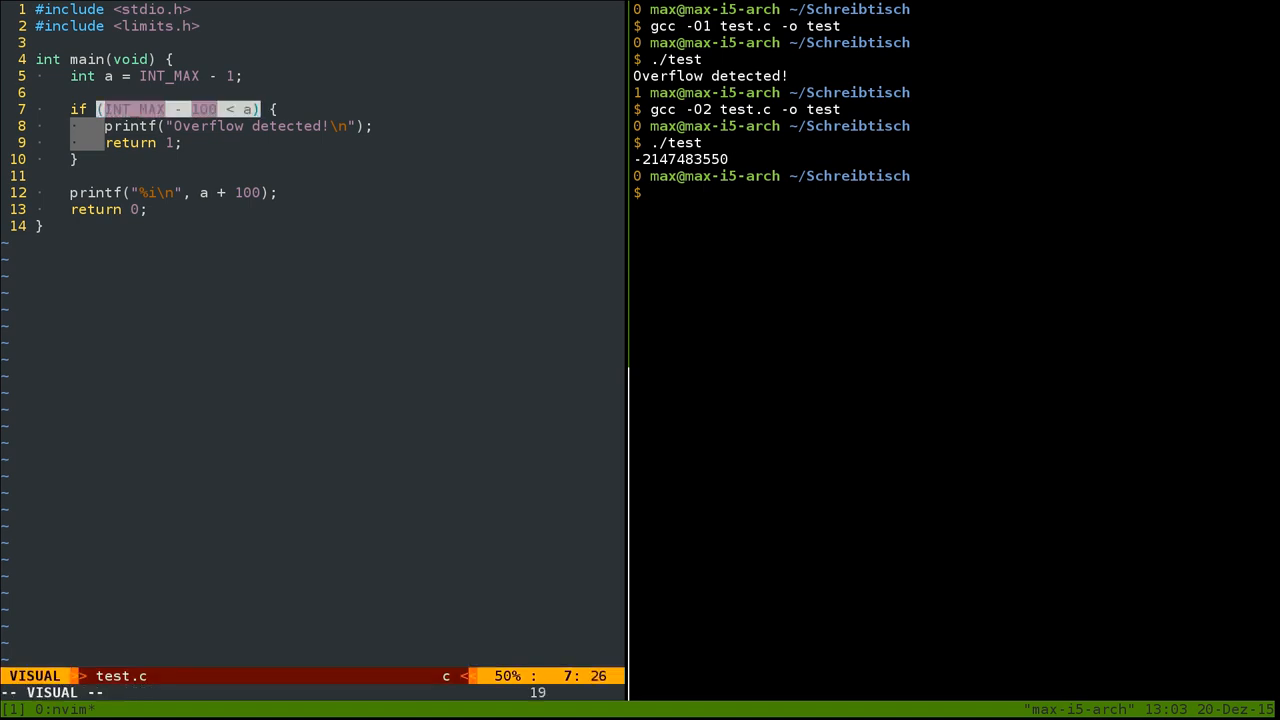
pyautogui.press('Escape')
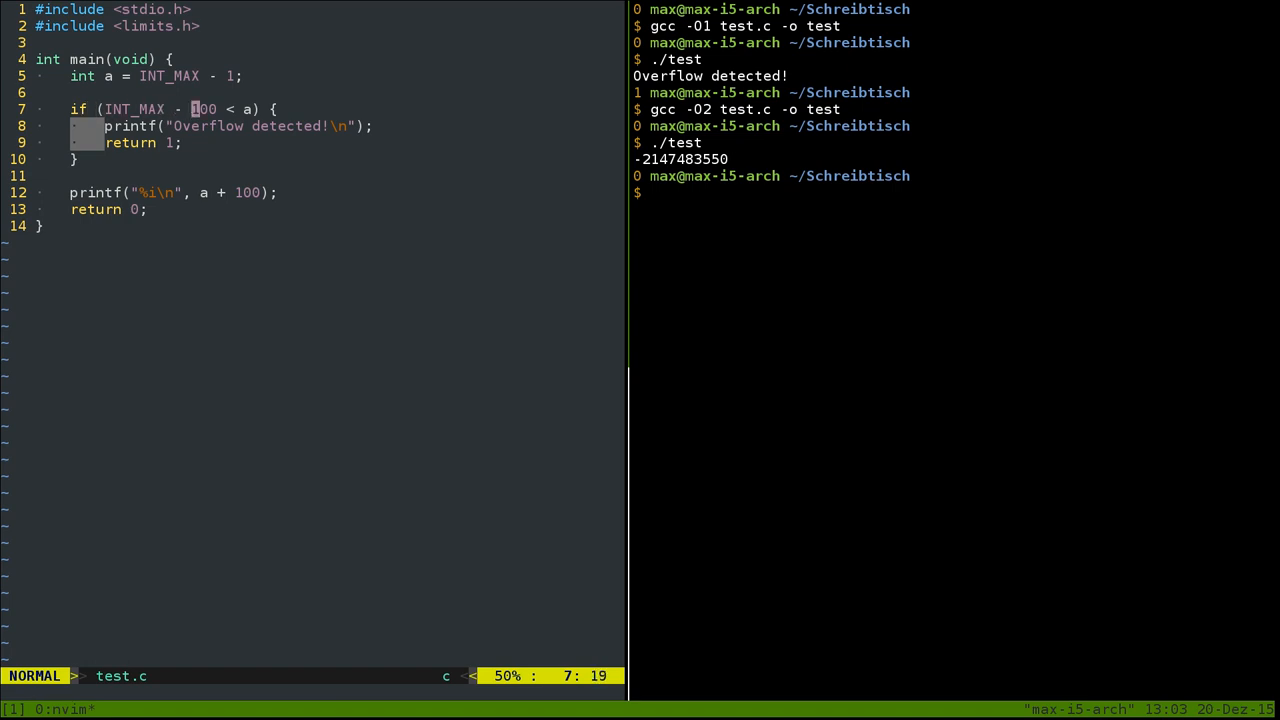
pyautogui.press('l')
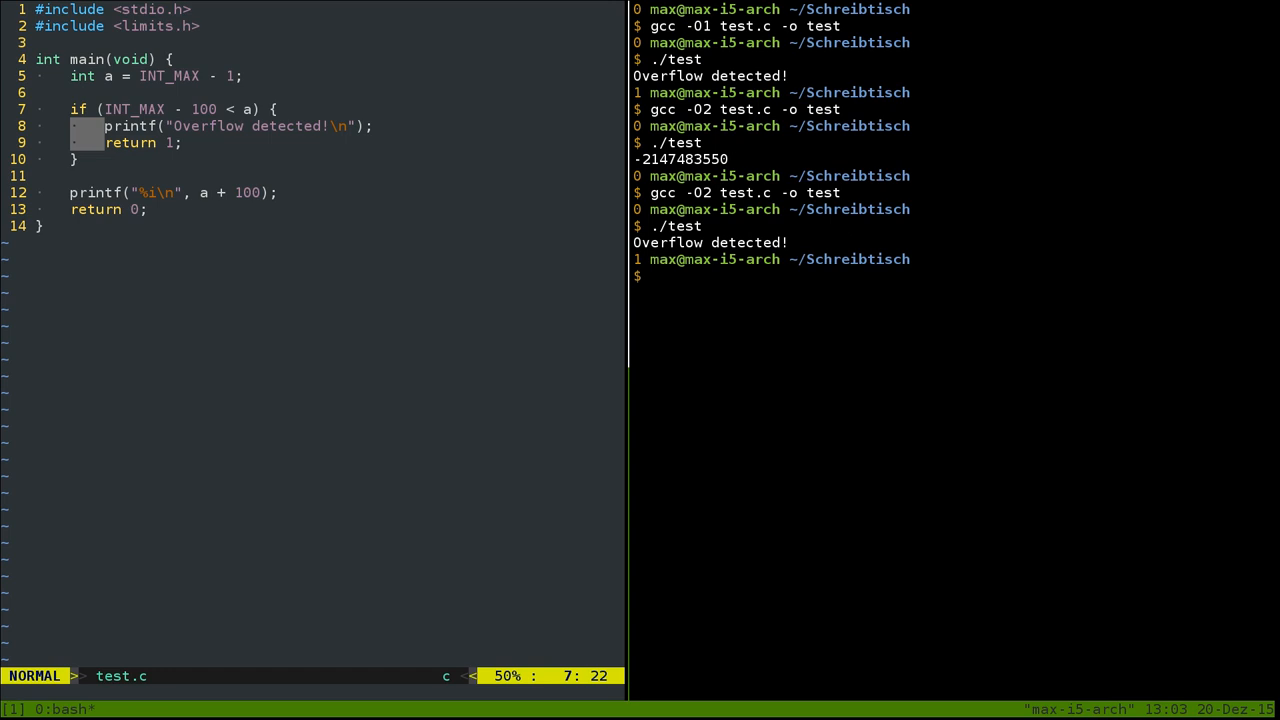
# Step: Rebuild at -O3 and run ./test, still printing Overflow detected!, then return to Neovim
pyautogui.write('gcc -O2 test.c -o test')
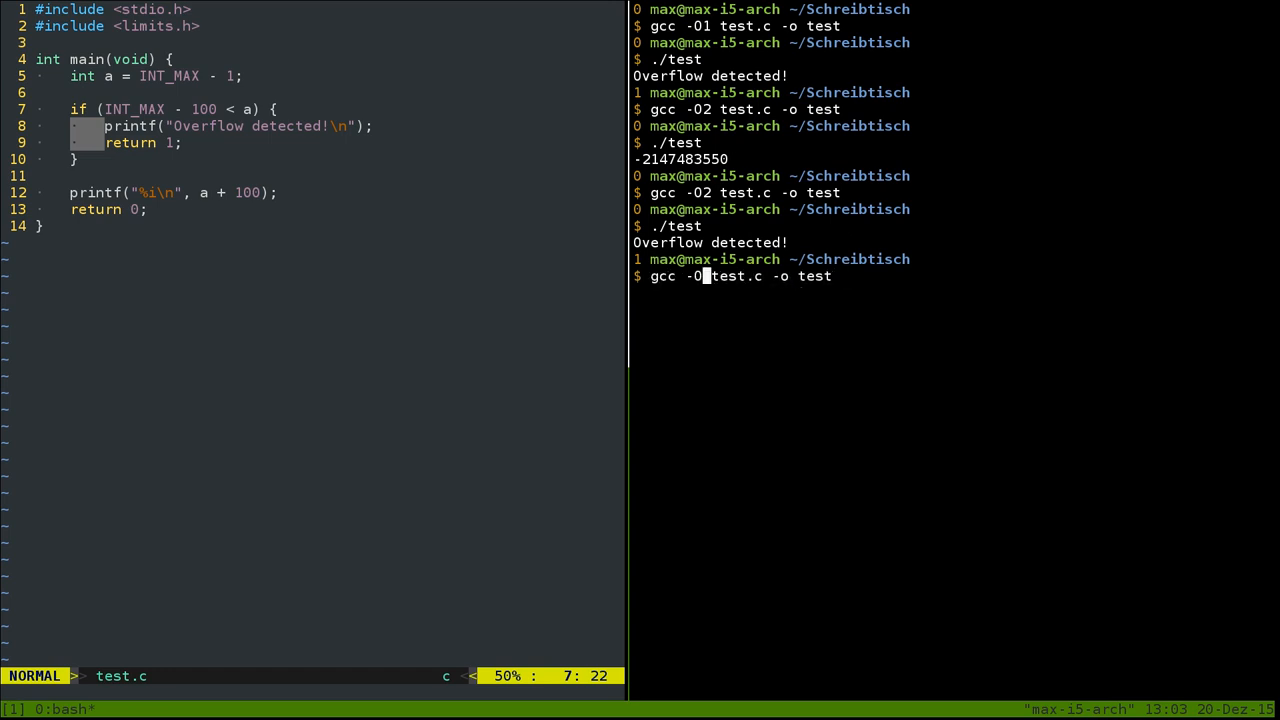
pyautogui.write('3')
pyautogui.press('Return')
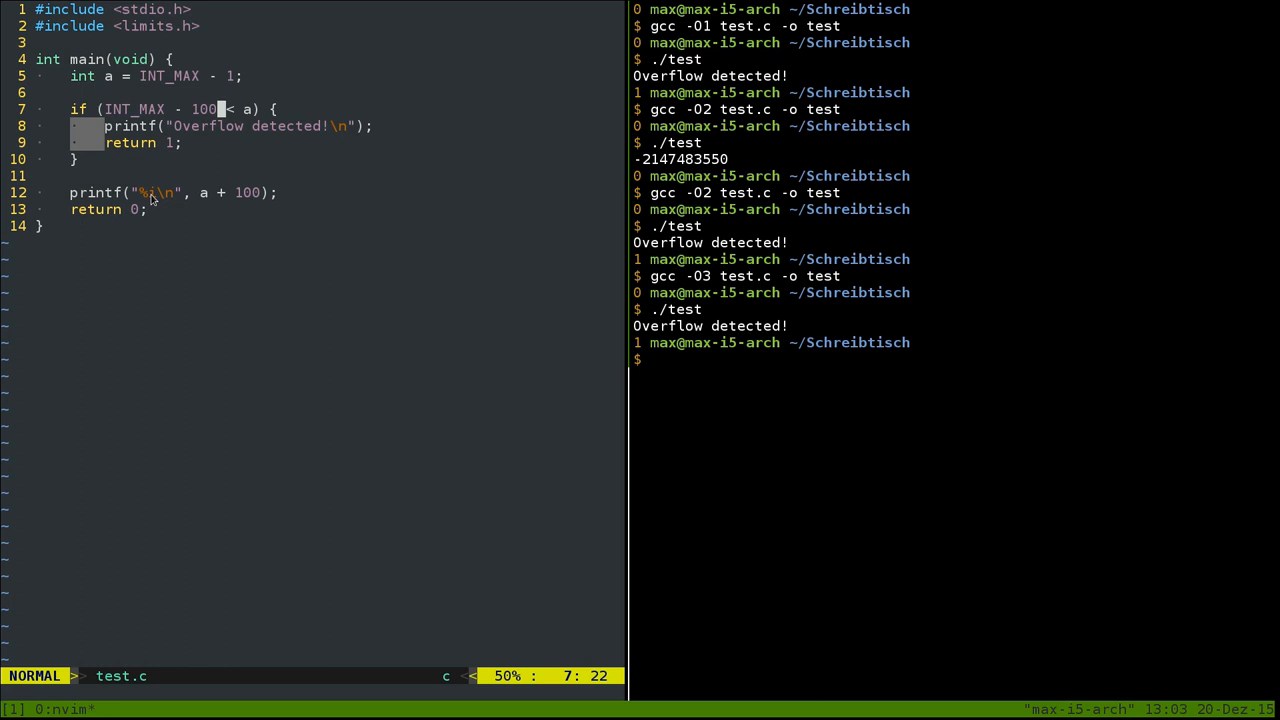
pyautogui.press('b')
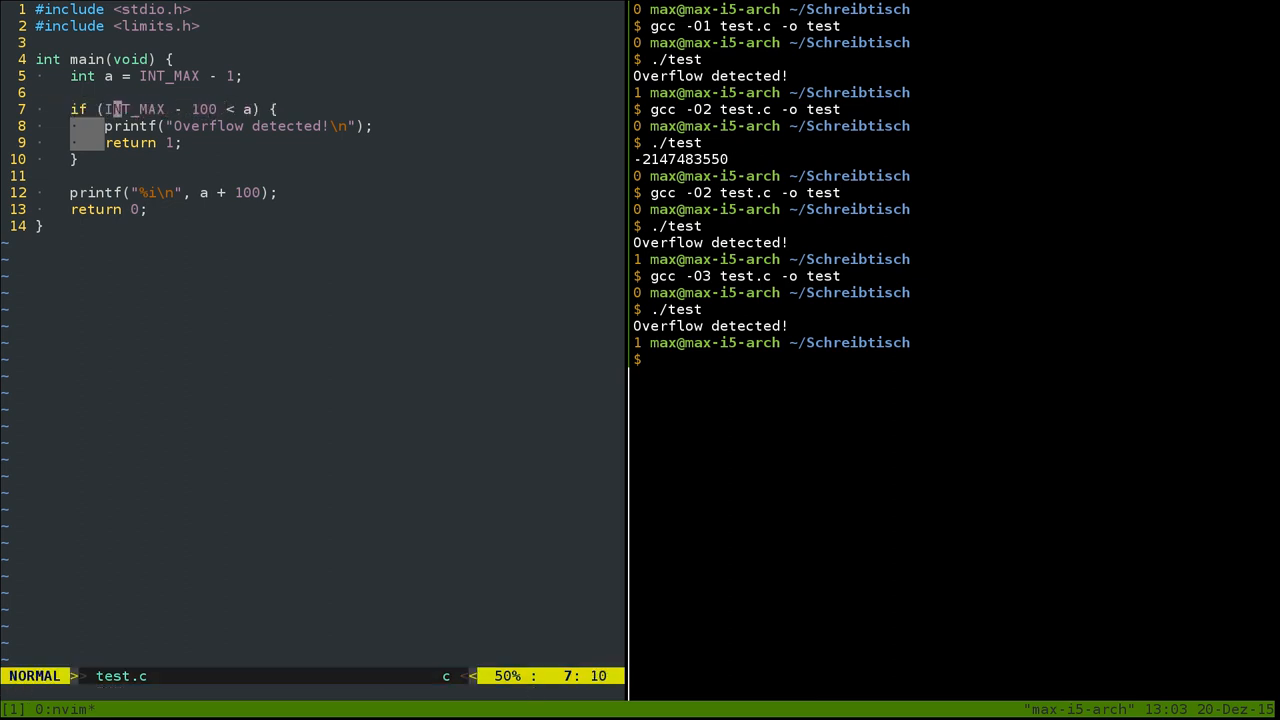
pyautogui.press('h')
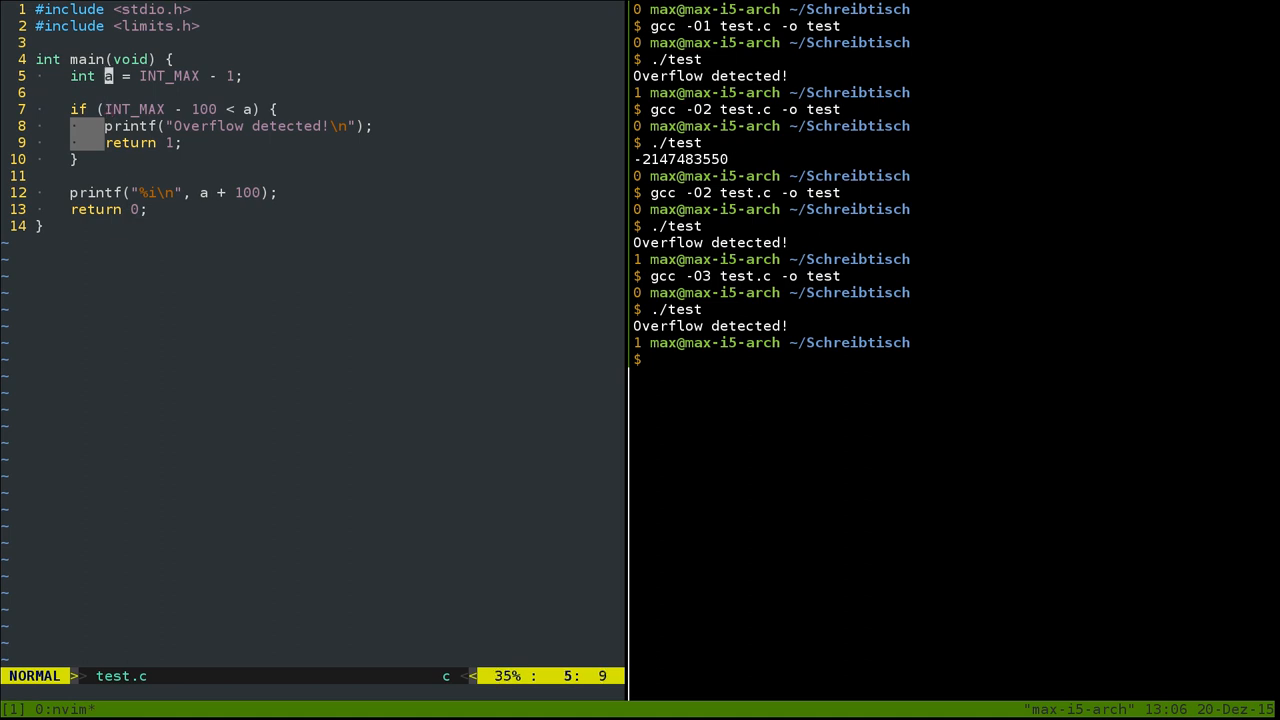
# Step: Replace main's body with int n = 100 and a for loop from i = 0 while i <= n
pyautogui.press('V')
pyautogui.write('for (')
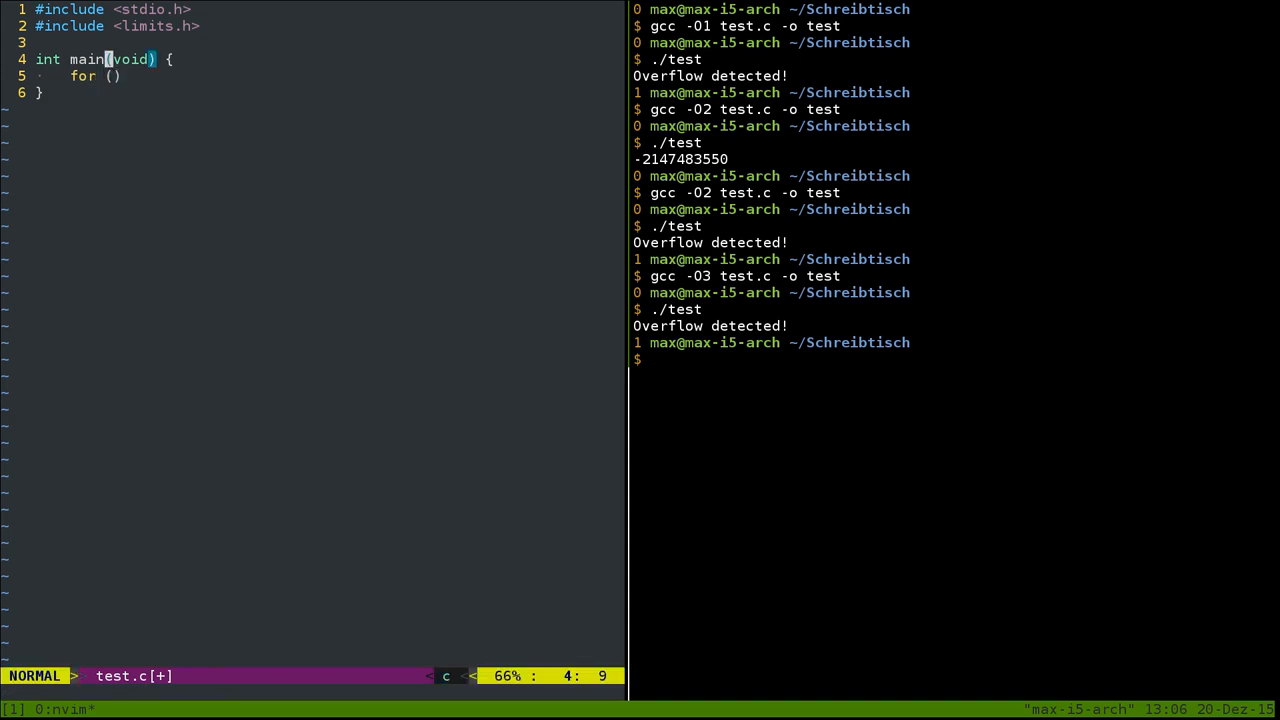
pyautogui.write('int n')
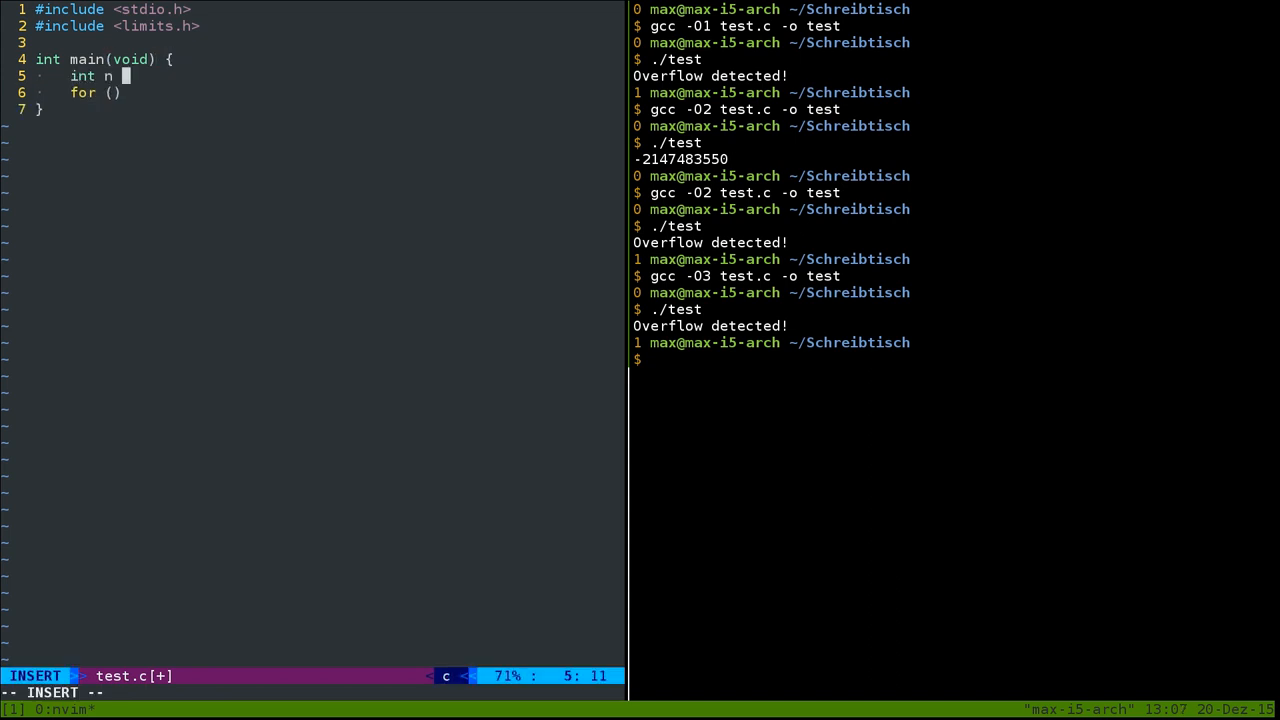
pyautogui.write('=')
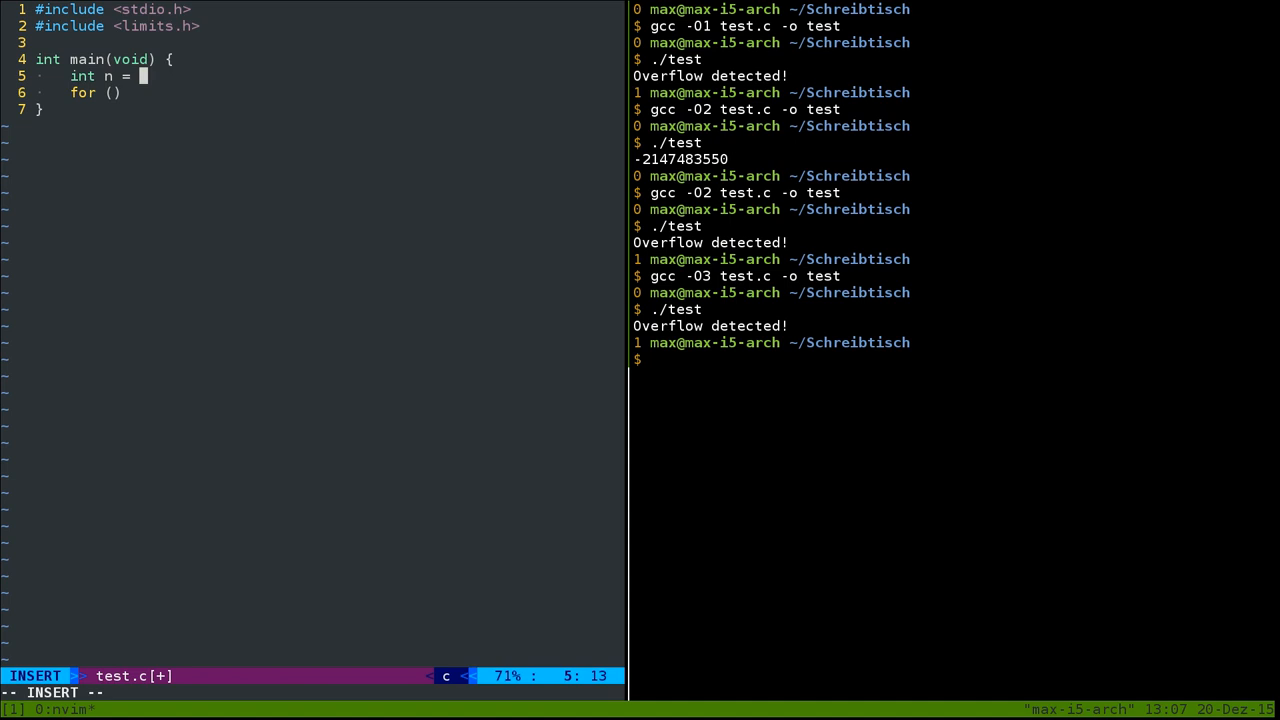
pyautogui.write('100;')
pyautogui.click(326, 92)
pyautogui.write('int ')
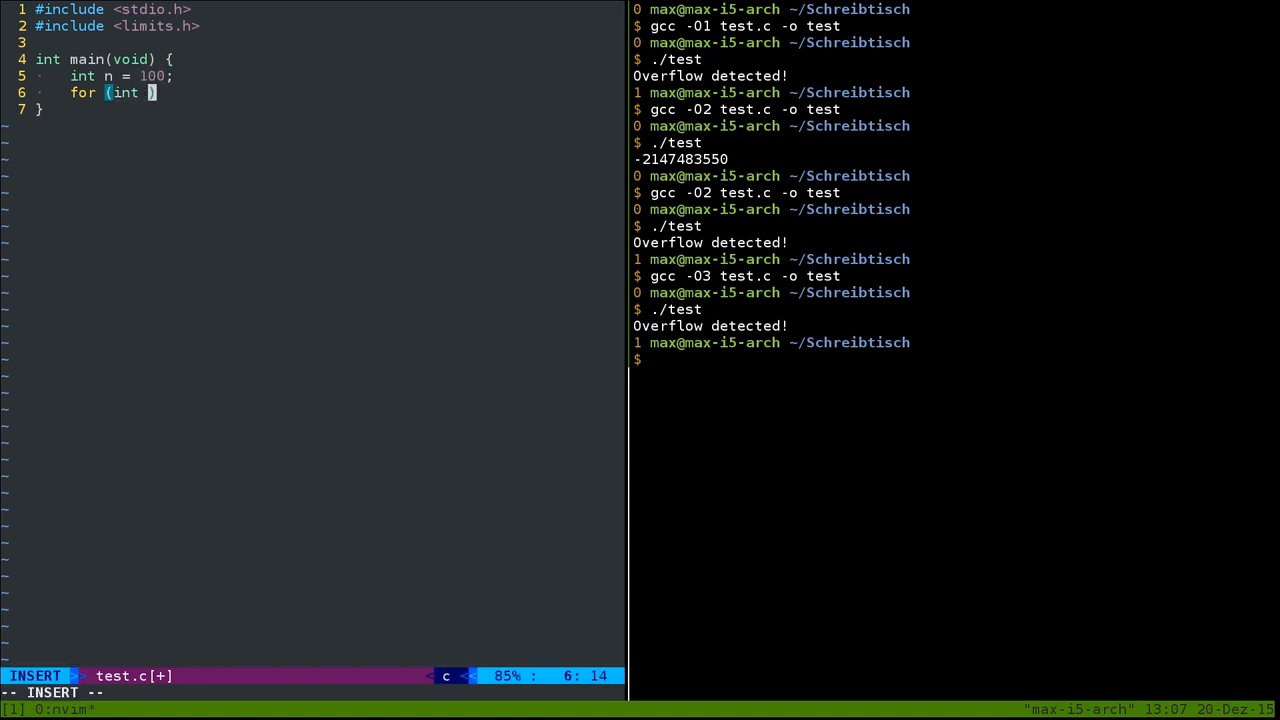
pyautogui.write('i')
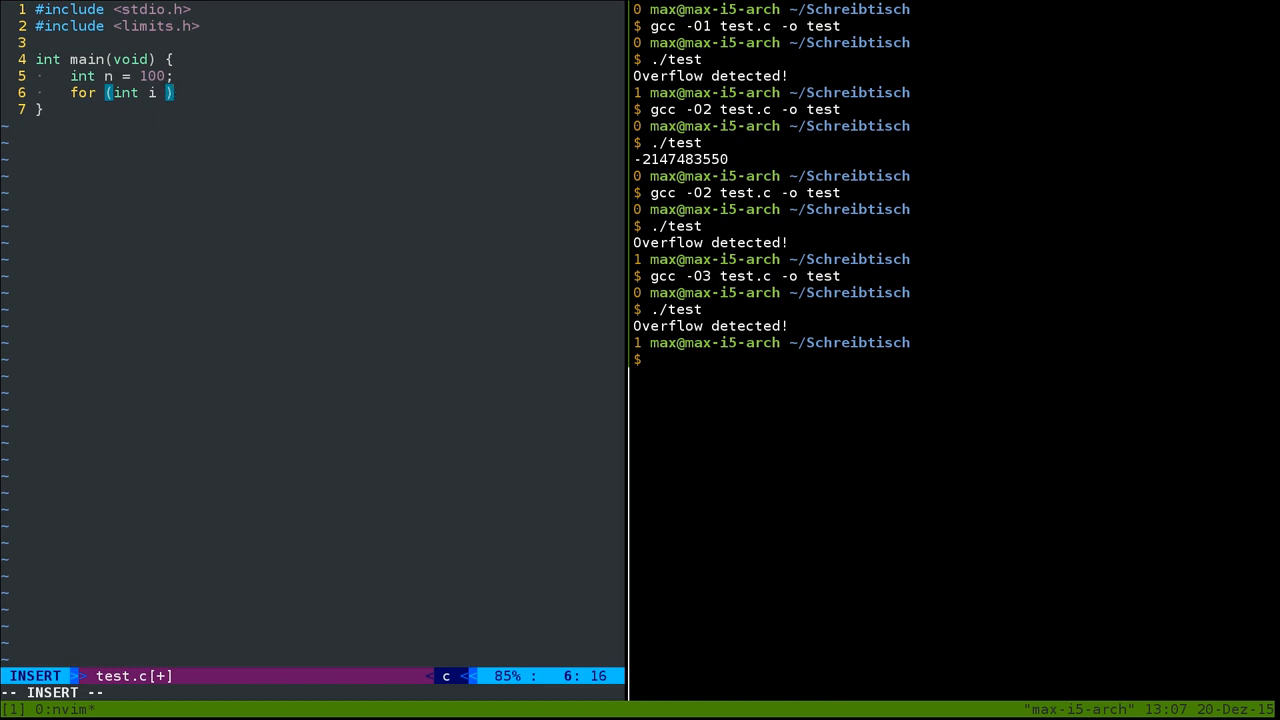
pyautogui.write('= 0')
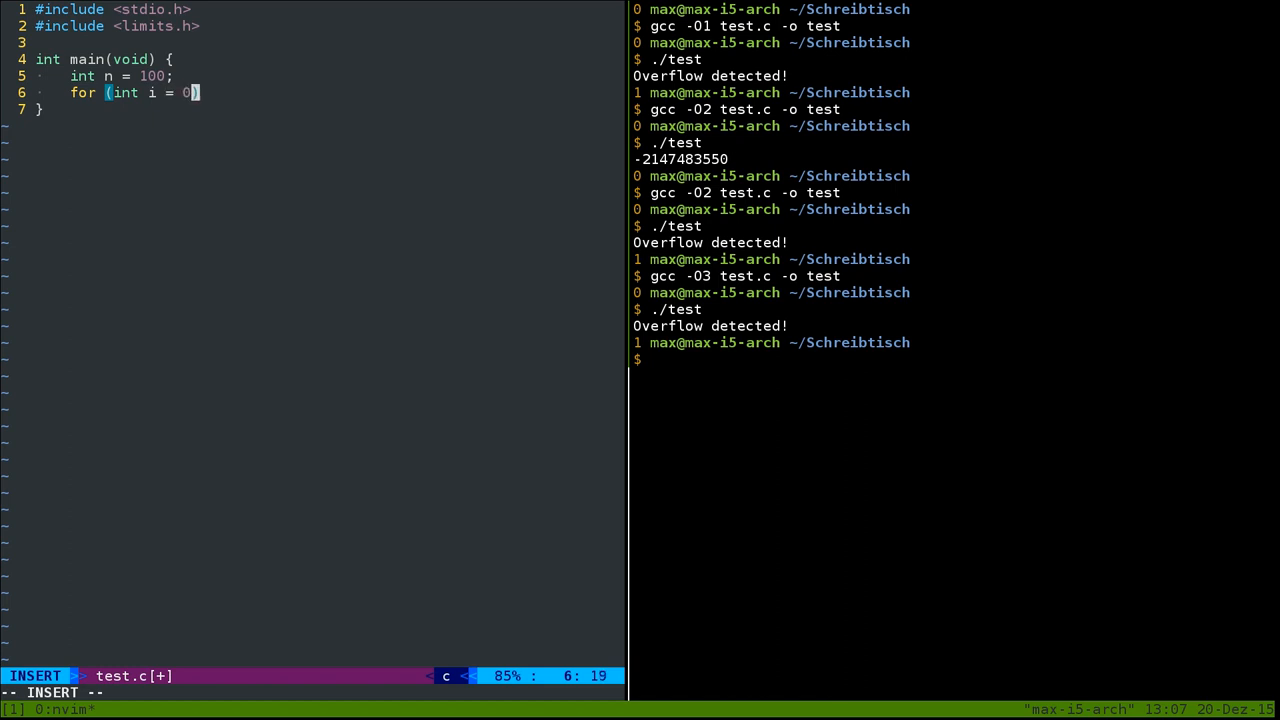
pyautogui.write('; i')
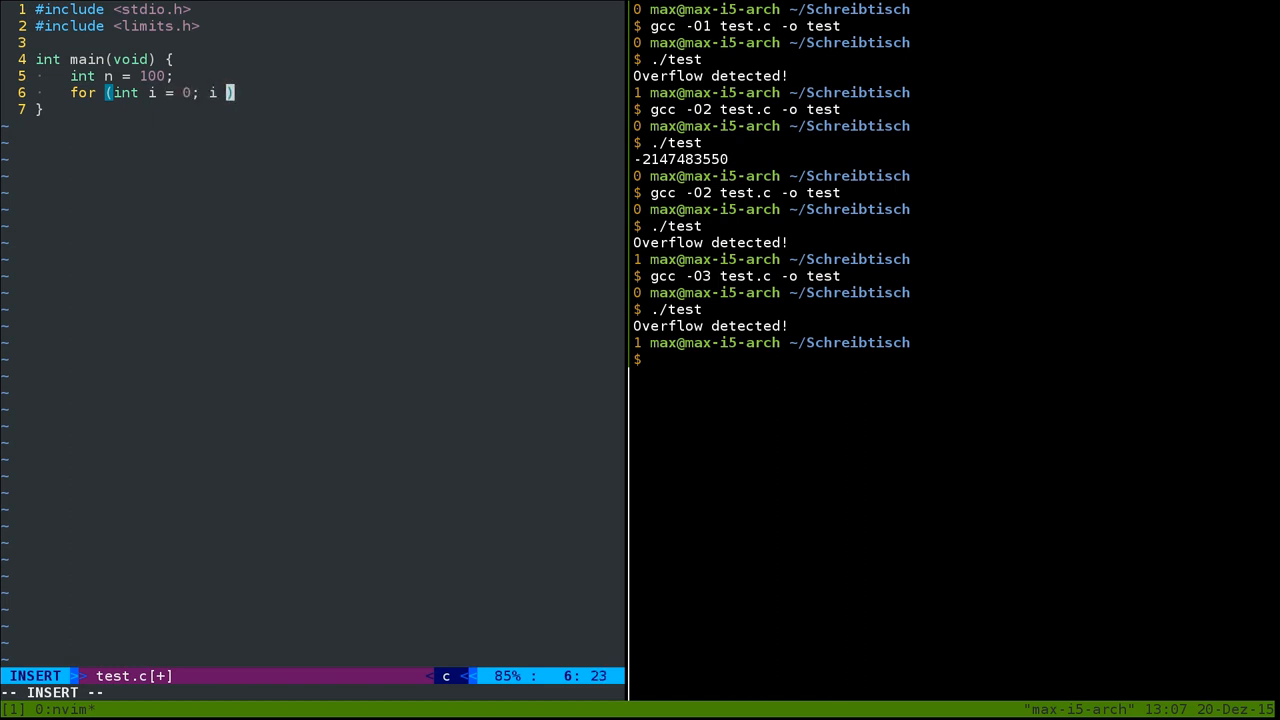
pyautogui.write('< n')
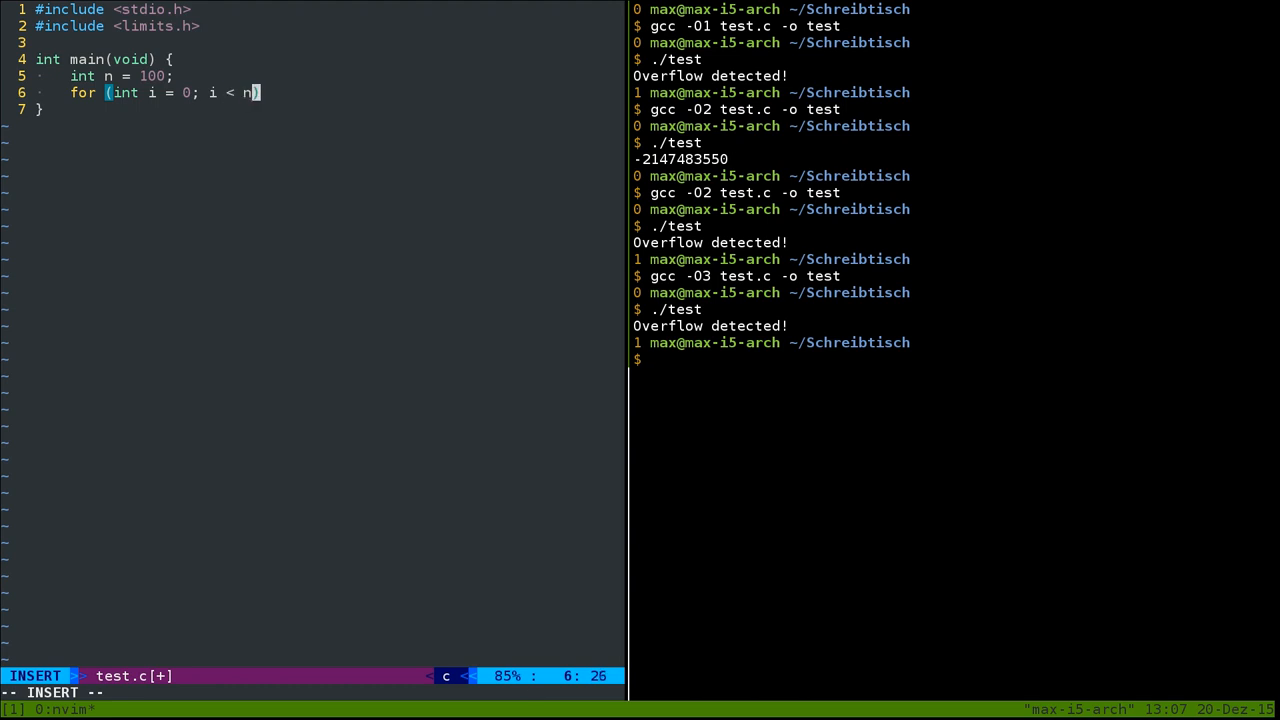
pyautogui.write('=')
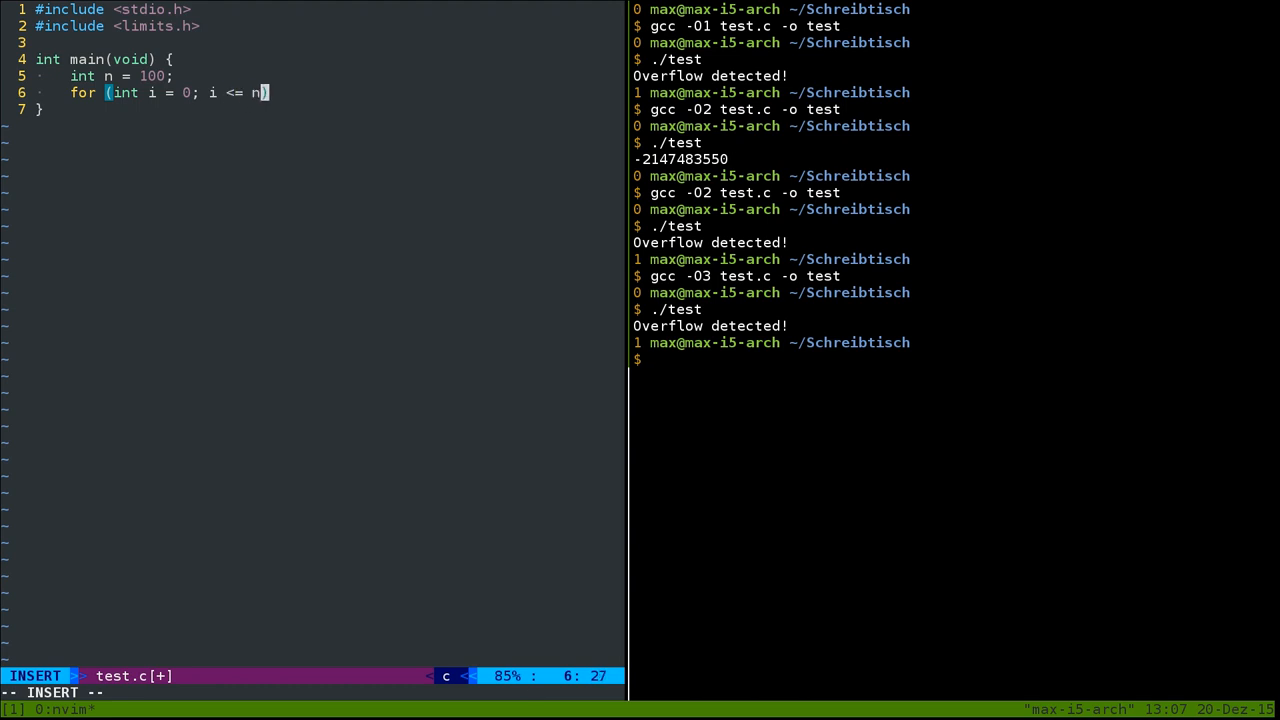
pyautogui.write('; i++')
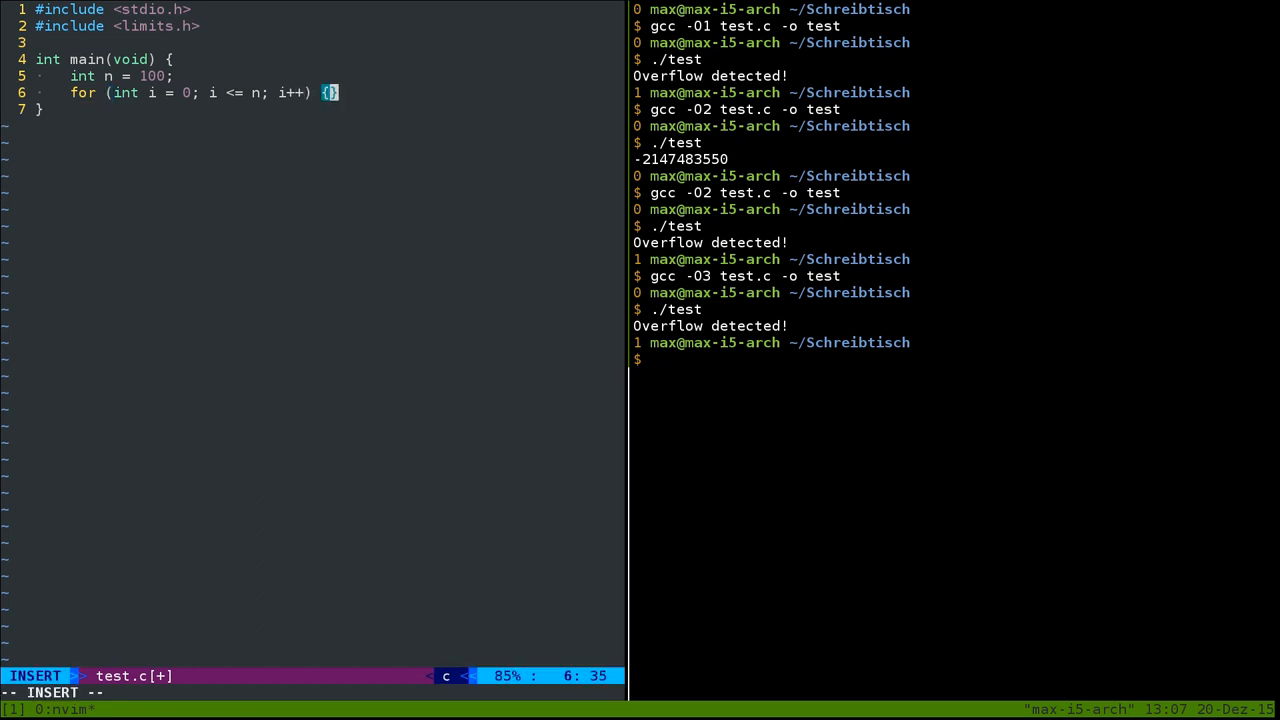
# Step: Add a //do something placeholder comment inside the loop body
pyautogui.press('Return')
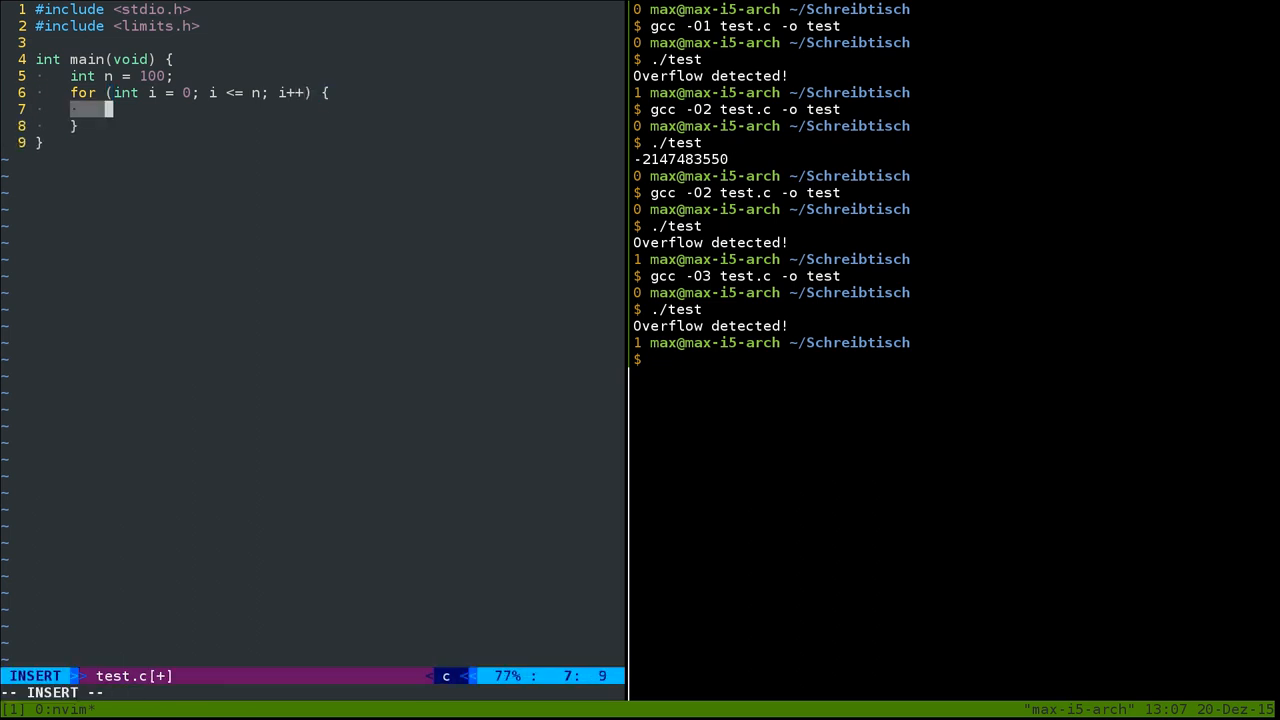
pyautogui.write('//dos')
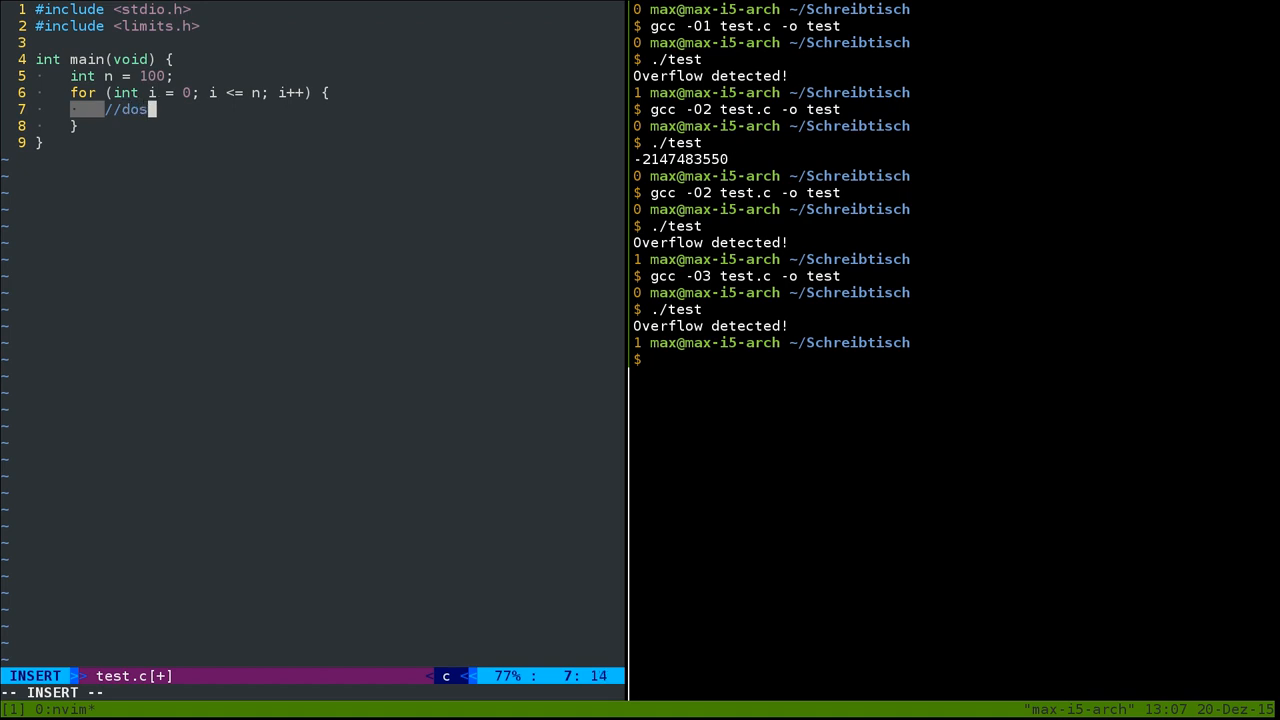
pyautogui.press('Escape')
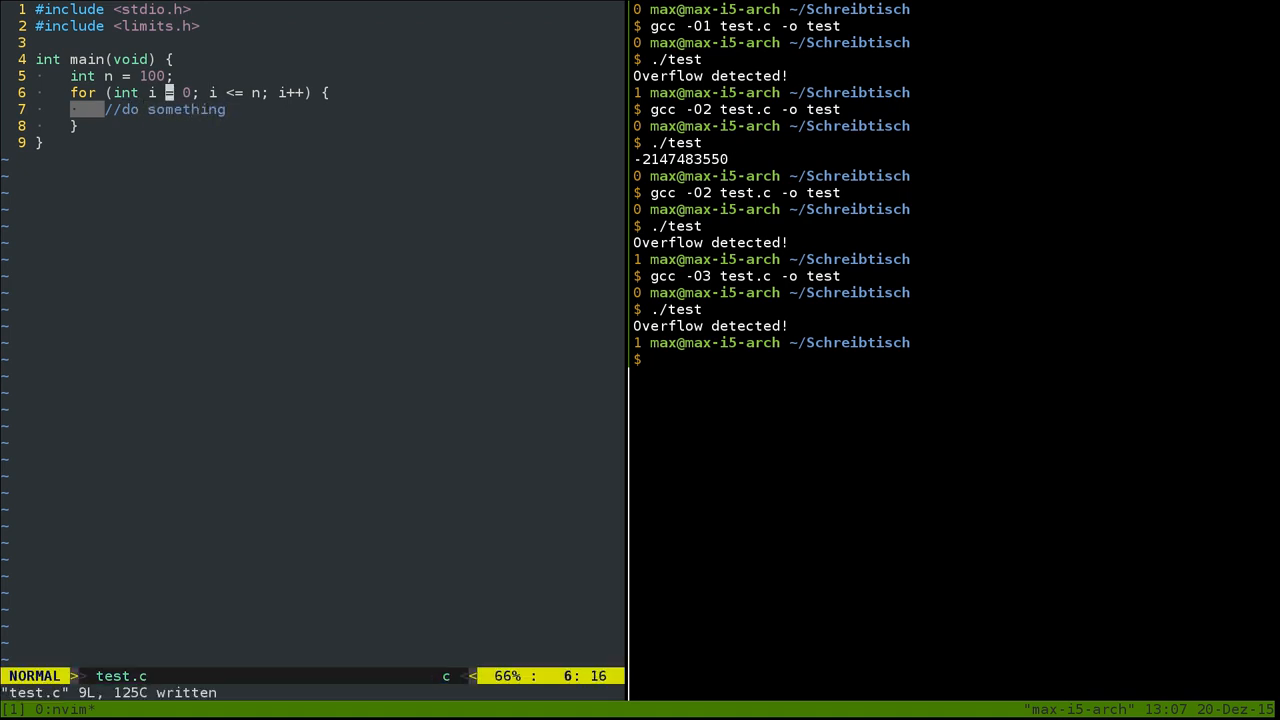
# Step: Change n's value between 100 and INT_MAX and save test.c
pyautogui.press('h')
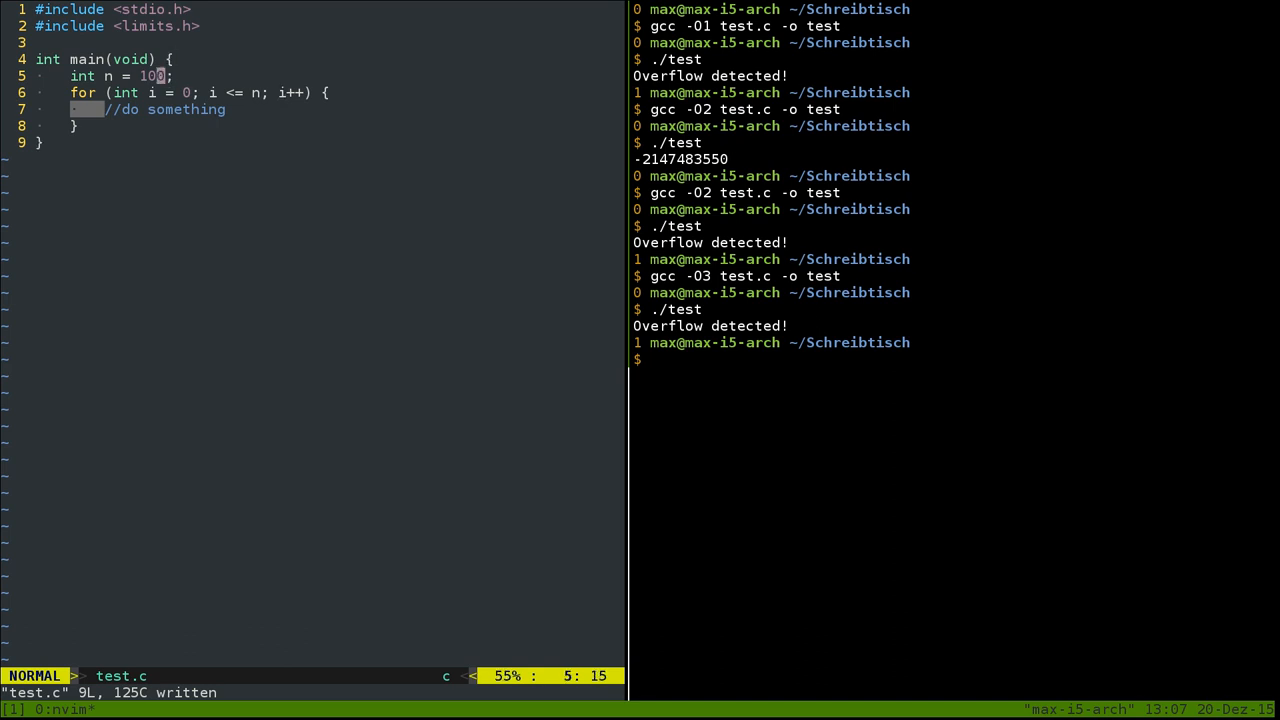
pyautogui.write('INT_MAX')
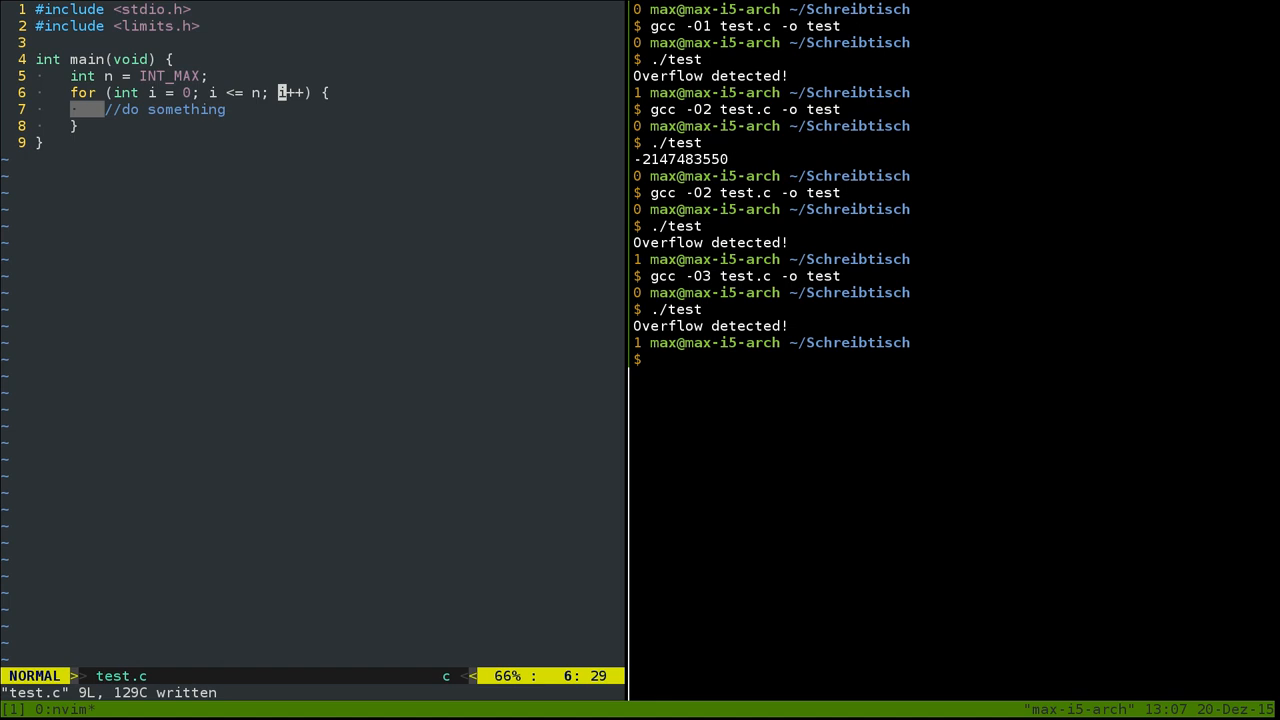
pyautogui.press('v')
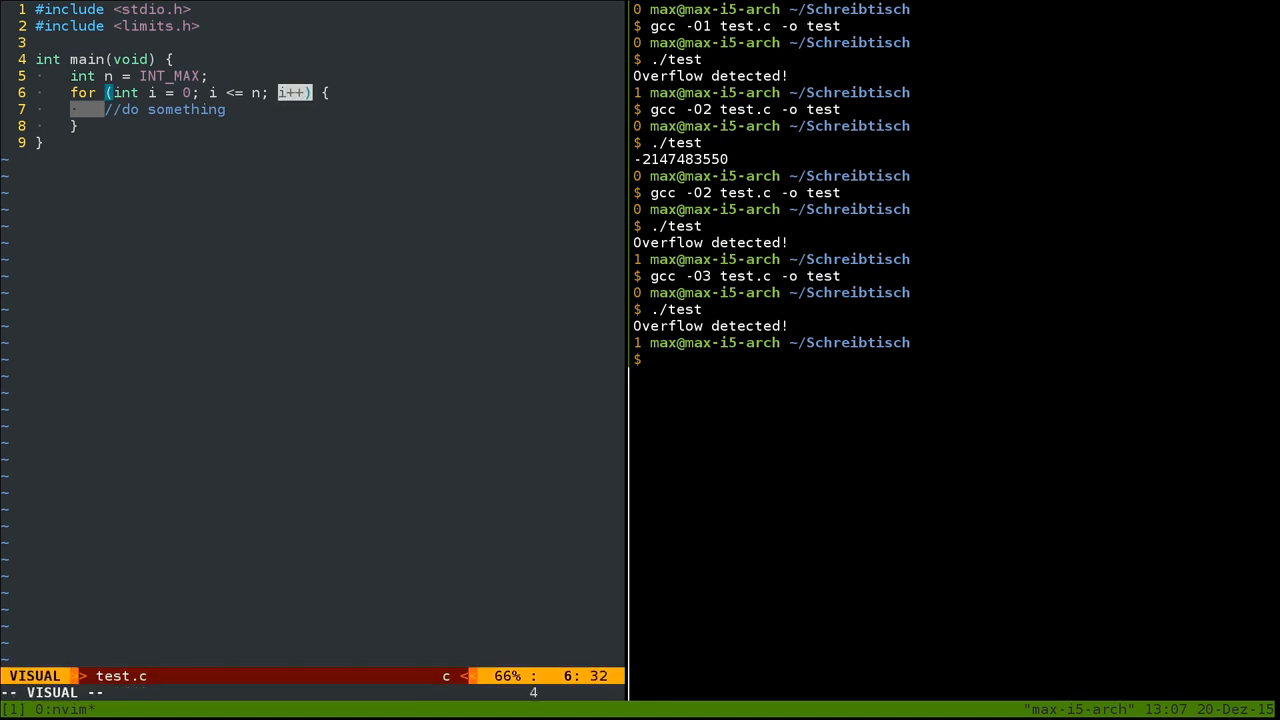
pyautogui.press('Escape')
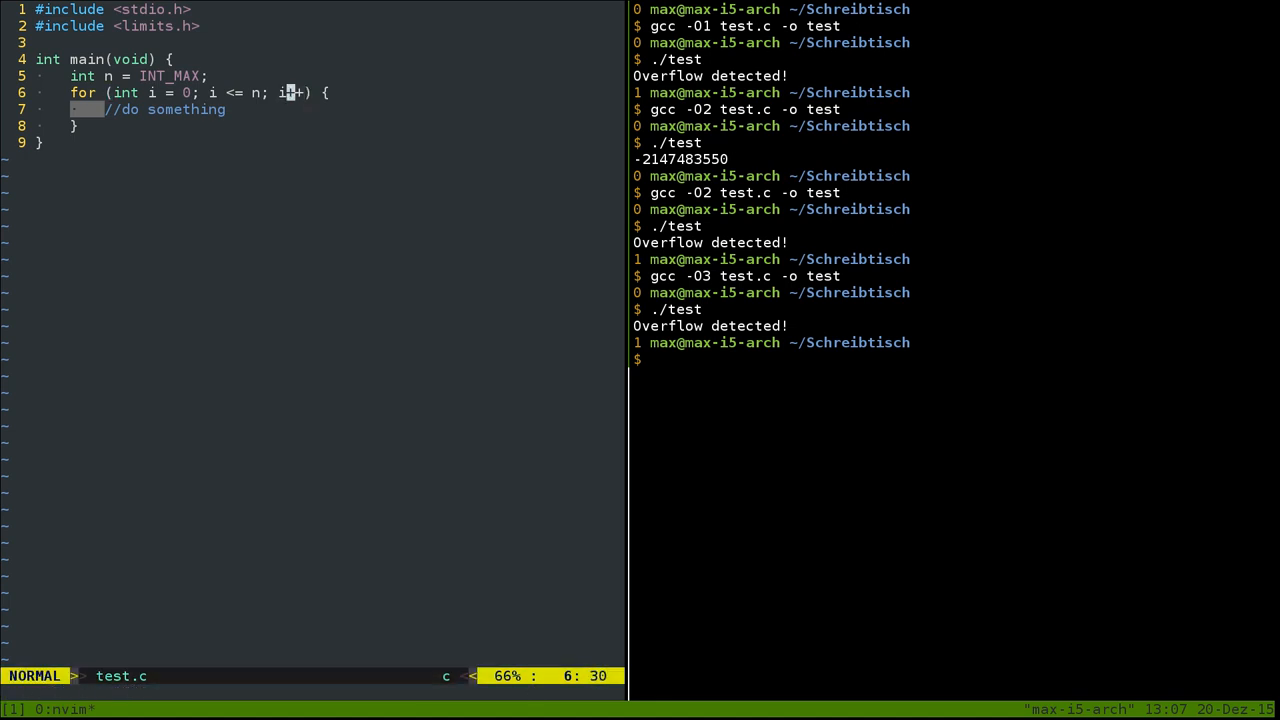
pyautogui.press('l')
pyautogui.write('100')
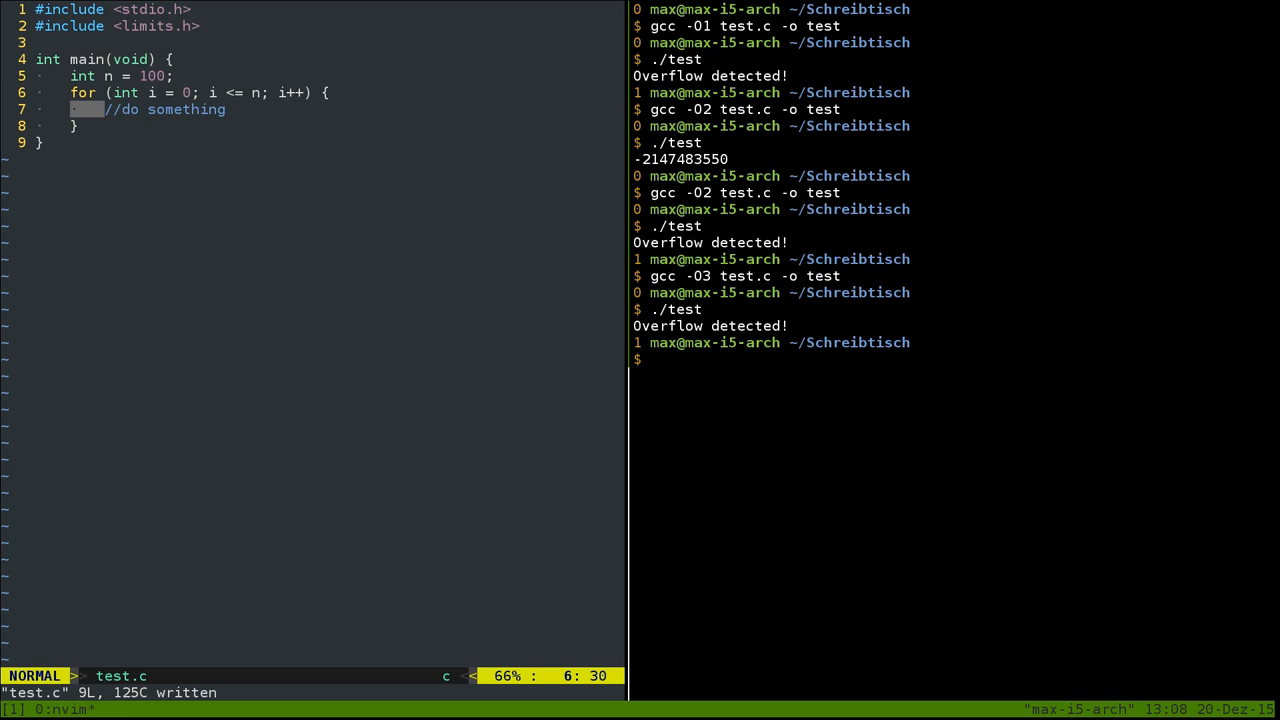
# Step: Extend the loop comment to read //do something n + 1 times
pyautogui.press('j')
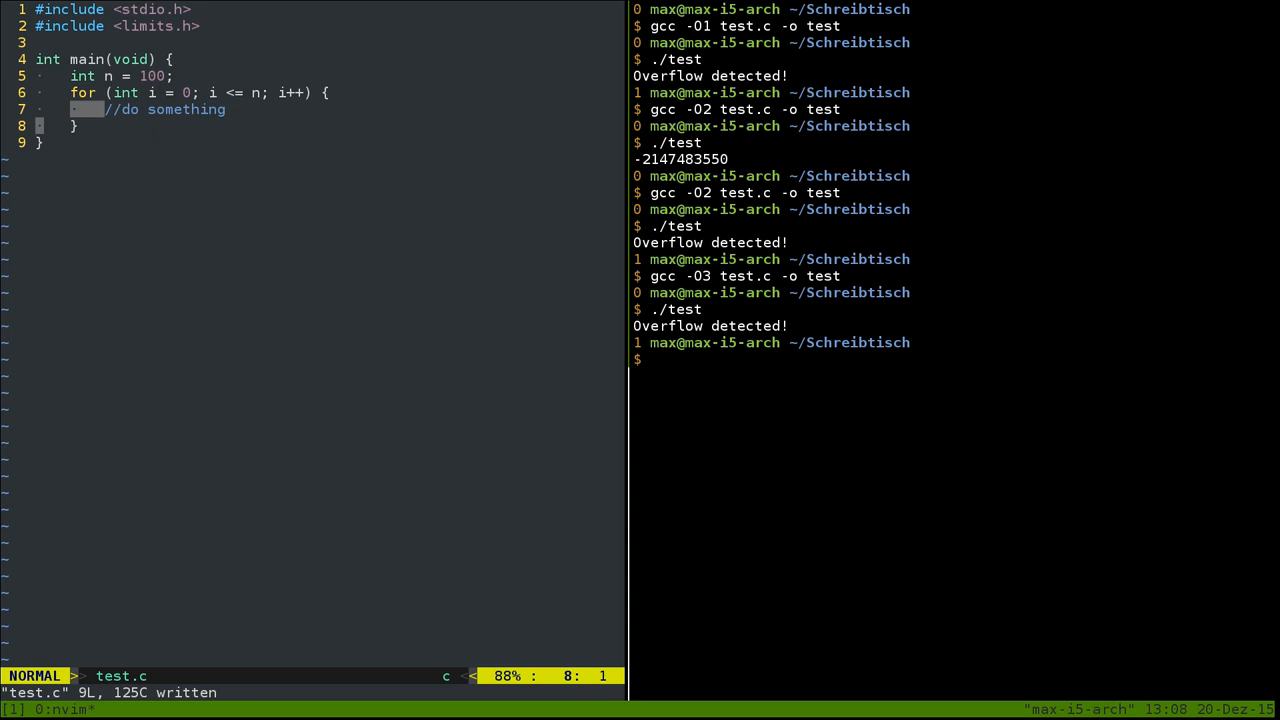
pyautogui.write('n + 1')
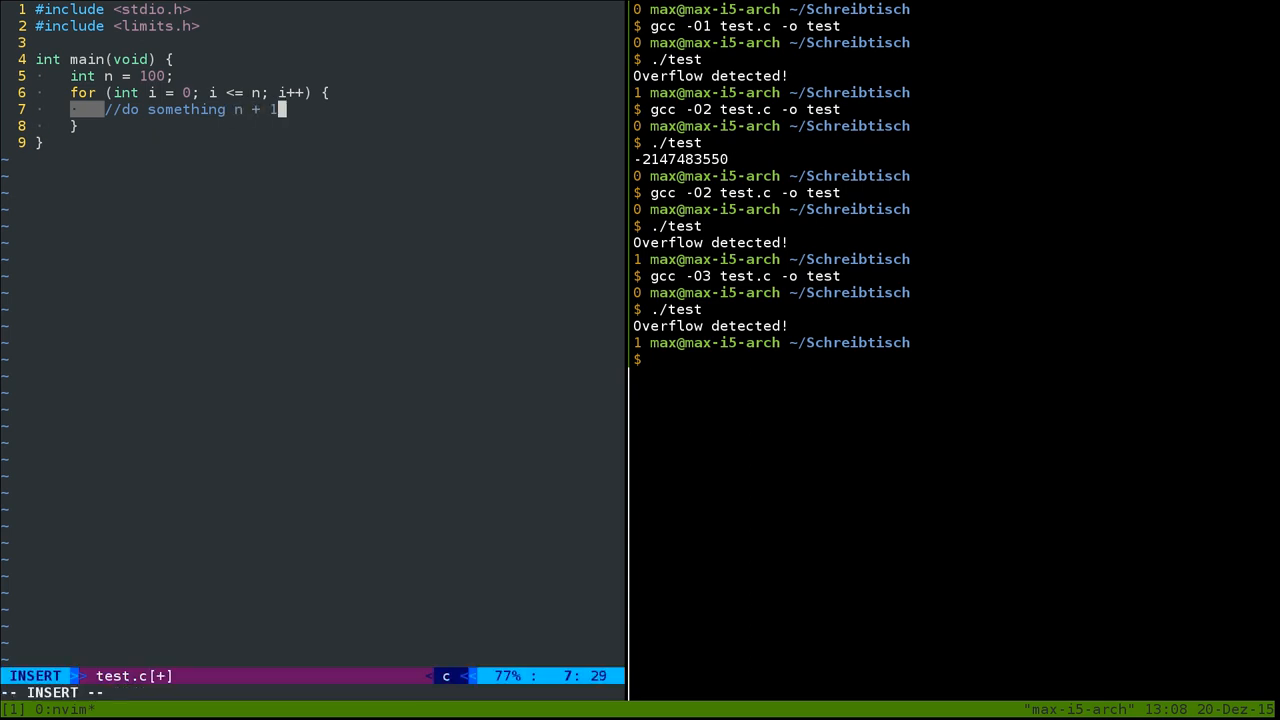
pyautogui.write('times')
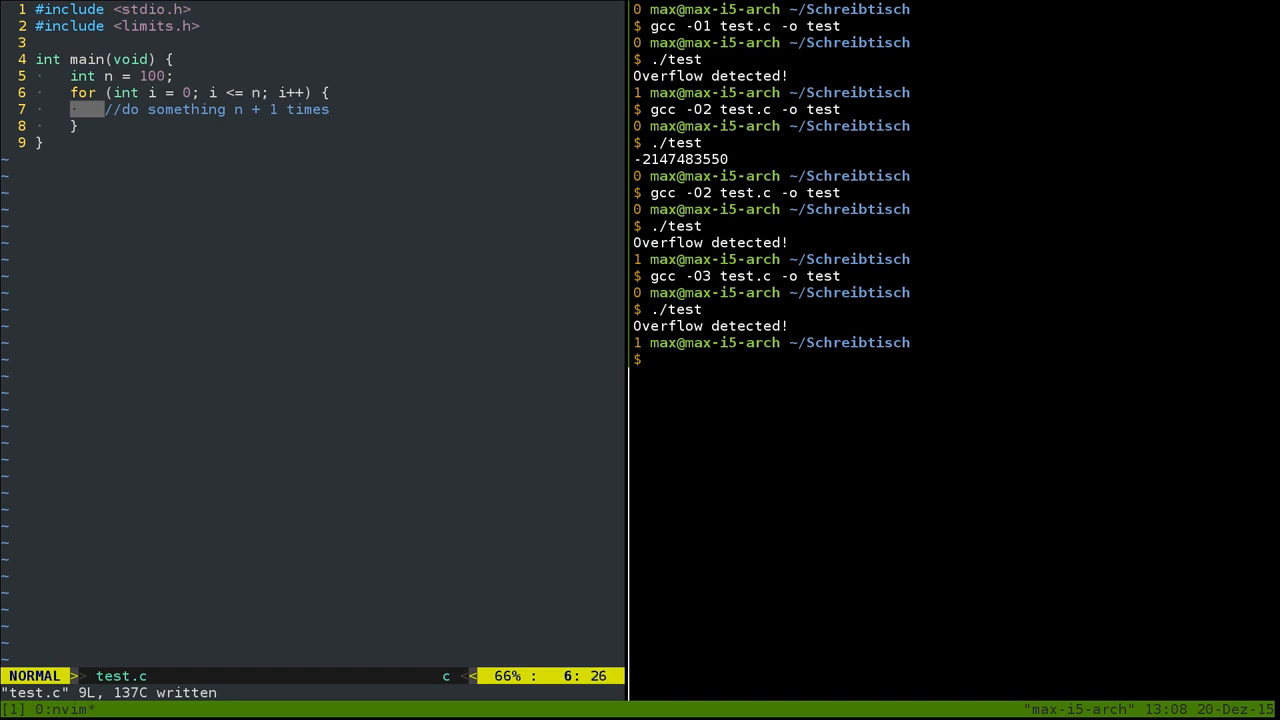
pyautogui.moveTo(254, 92)
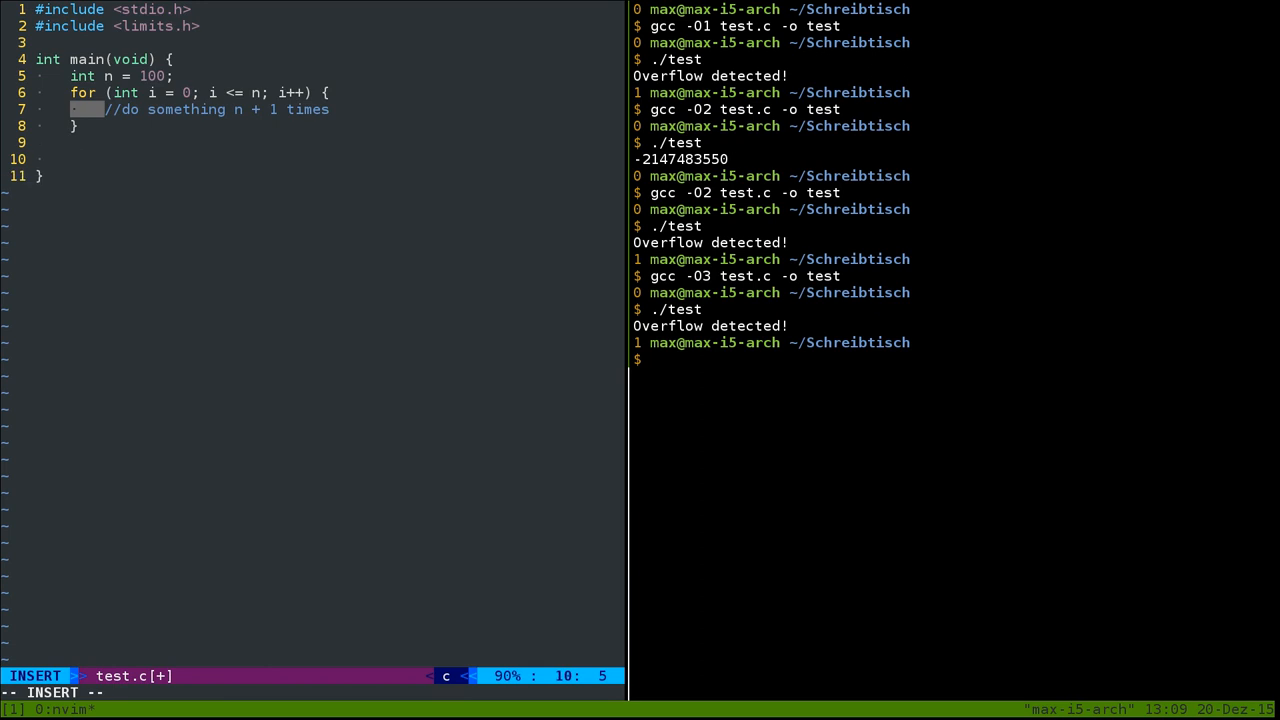
# Step: Write int i = n + 1; while (i > 0) { //do something i--; } and save test.c
pyautogui.write('whil')
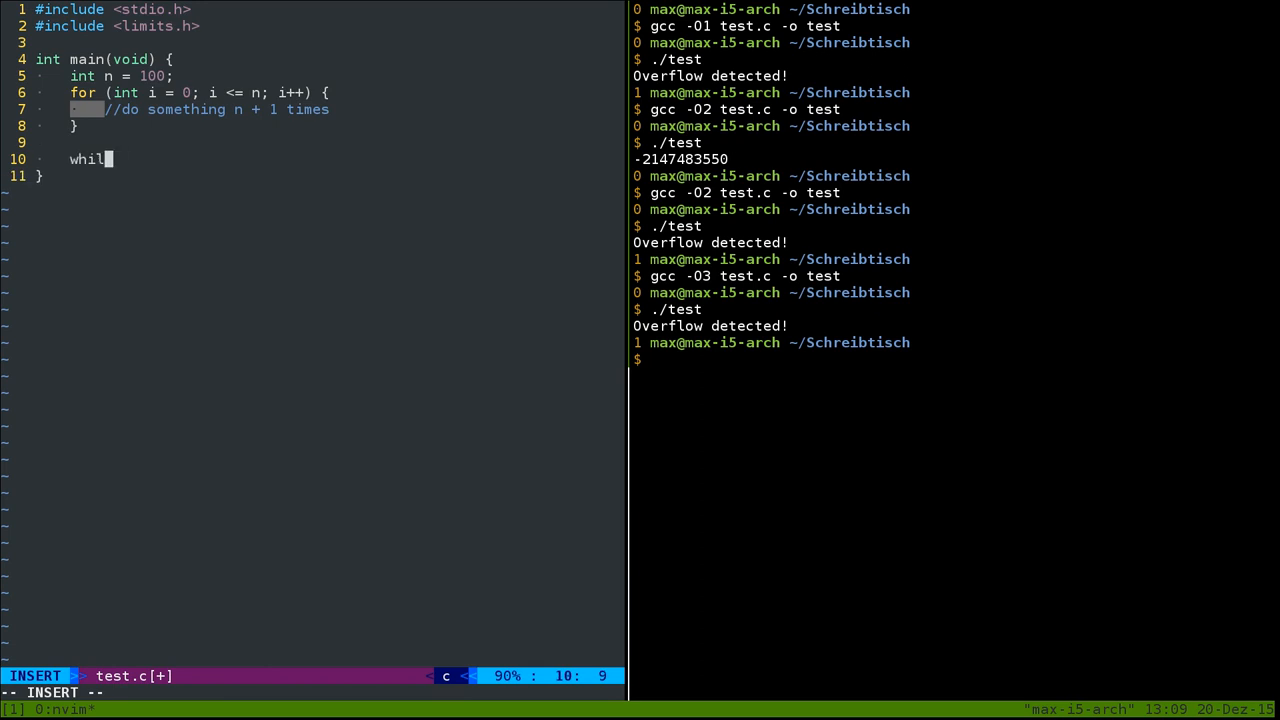
pyautogui.write('e ()')
pyautogui.write('int')
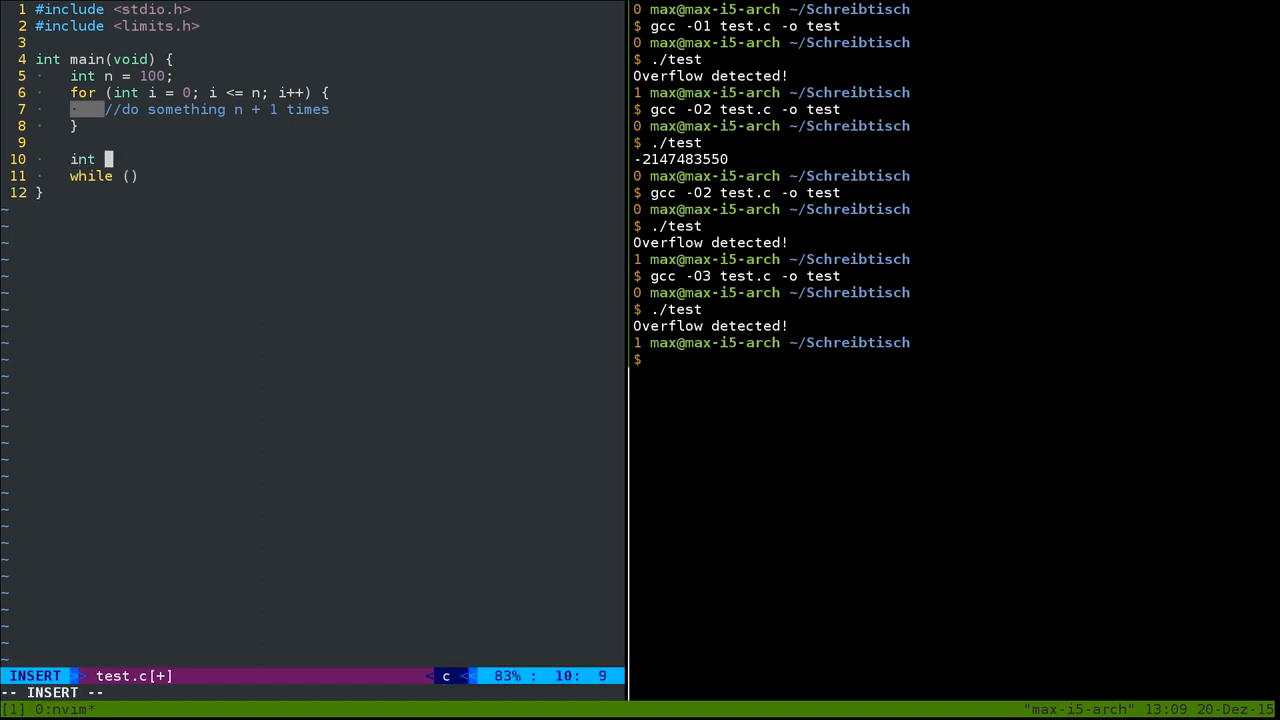
pyautogui.write('i = n + 1;')
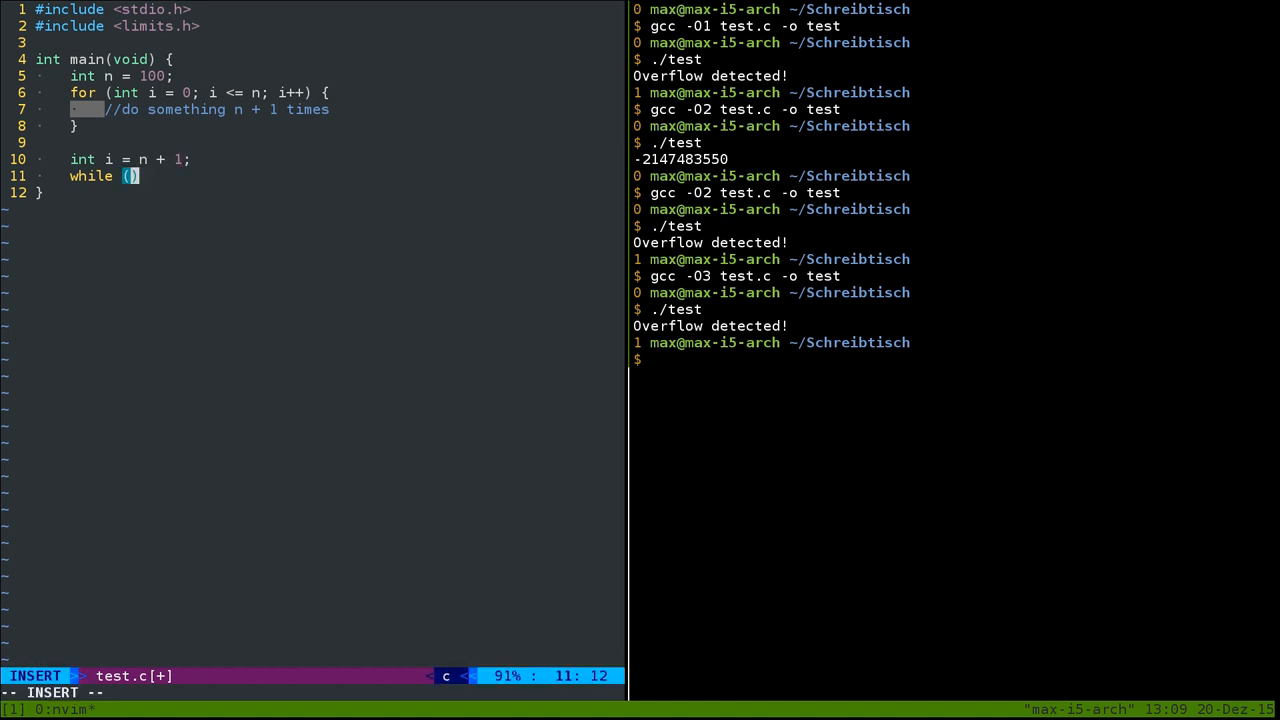
pyautogui.write('i >')
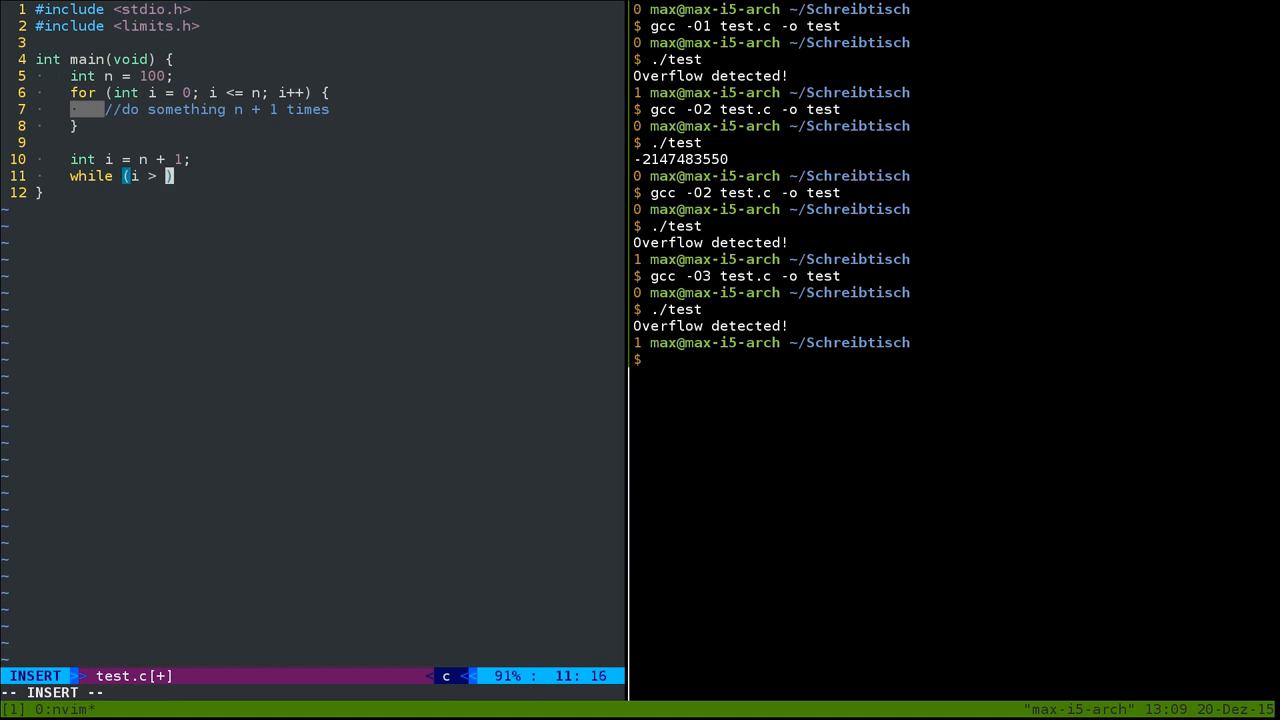
pyautogui.write('0')
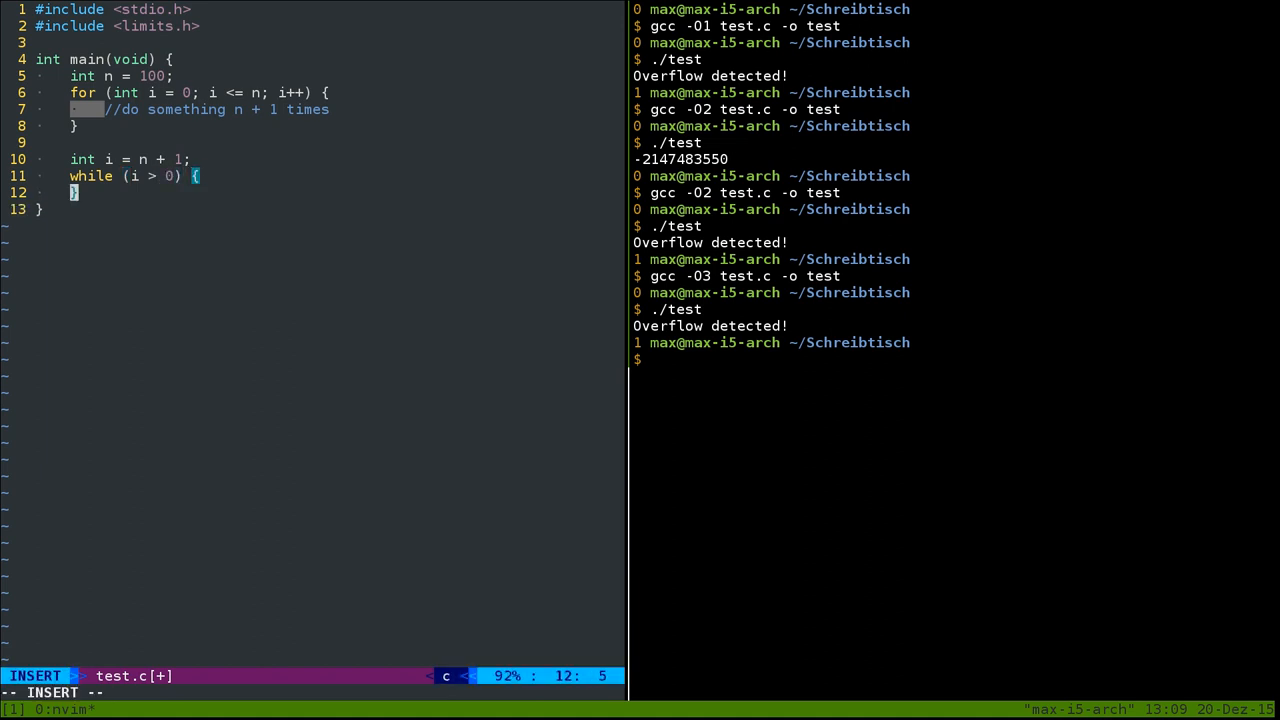
pyautogui.press('Return')
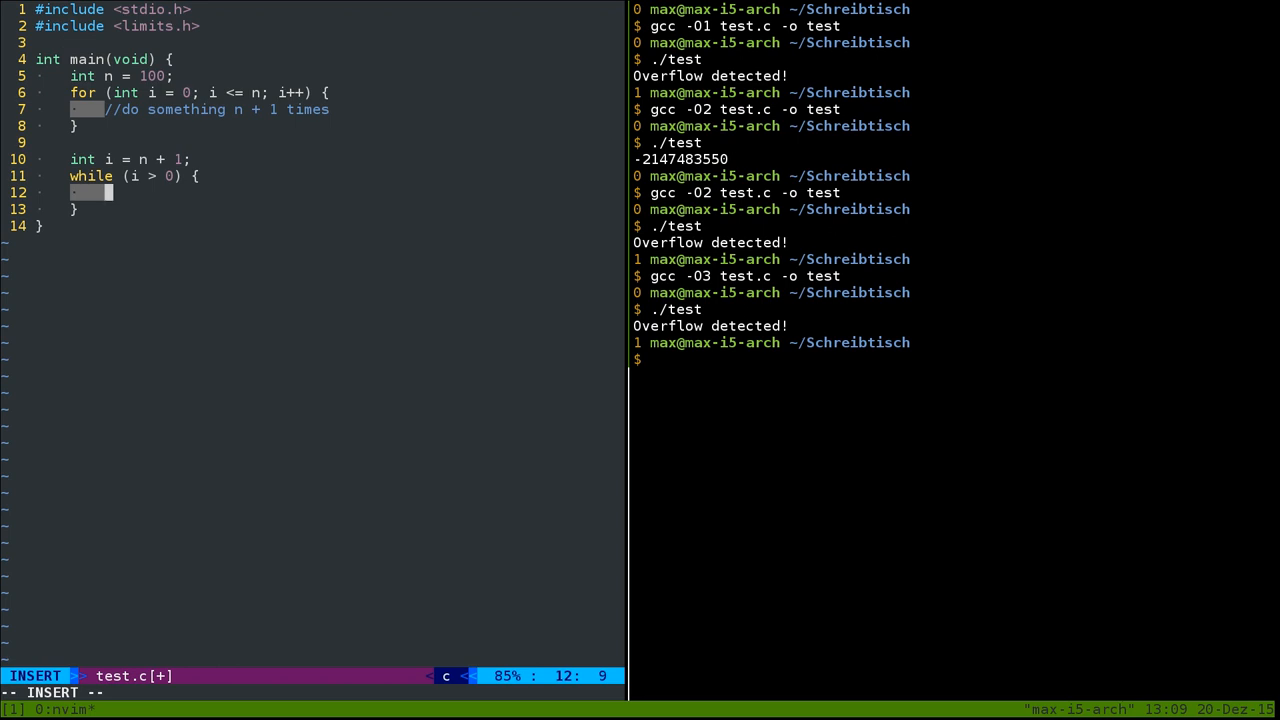
pyautogui.write('//do something')
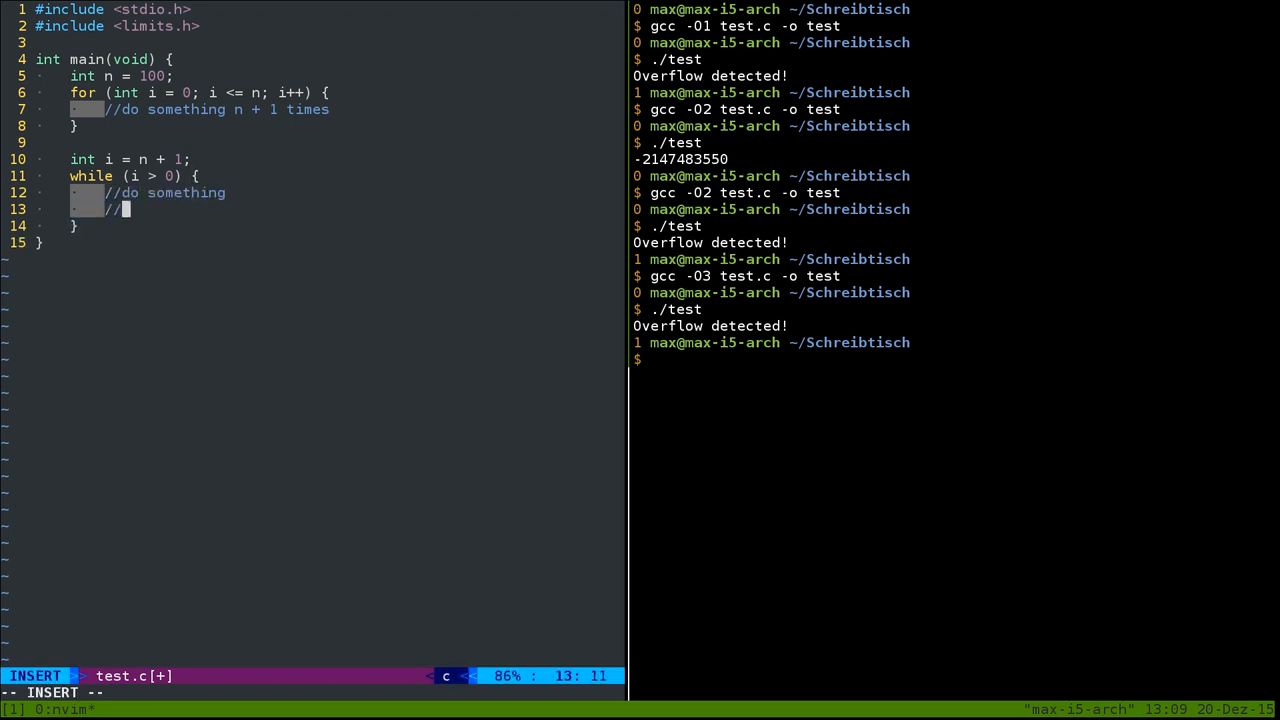
pyautogui.press('Escape')
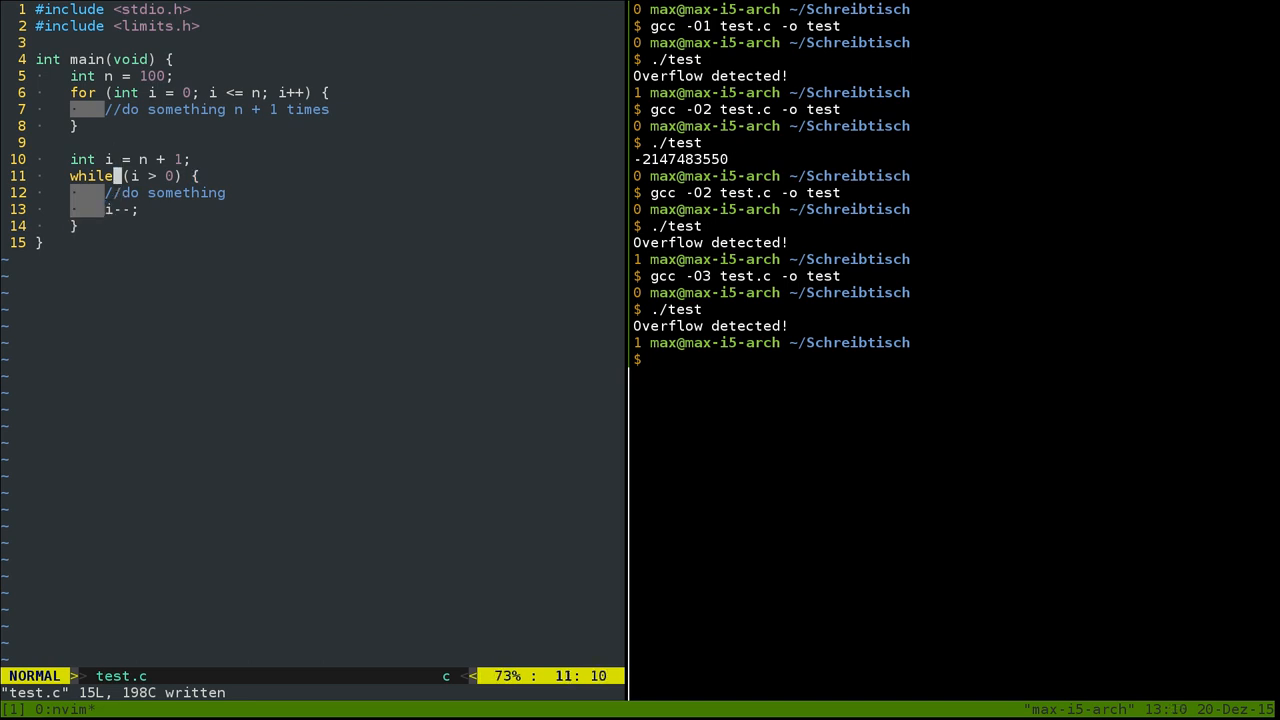
# Step: Rename the while loop's variable i to counter in its declaration, condition and decrement
pyautogui.press('j')
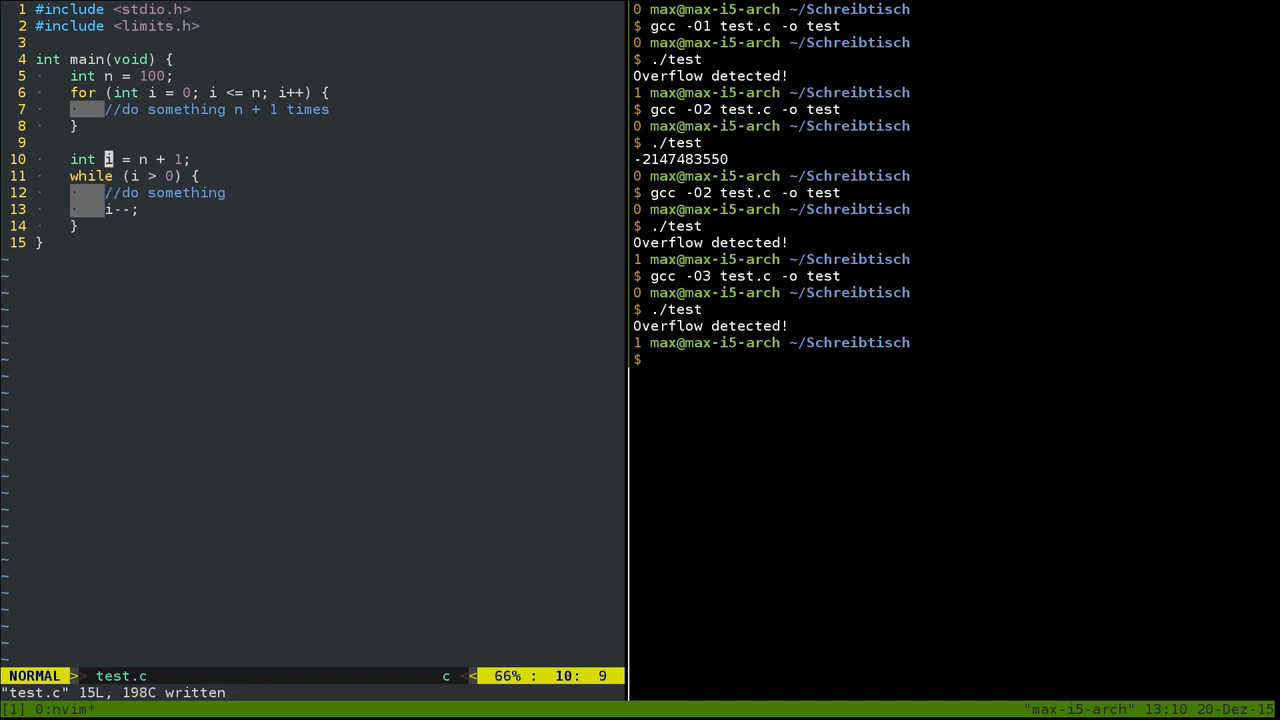
pyautogui.write('con')
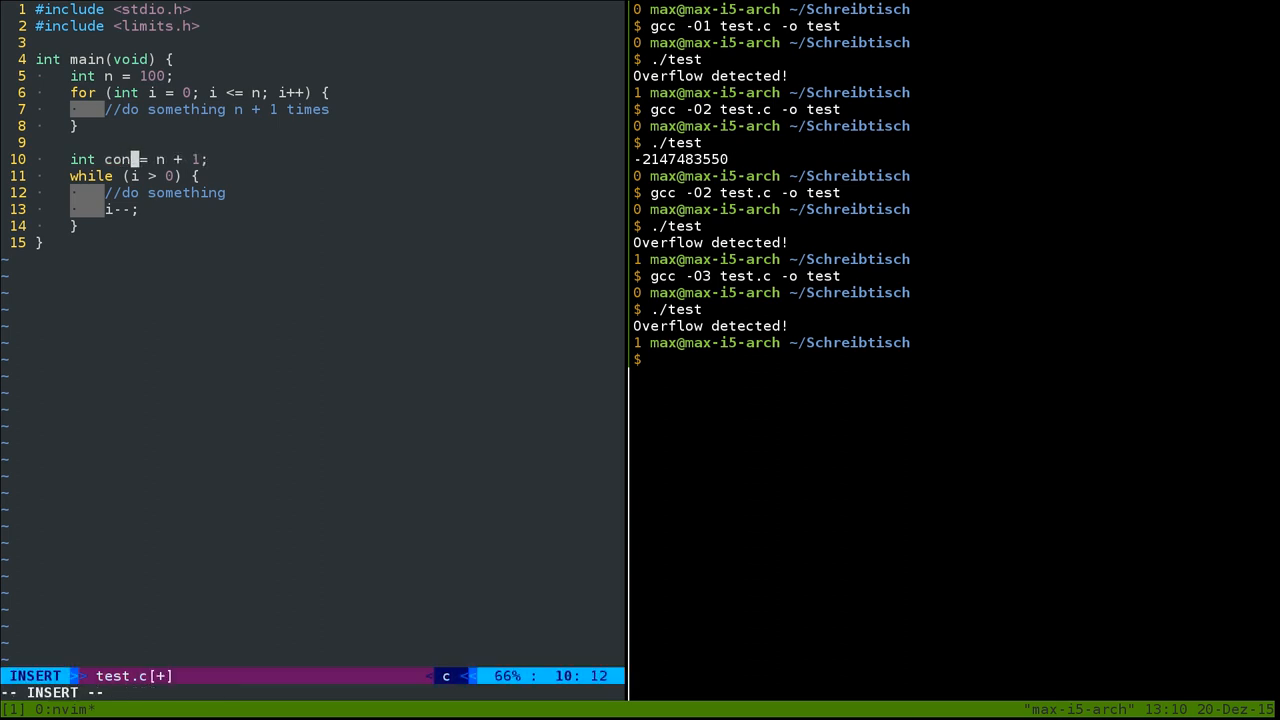
pyautogui.press('Escape')
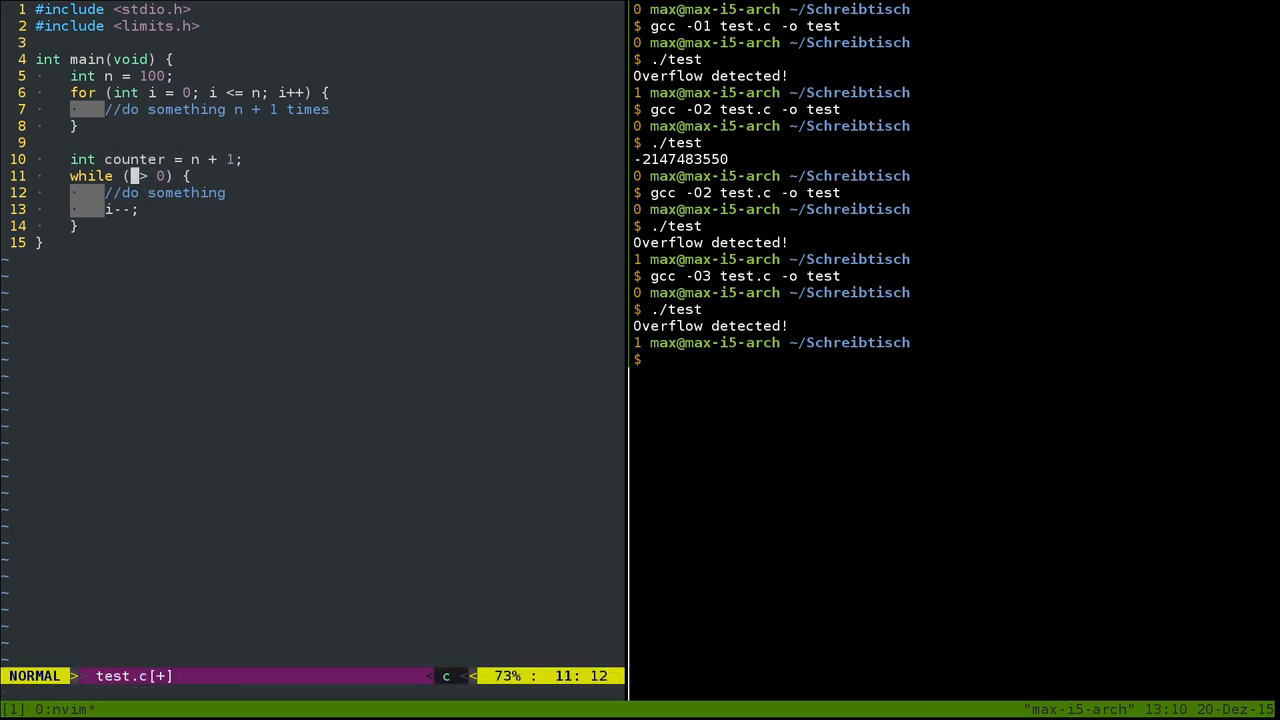
pyautogui.write('counter')
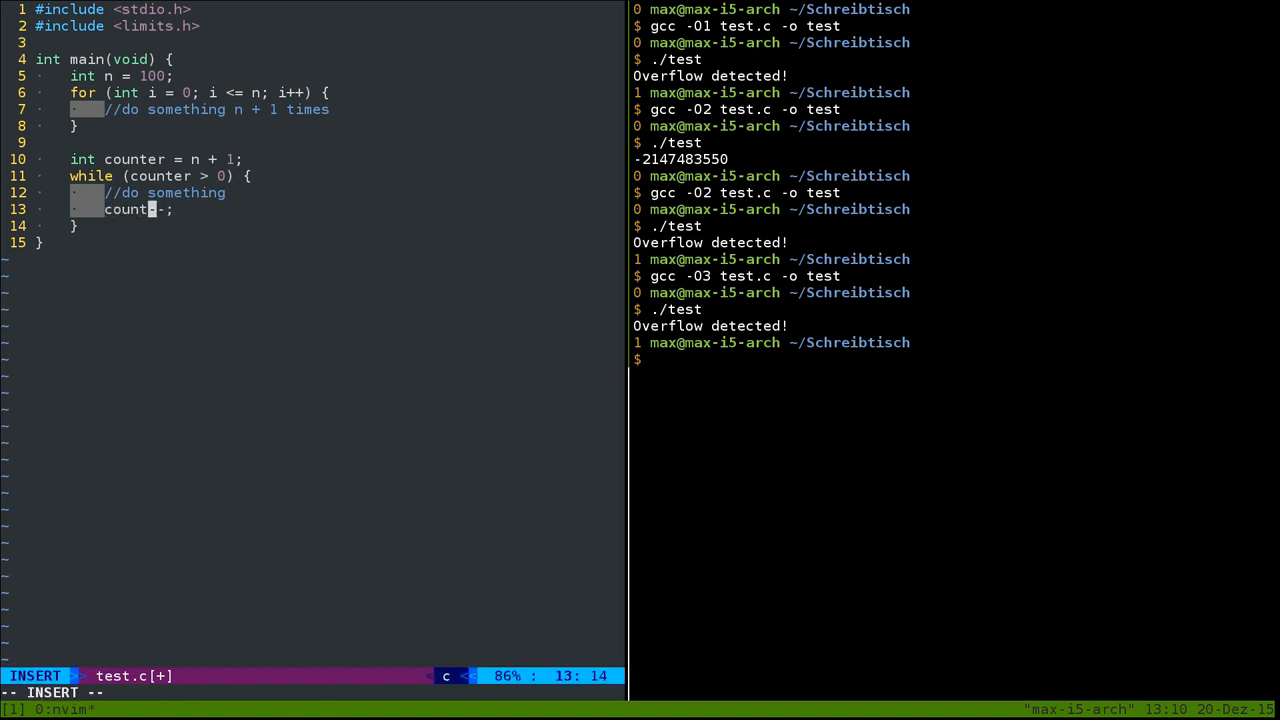
# Step: Add a new first body line reading i = 0 + (n + 1) inside the loop
pyautogui.press('Escape')
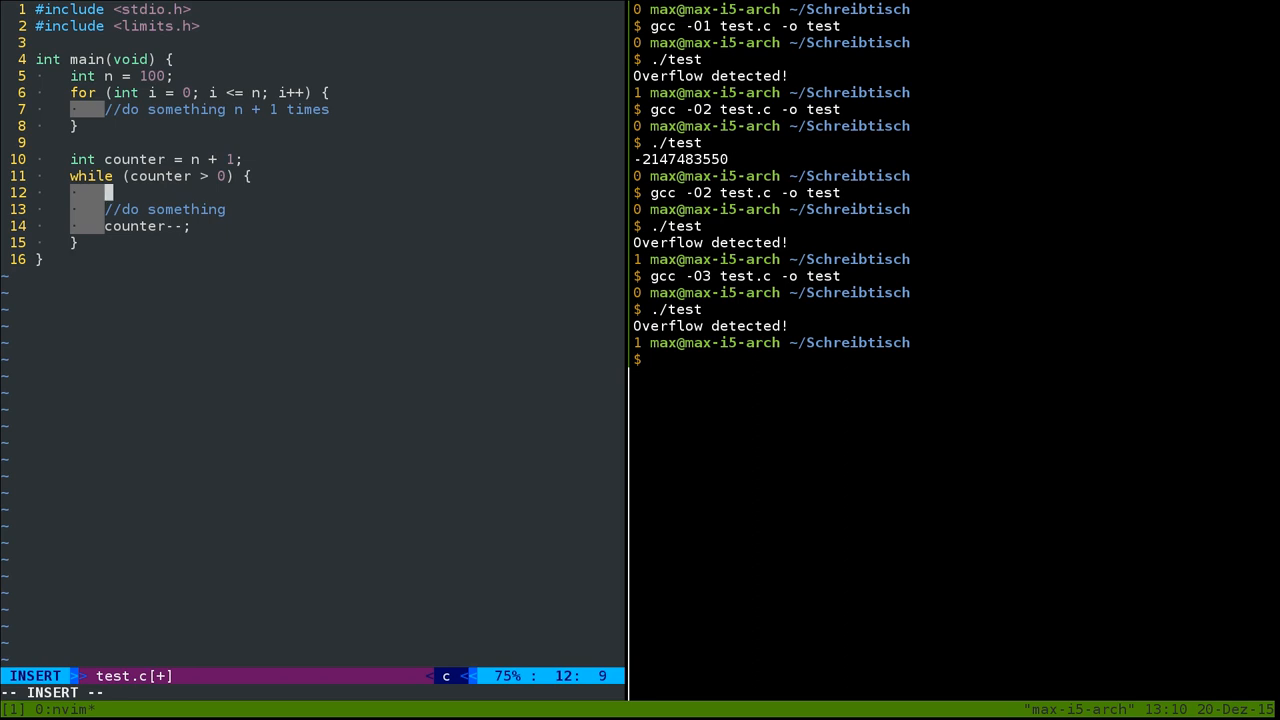
pyautogui.write('i =')
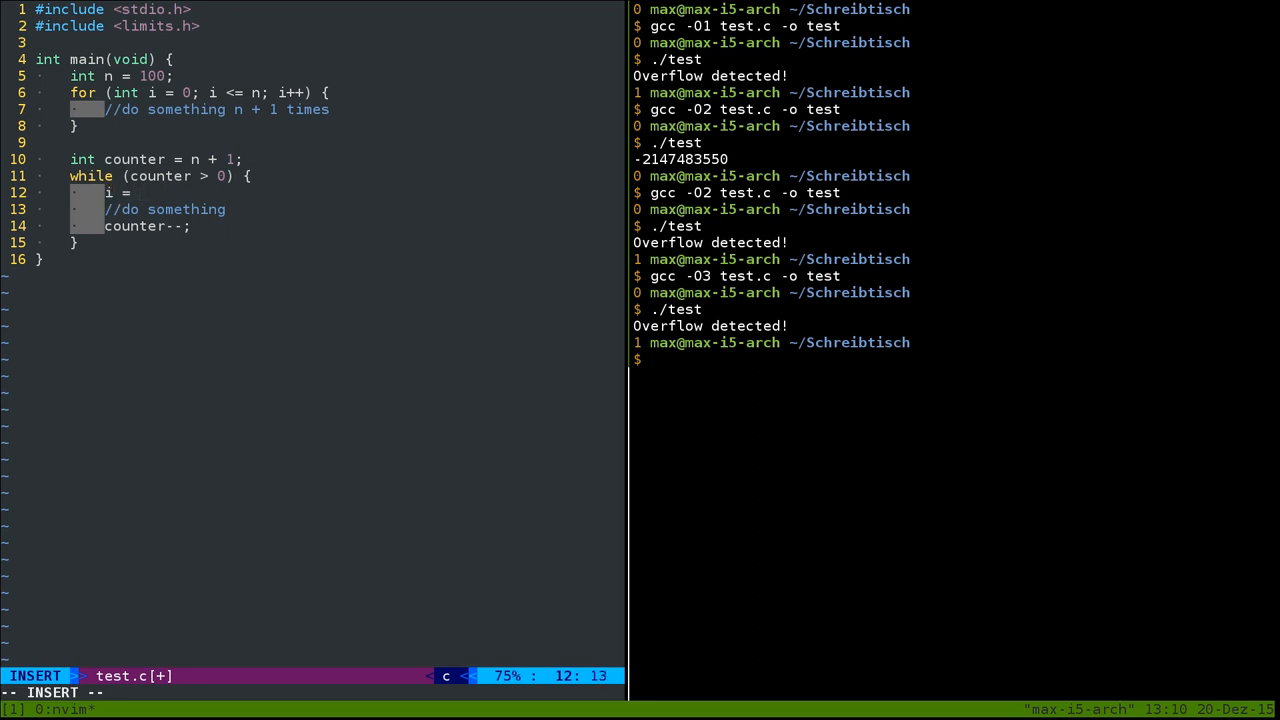
pyautogui.write('0 +')
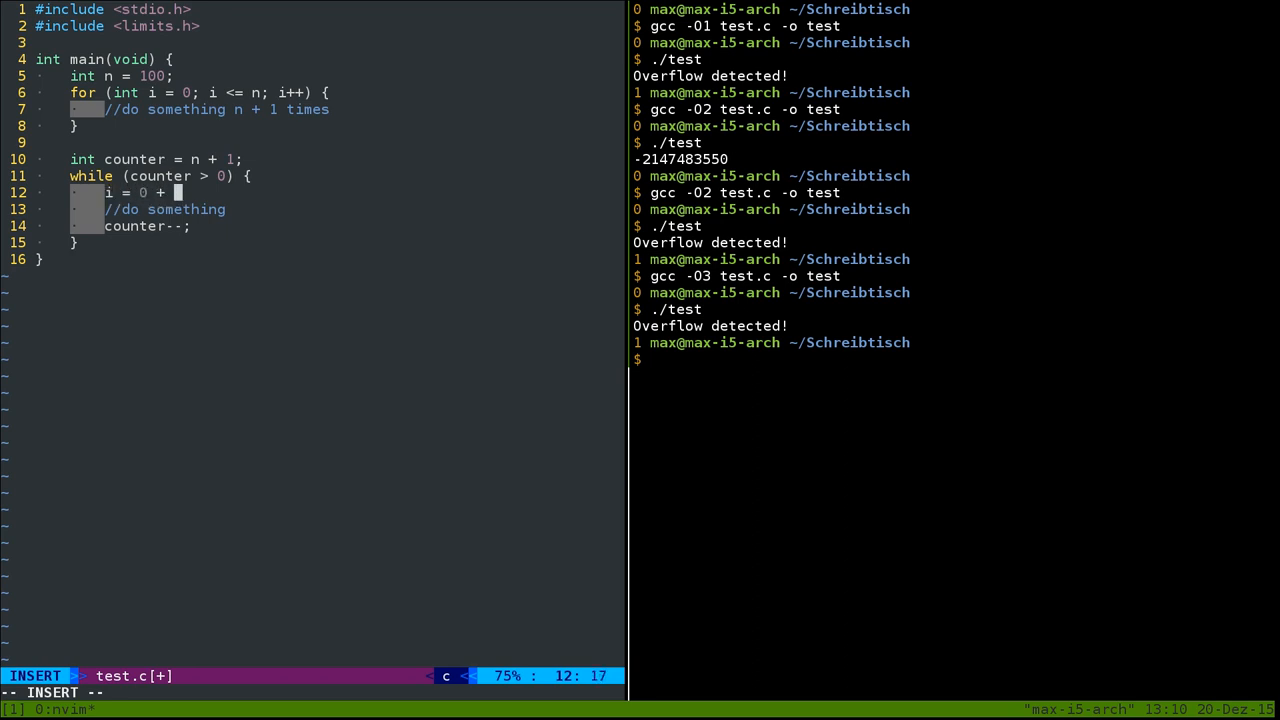
pyautogui.write('(n')
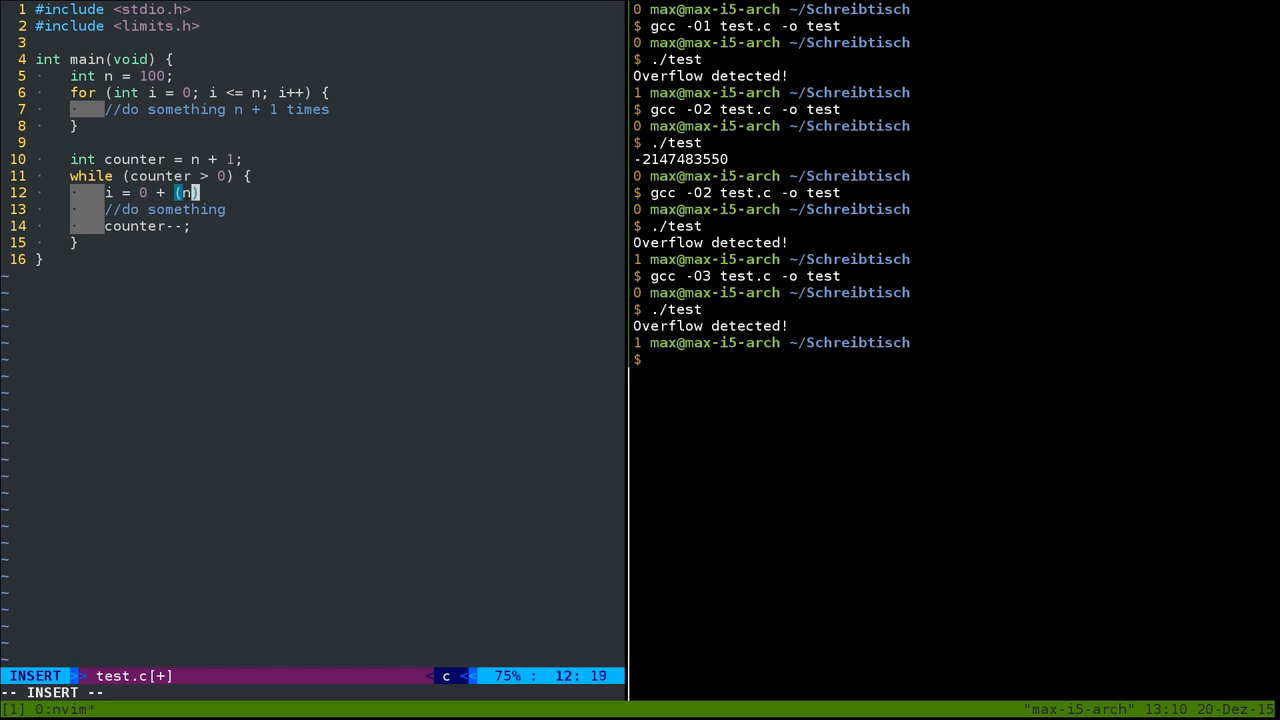
pyautogui.press('Escape')
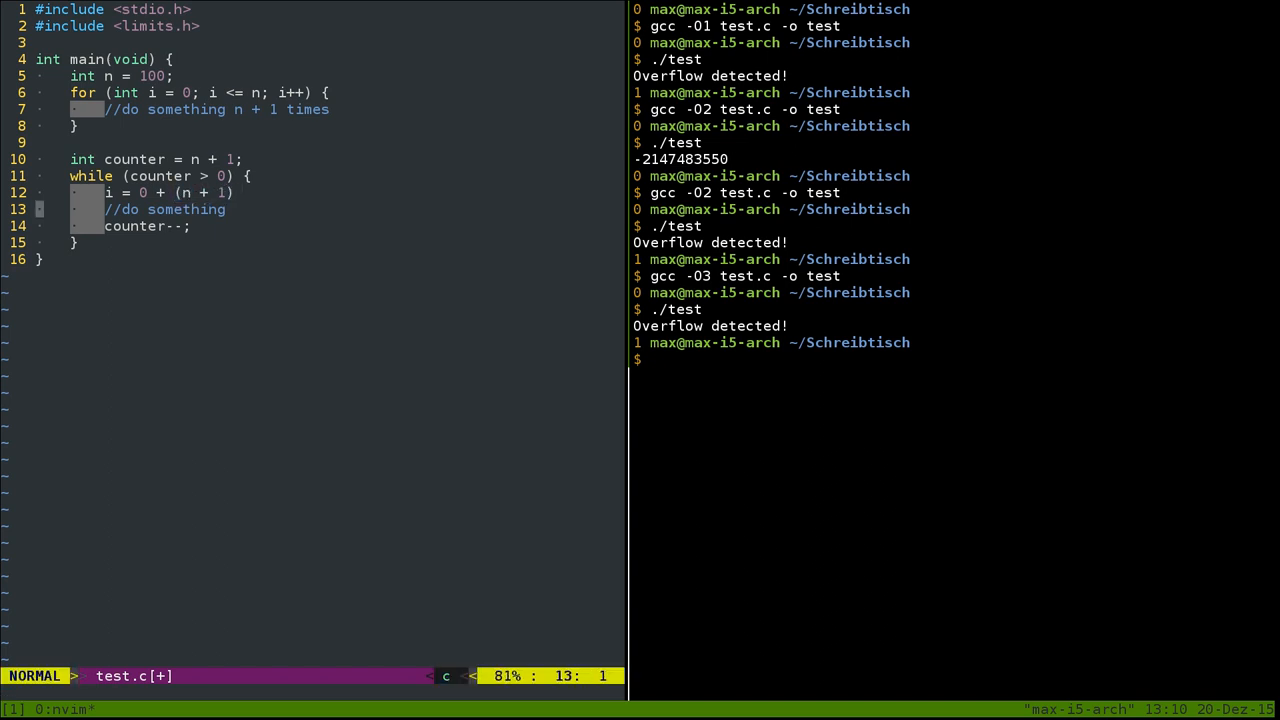
# Step: Complete the line as i = 0 + (n + 1) - counter; and save test.c
pyautogui.write('- counter;')
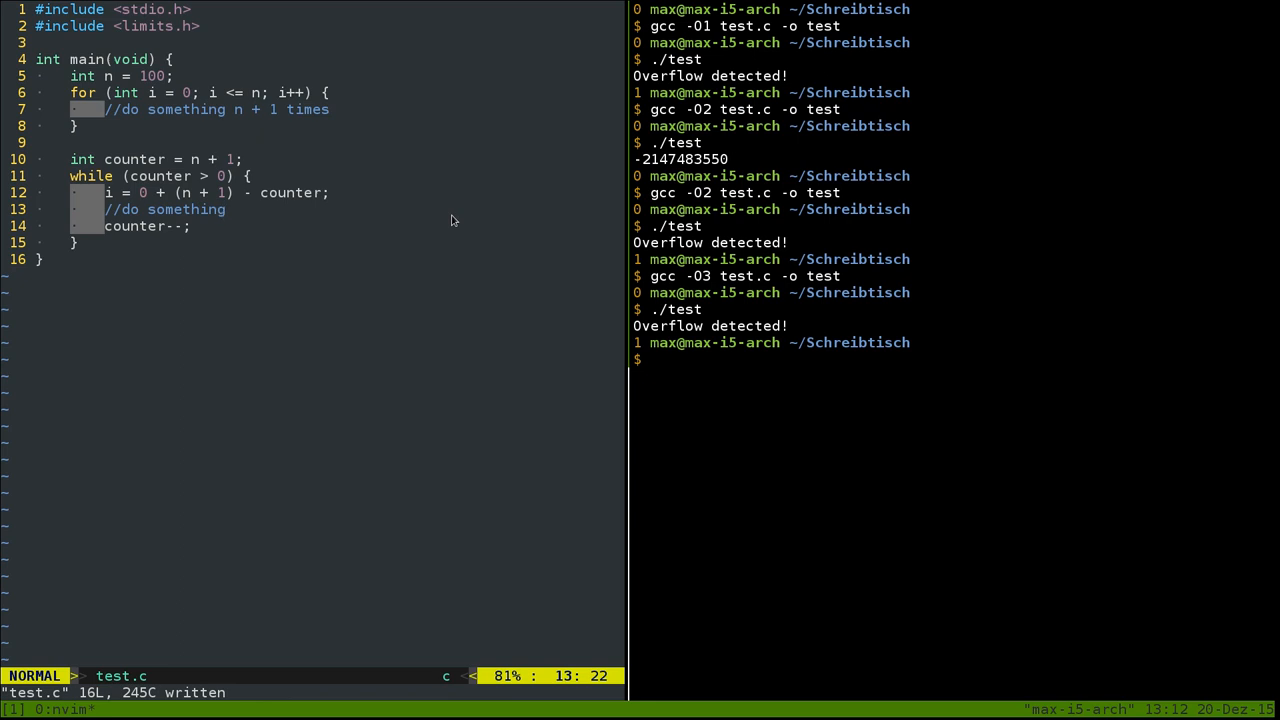
# Step: Undo back to the INT_MAX - 1 overflow-check version, save, and clear the bash pane
pyautogui.press('u')
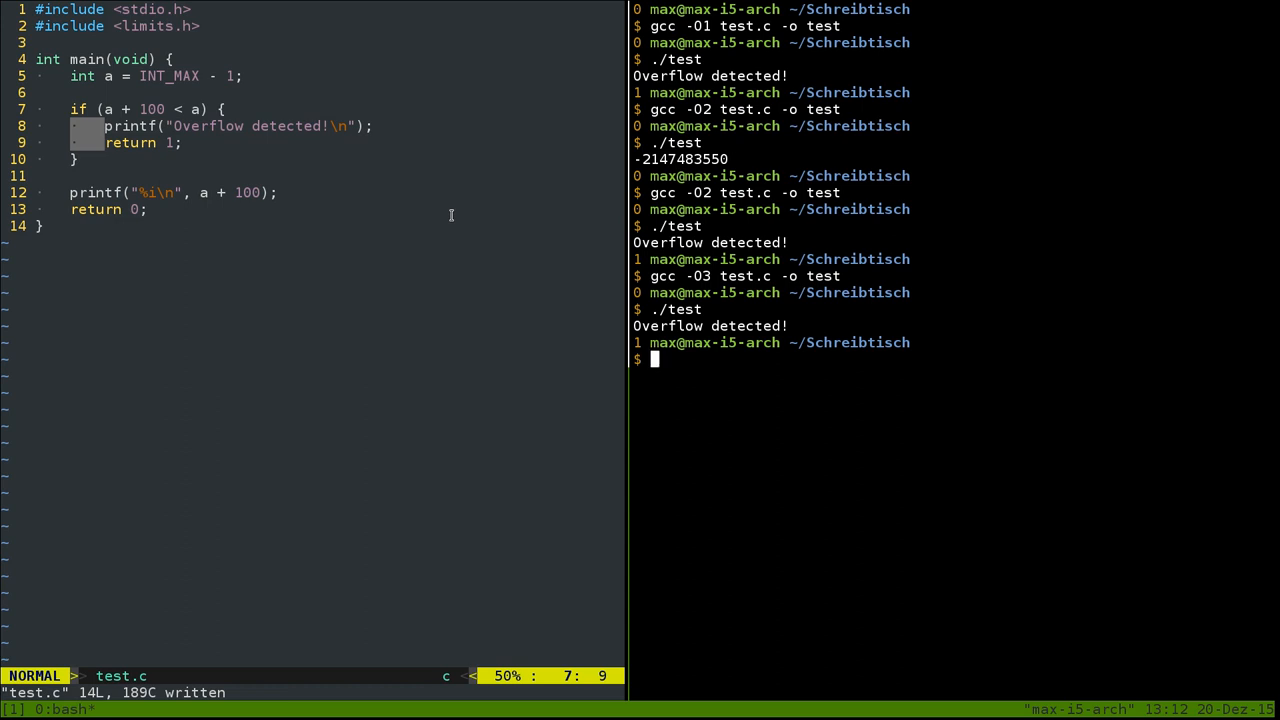
pyautogui.write('cle')
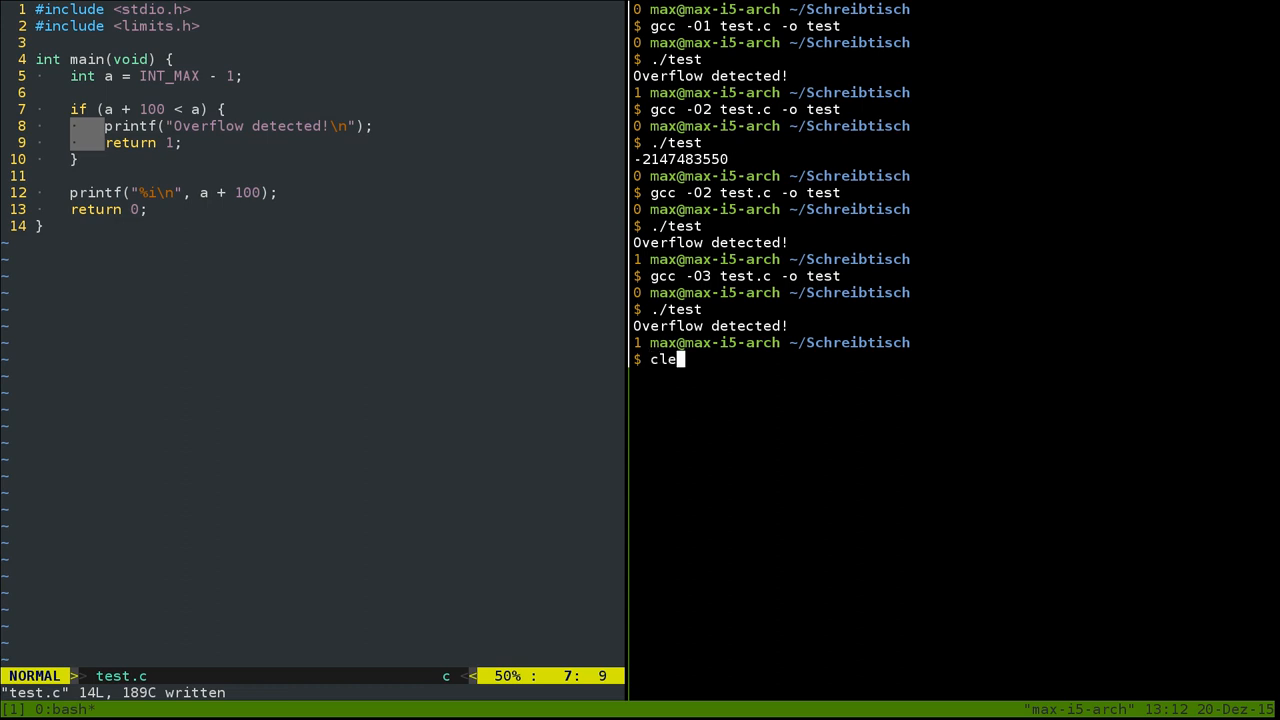
pyautogui.press('Return')
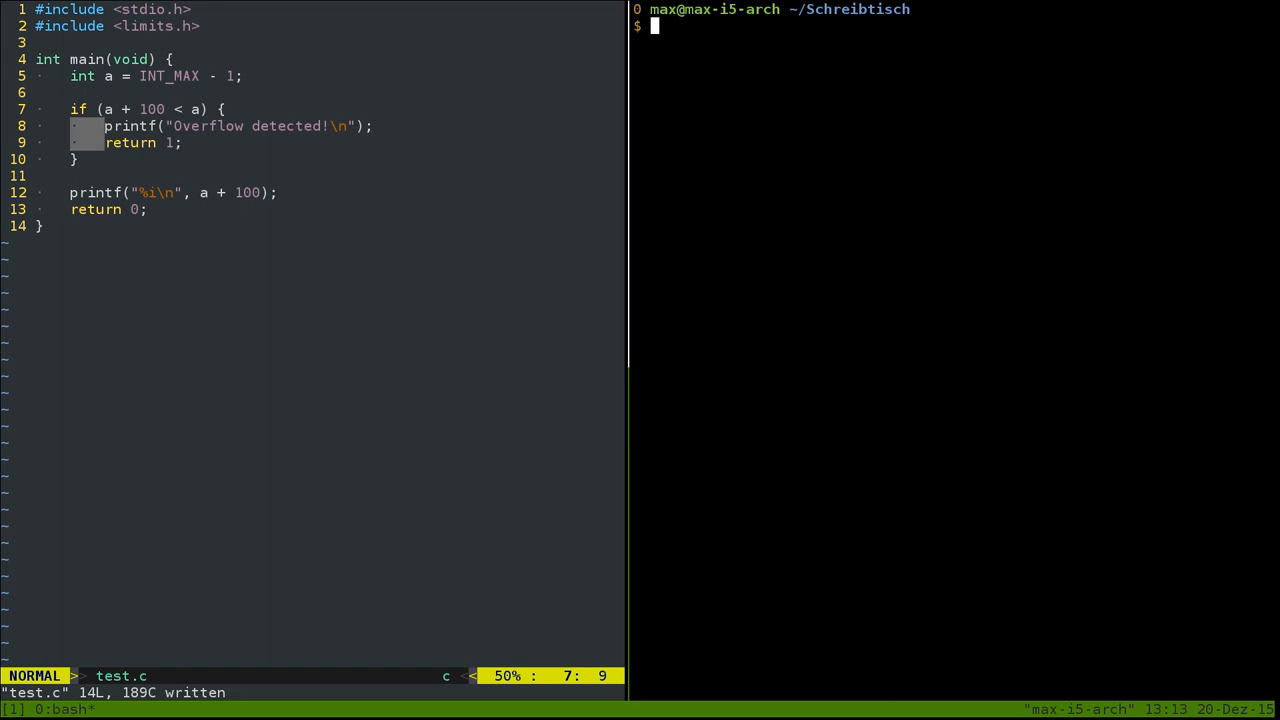
# Step: Begin the compile command with 'clang' at the cleared bash prompt
pyautogui.write('clan')
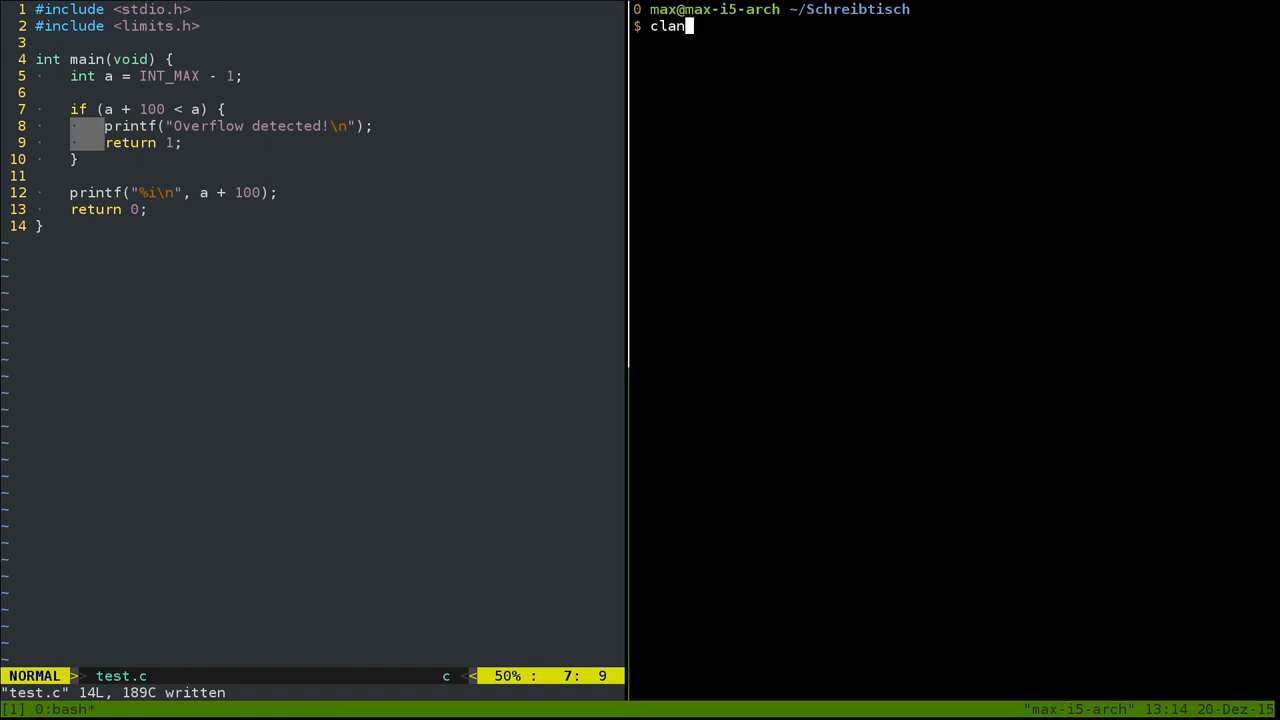
# Step: Run clang -fsanitize=undefined,integer test.c -o test, get an unknown argument error, and clear the shell
pyautogui.write('g')
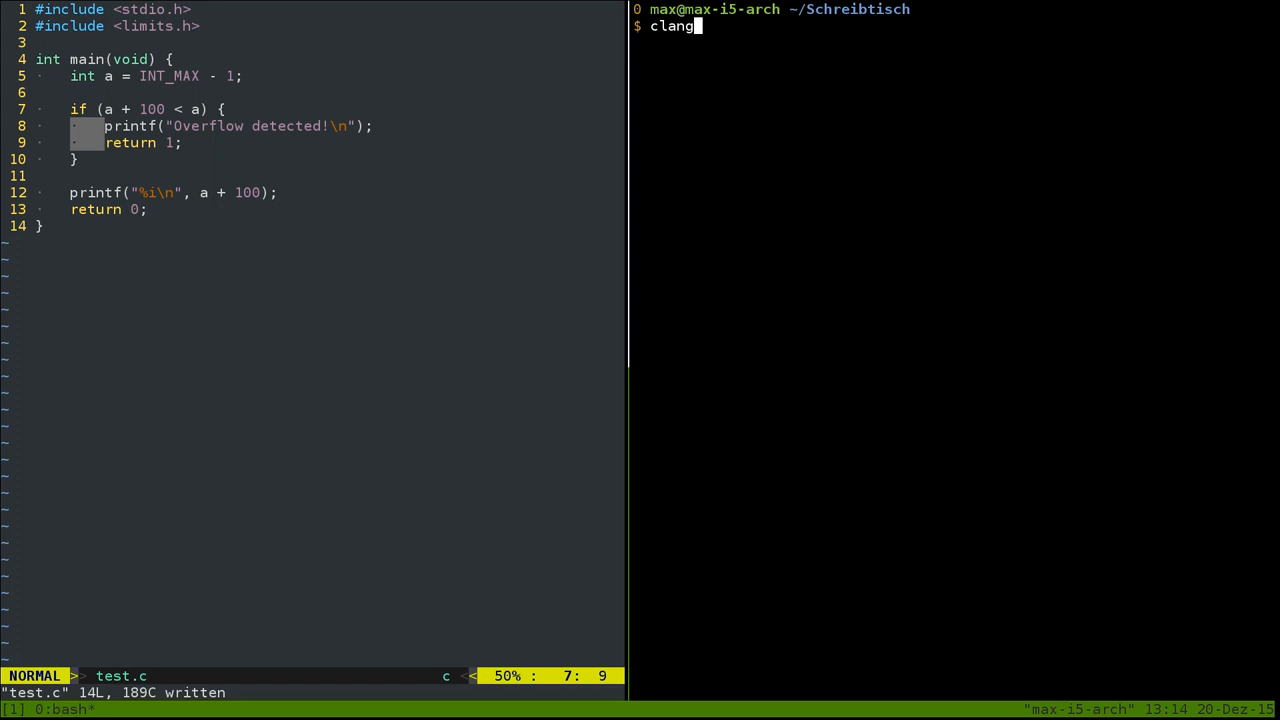
pyautogui.write('-fsa')
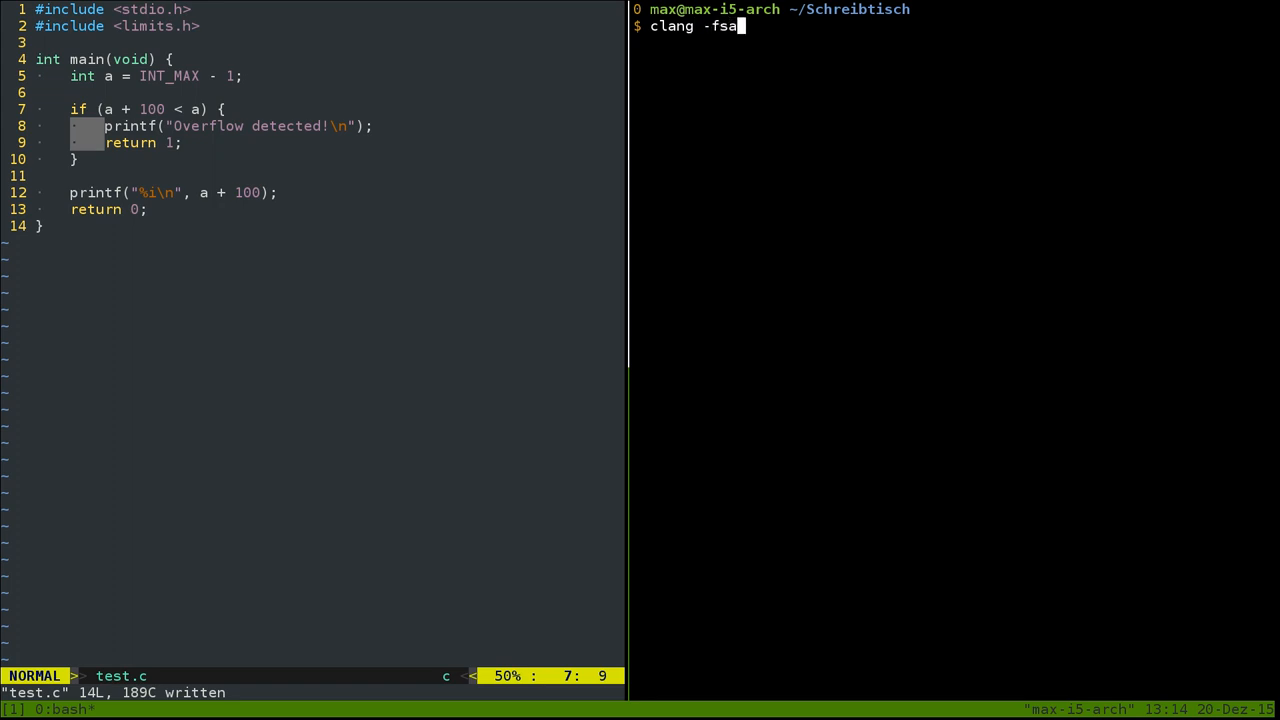
pyautogui.write('nitze')
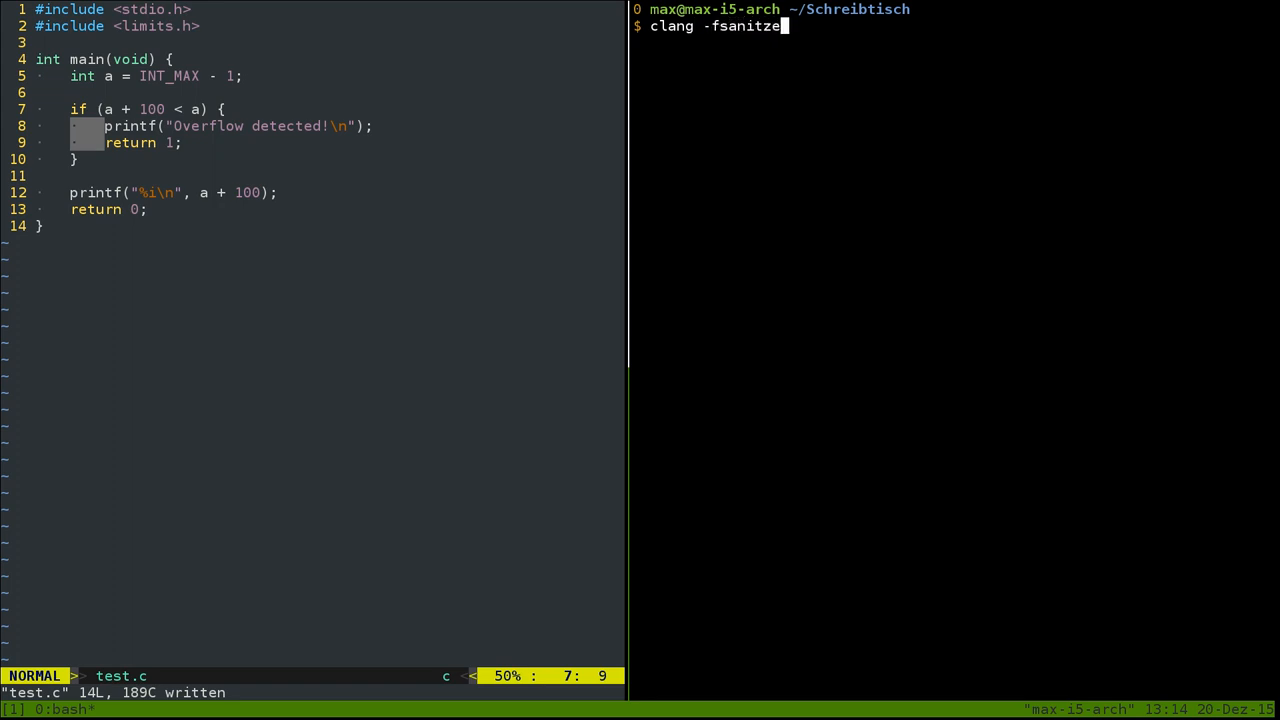
pyautogui.write('=')
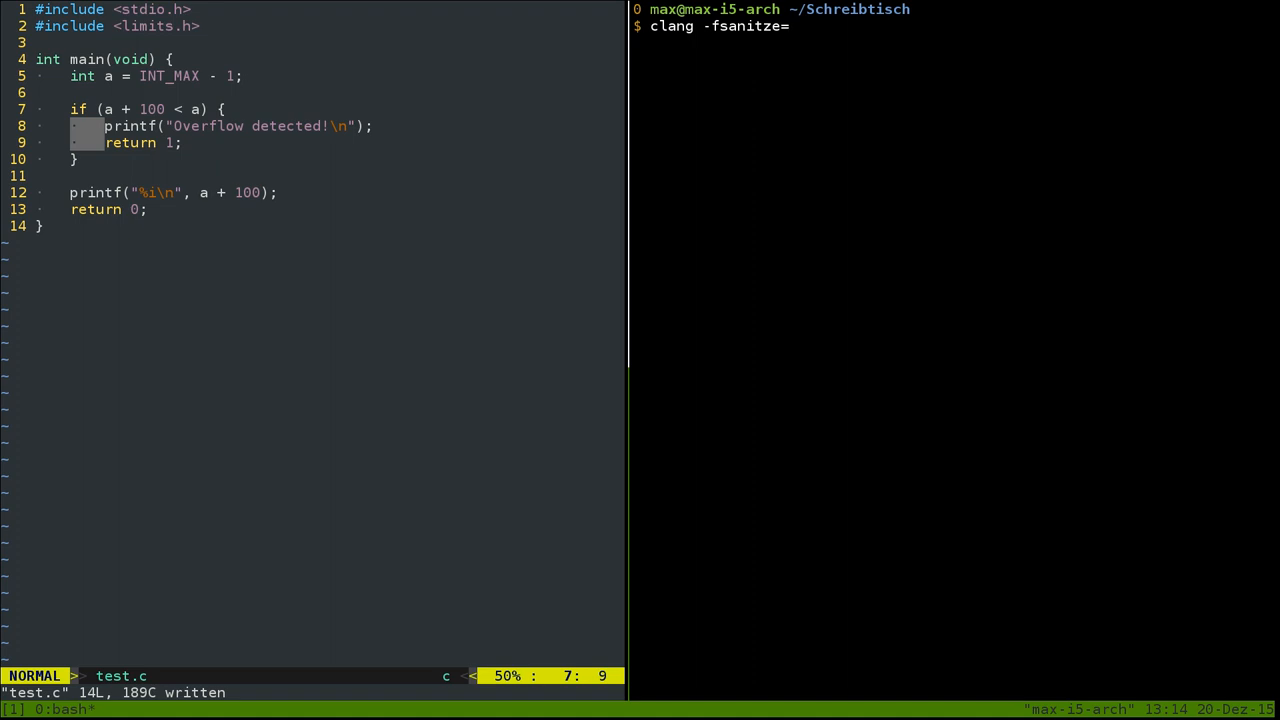
pyautogui.write('undeinf')
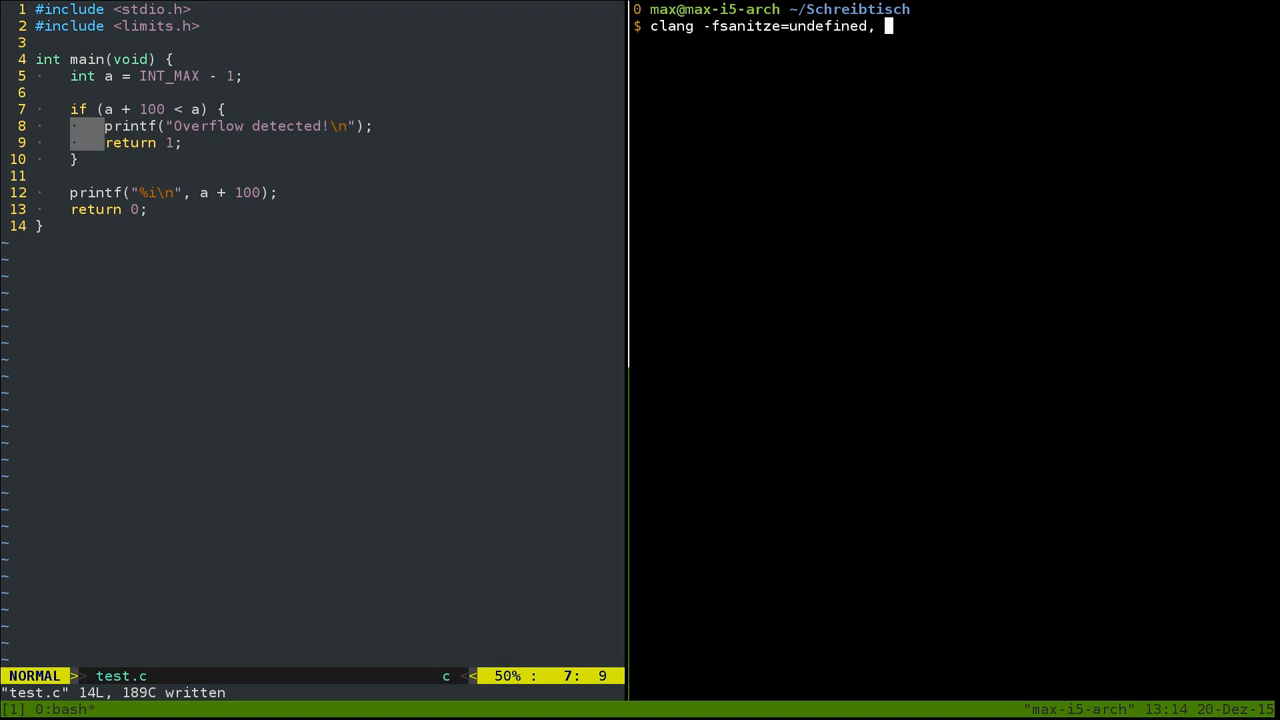
pyautogui.write('integer')
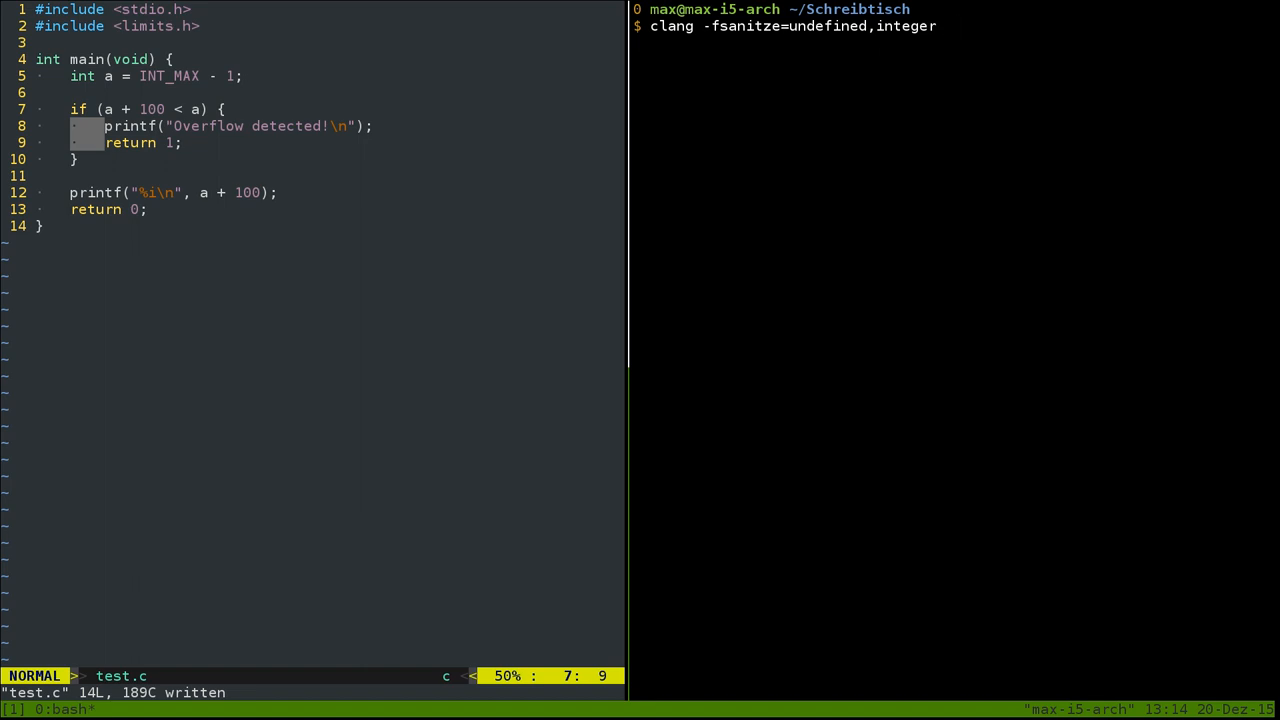
pyautogui.write('test.c -o')
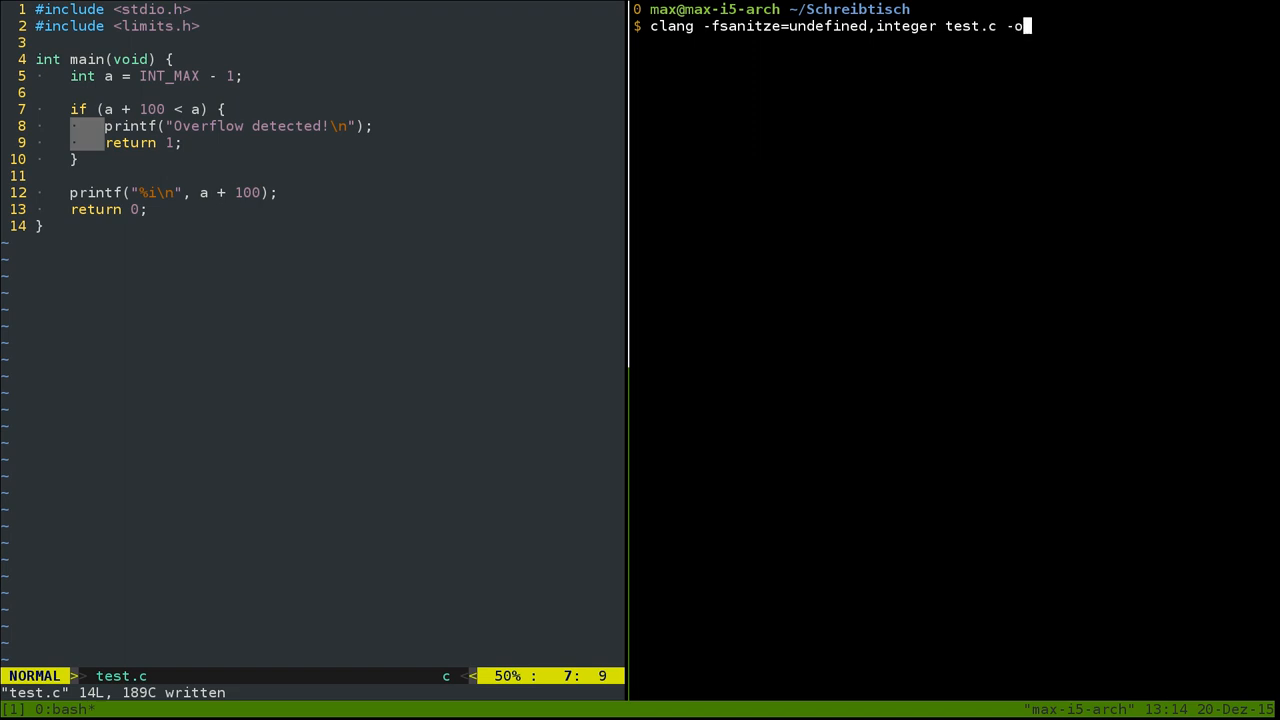
pyautogui.press('Return')
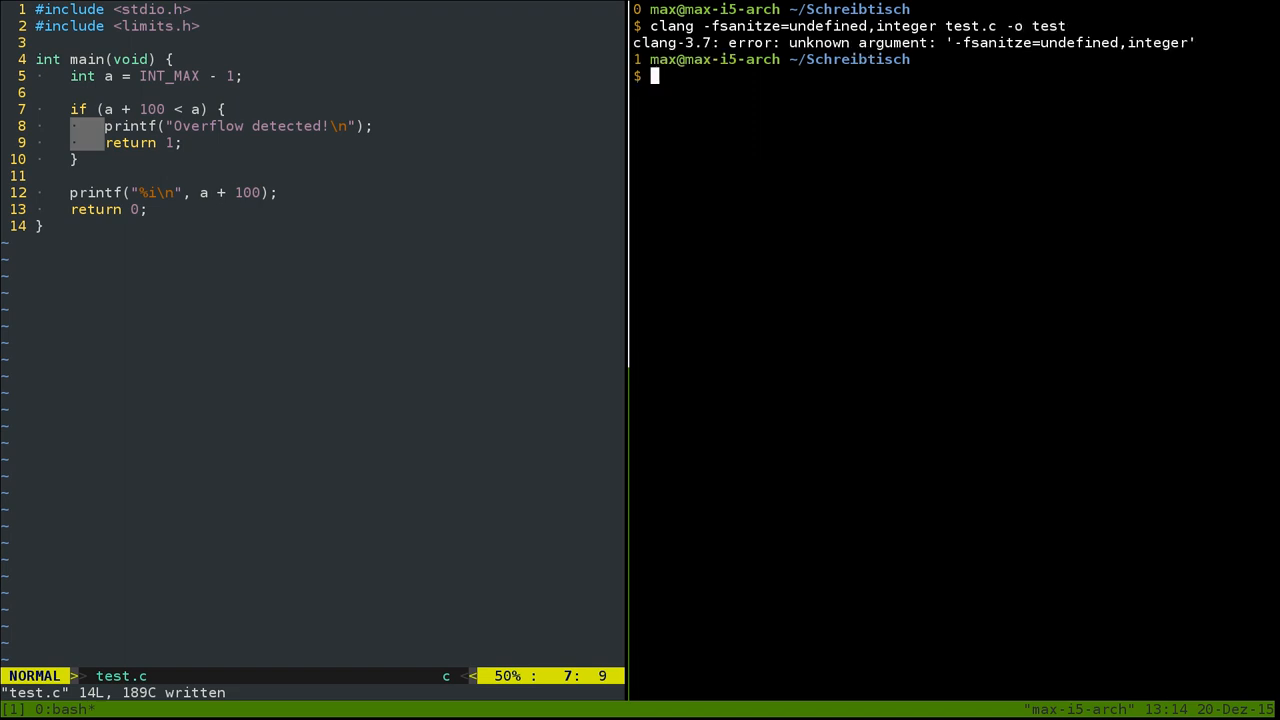
pyautogui.write('clang -fsanitze=undefined,integer test.c -o test')
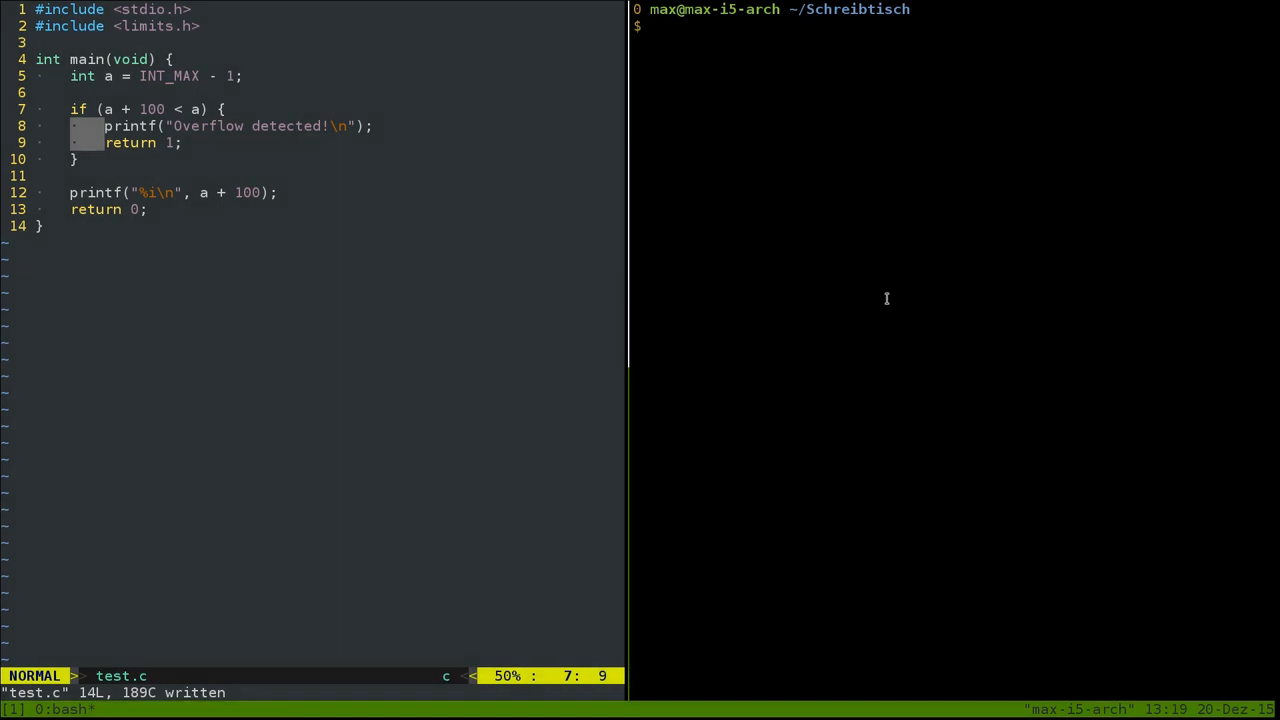
# Step: Build with clang -fsanitize=integer,undefined test.c -o test, then run ./test to show the signed overflow error
pyautogui.write('clang -f')
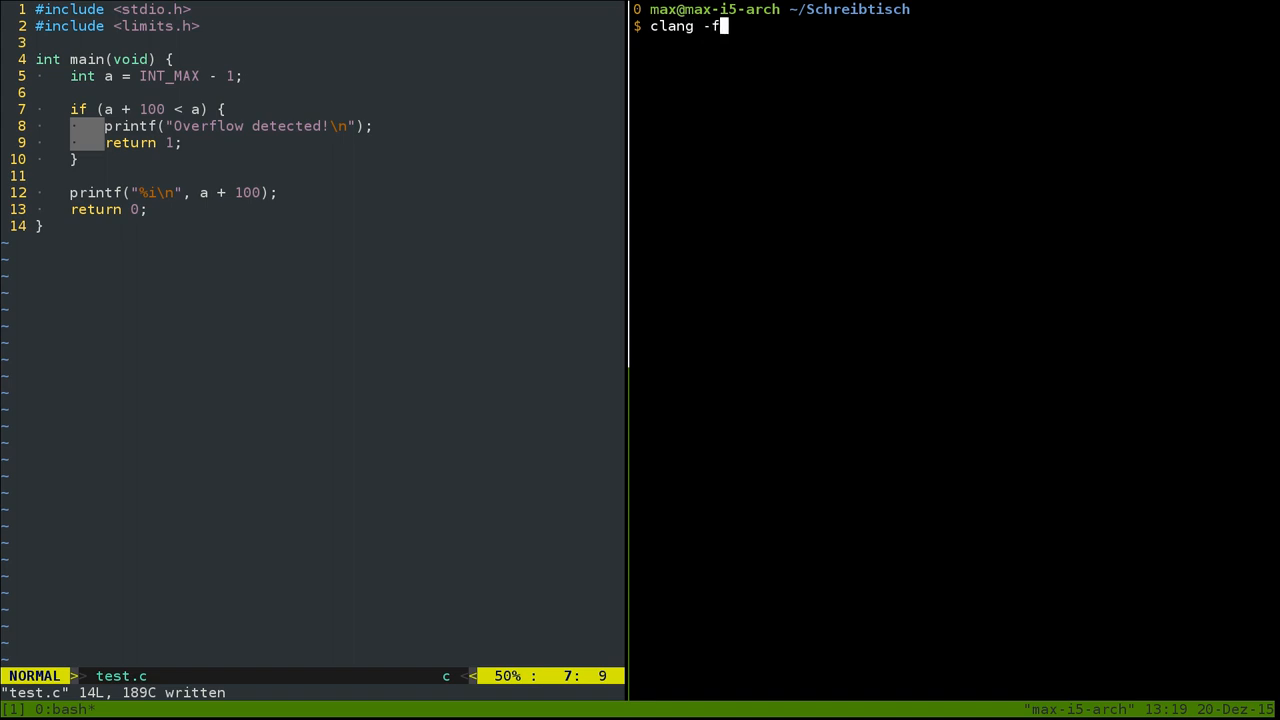
pyautogui.write('sanitiy')
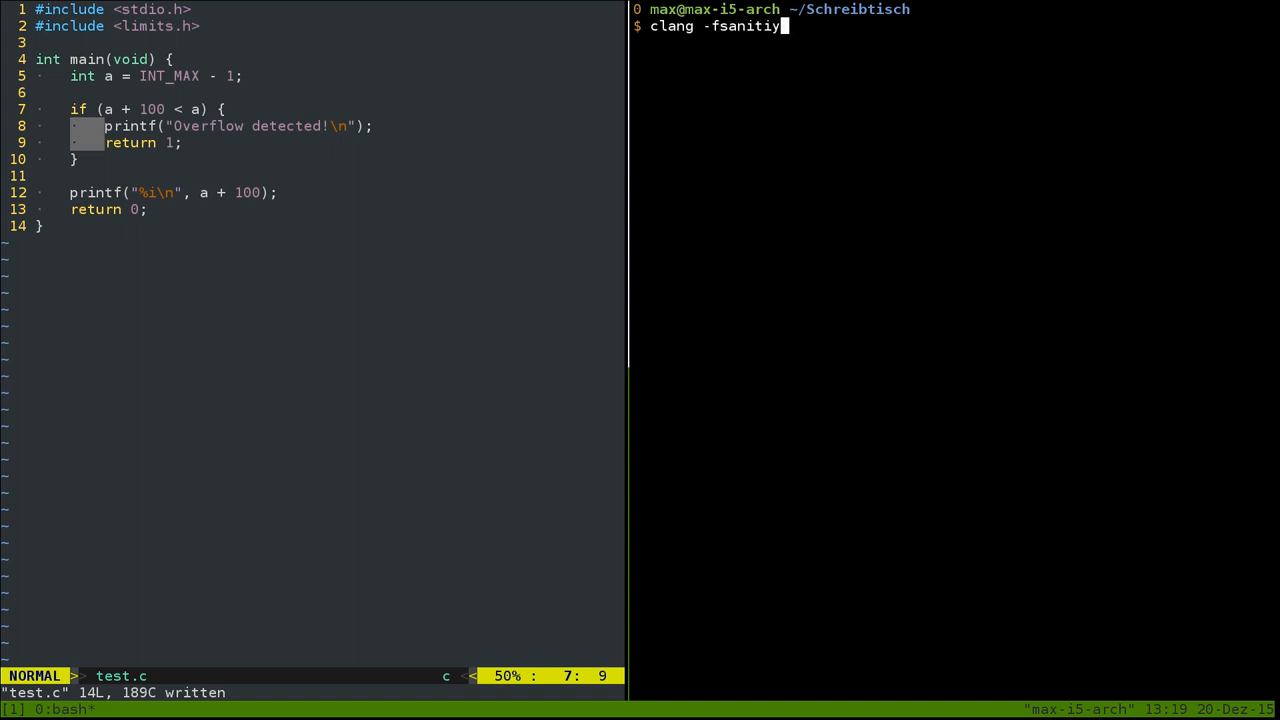
pyautogui.write('ze=')
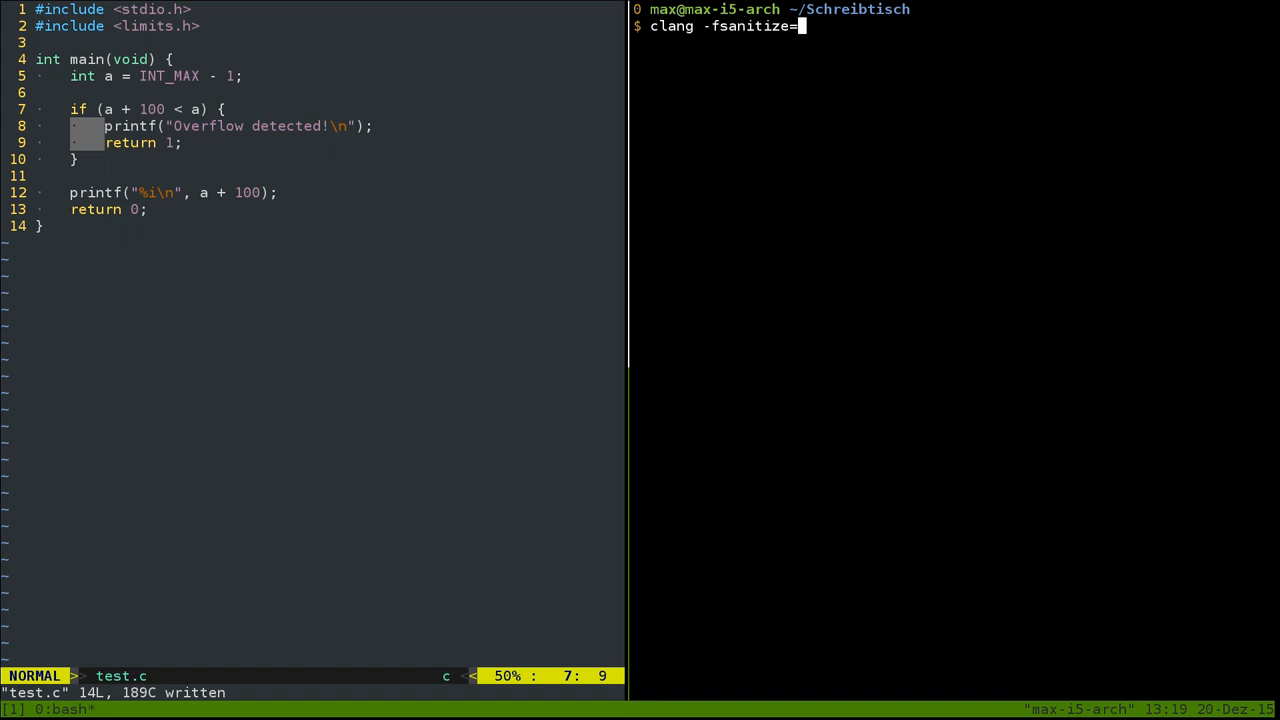
pyautogui.write('i')
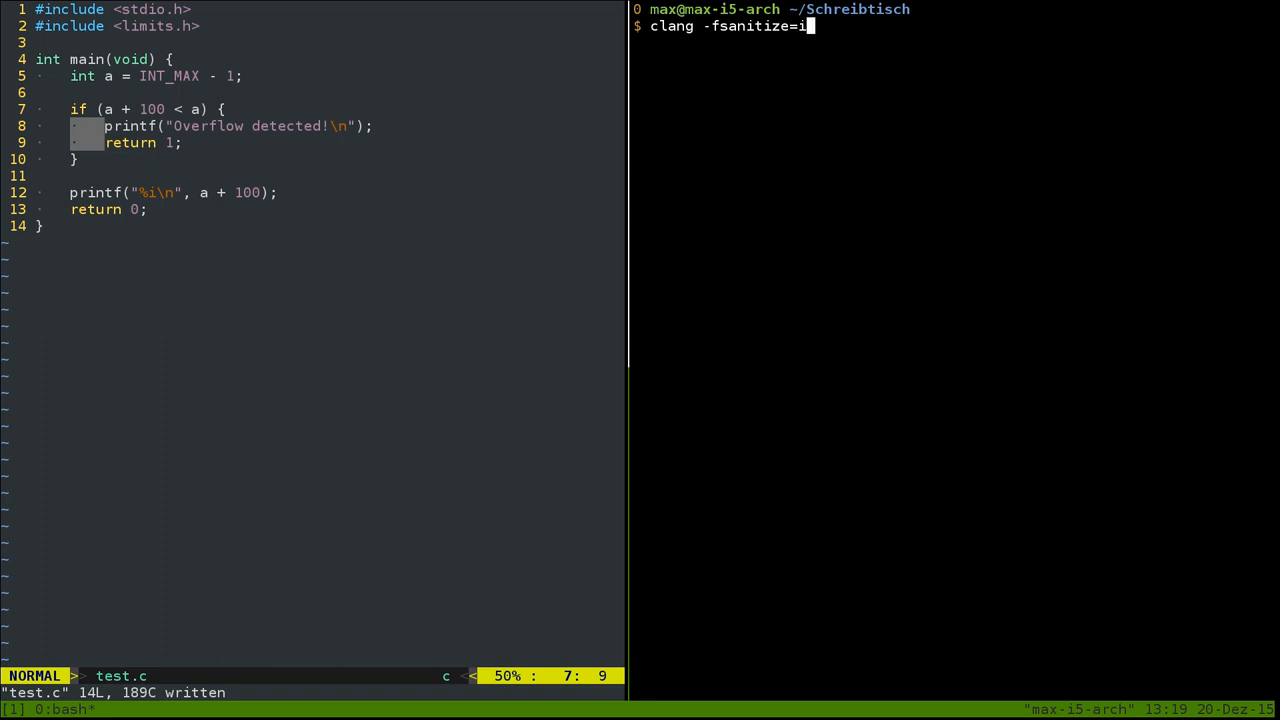
pyautogui.write('nteger,')
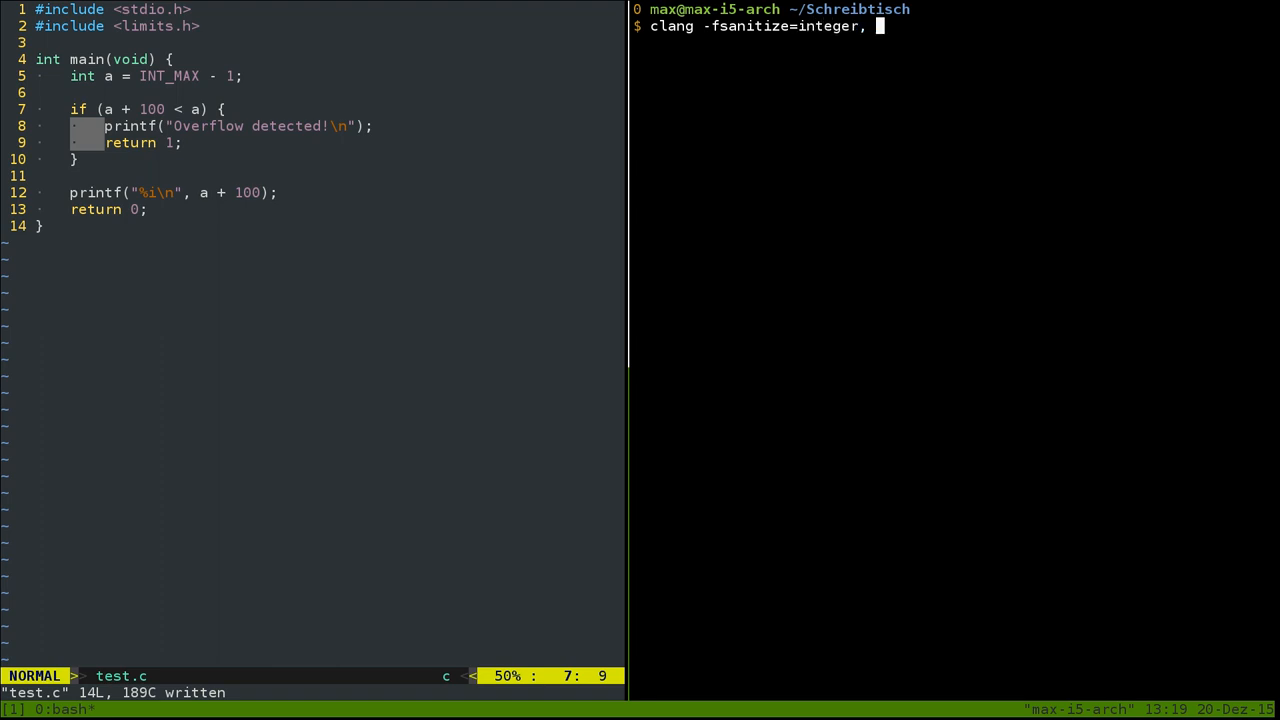
pyautogui.write('undefined test')
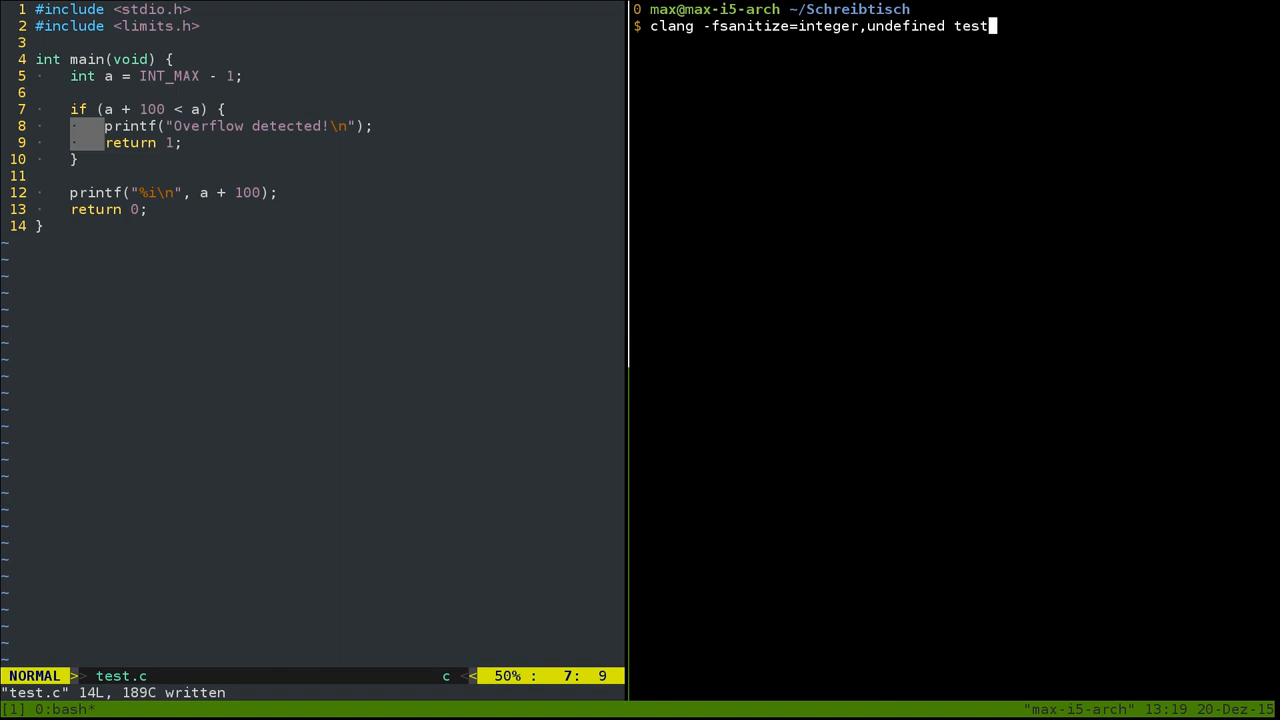
pyautogui.press('Return')
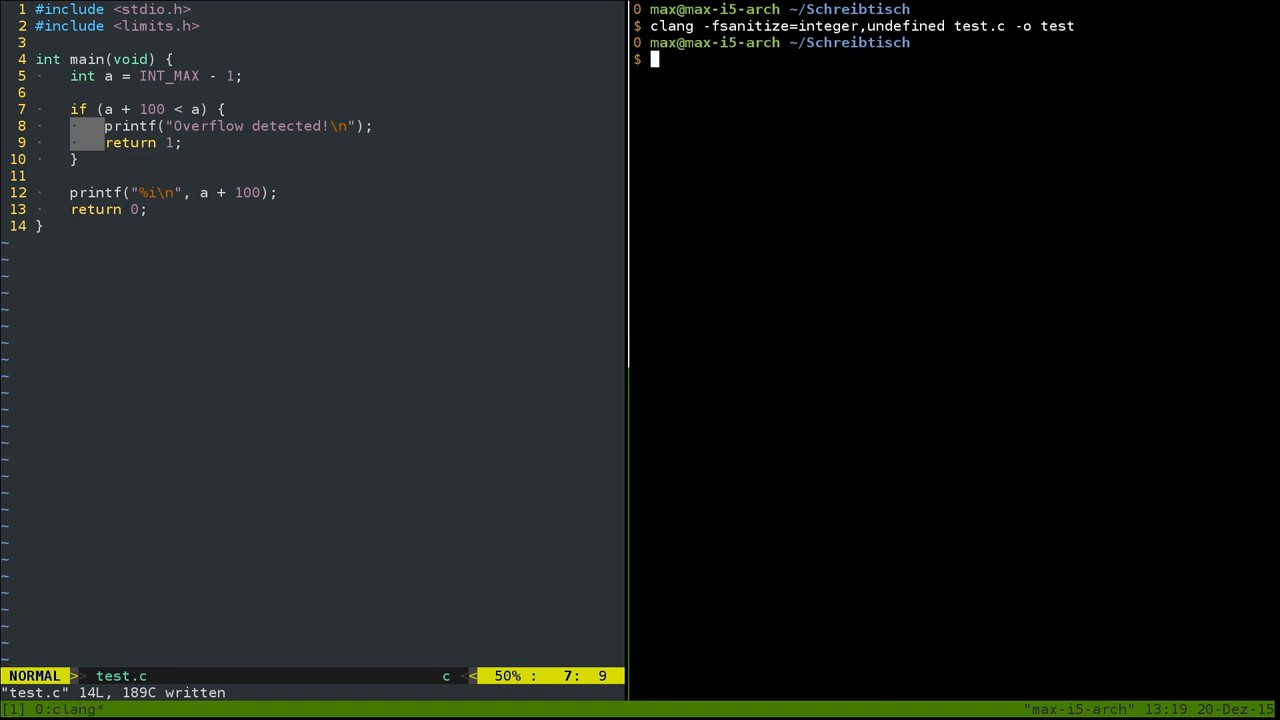
pyautogui.write('./test')
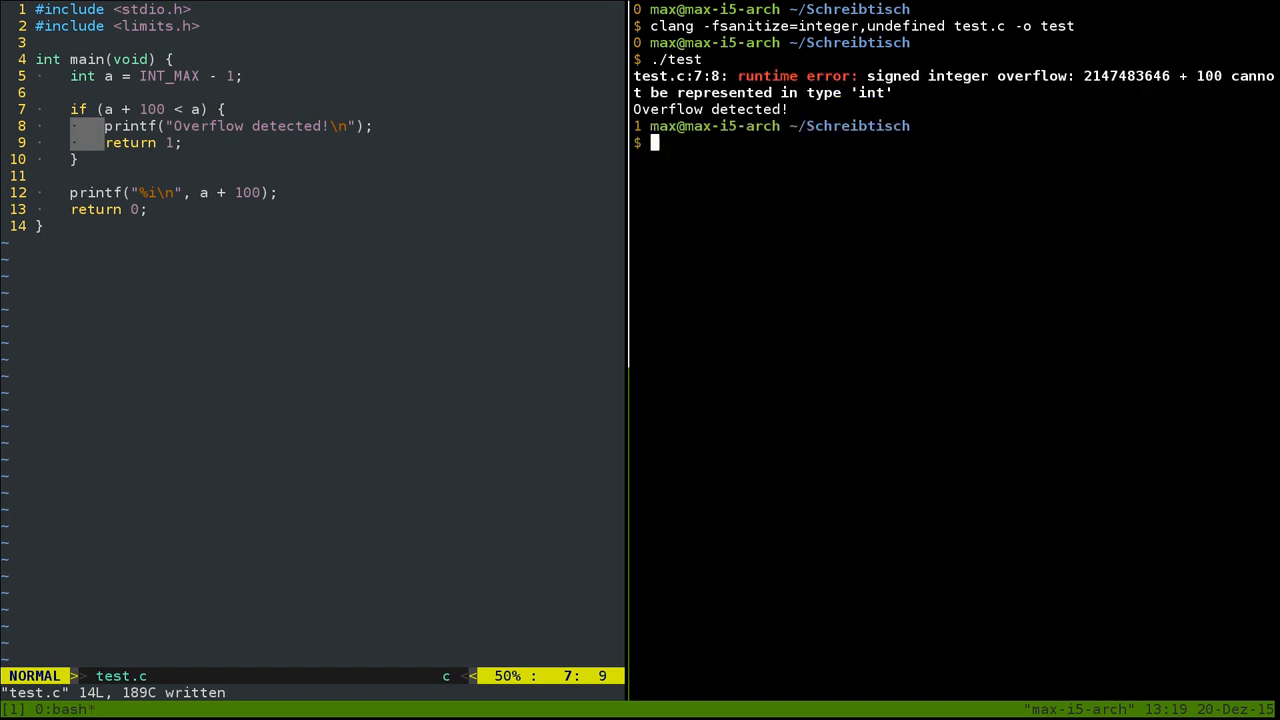
pyautogui.moveTo(842, 66)
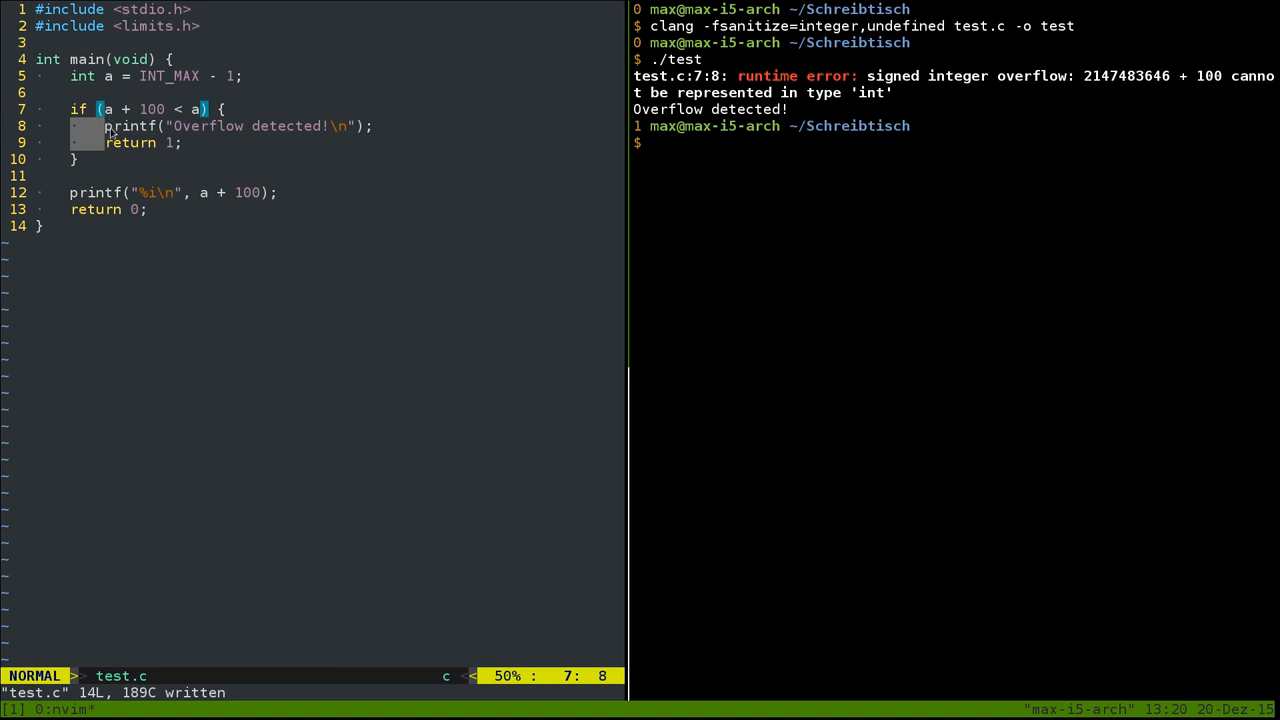
pyautogui.moveTo(1076, 94)
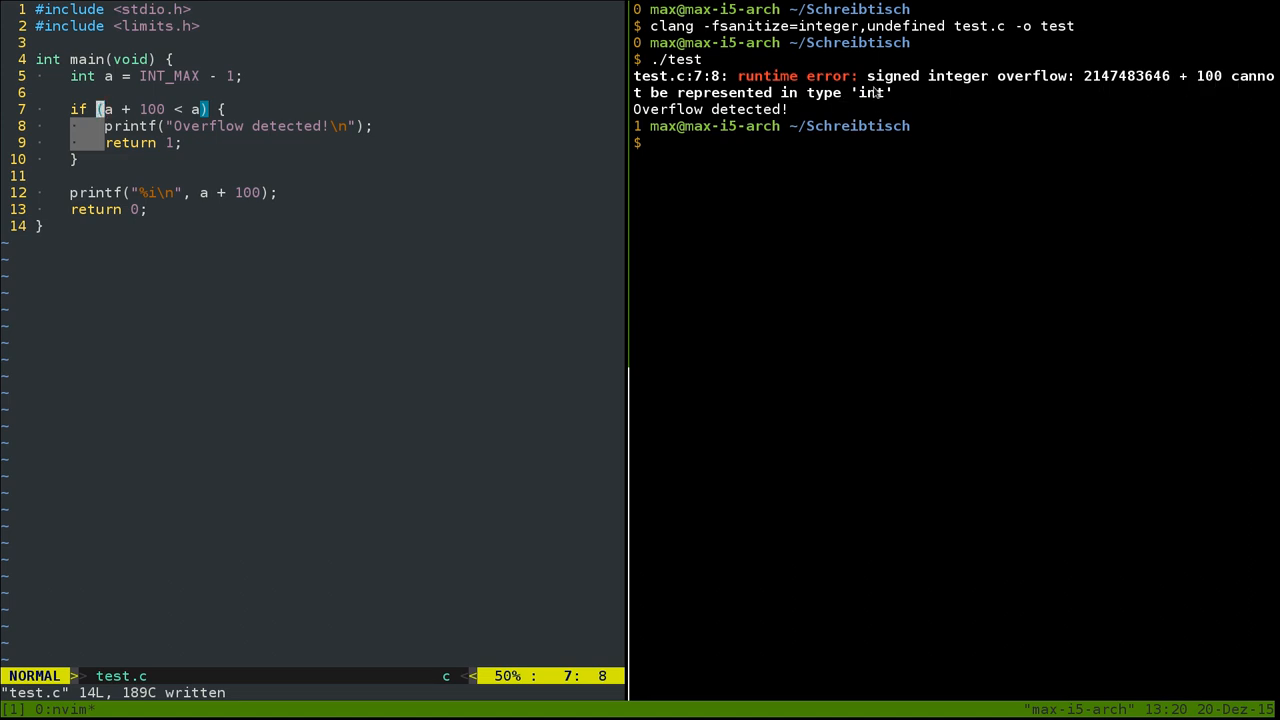
pyautogui.moveTo(862, 164)
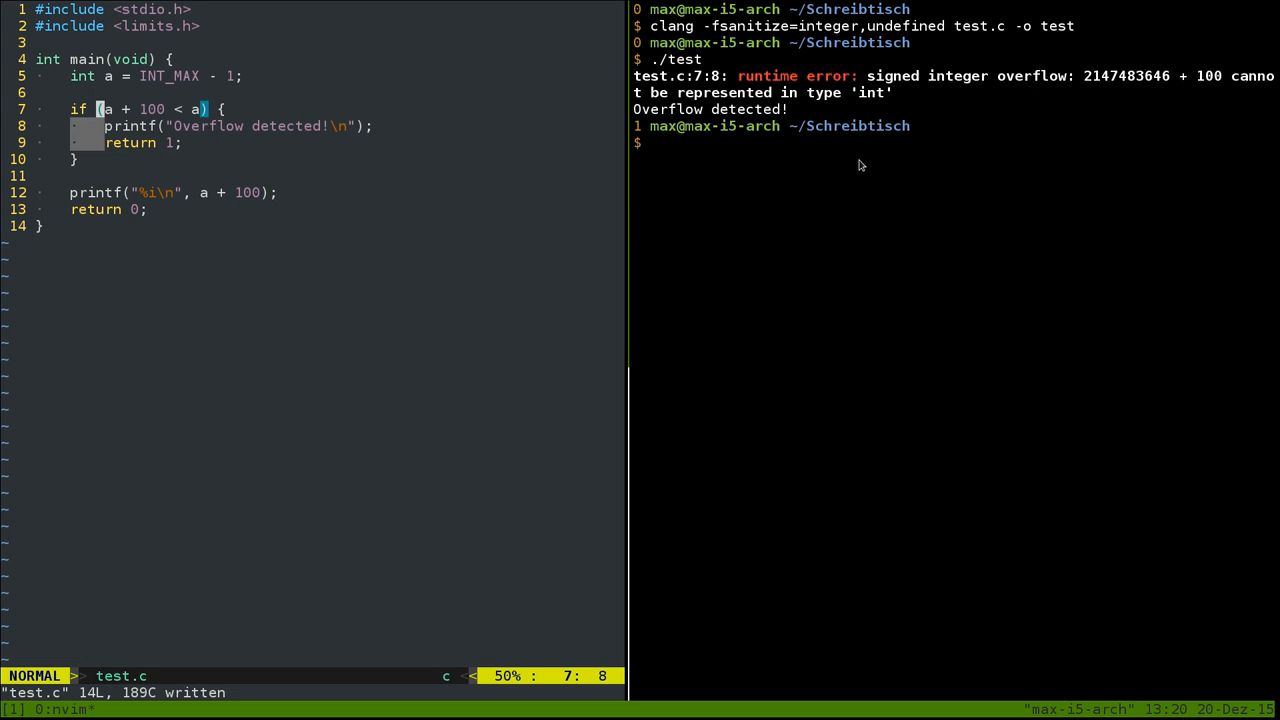
pyautogui.moveTo(856, 176)
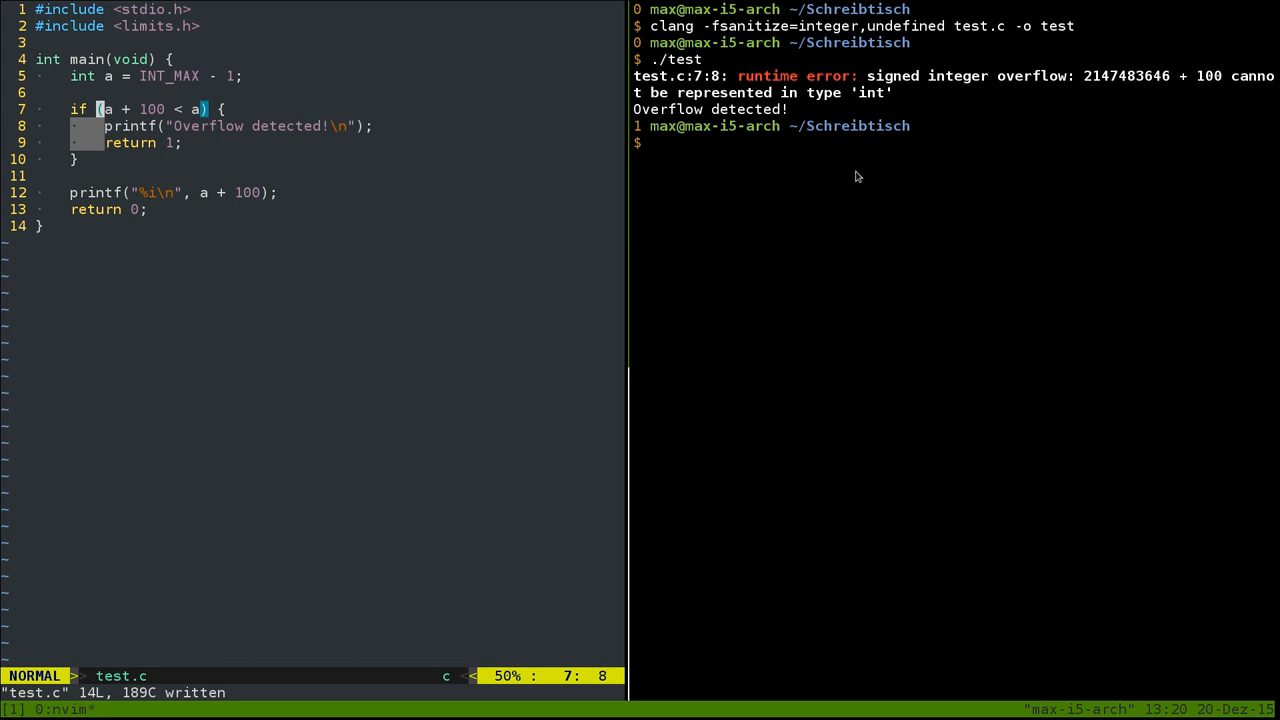